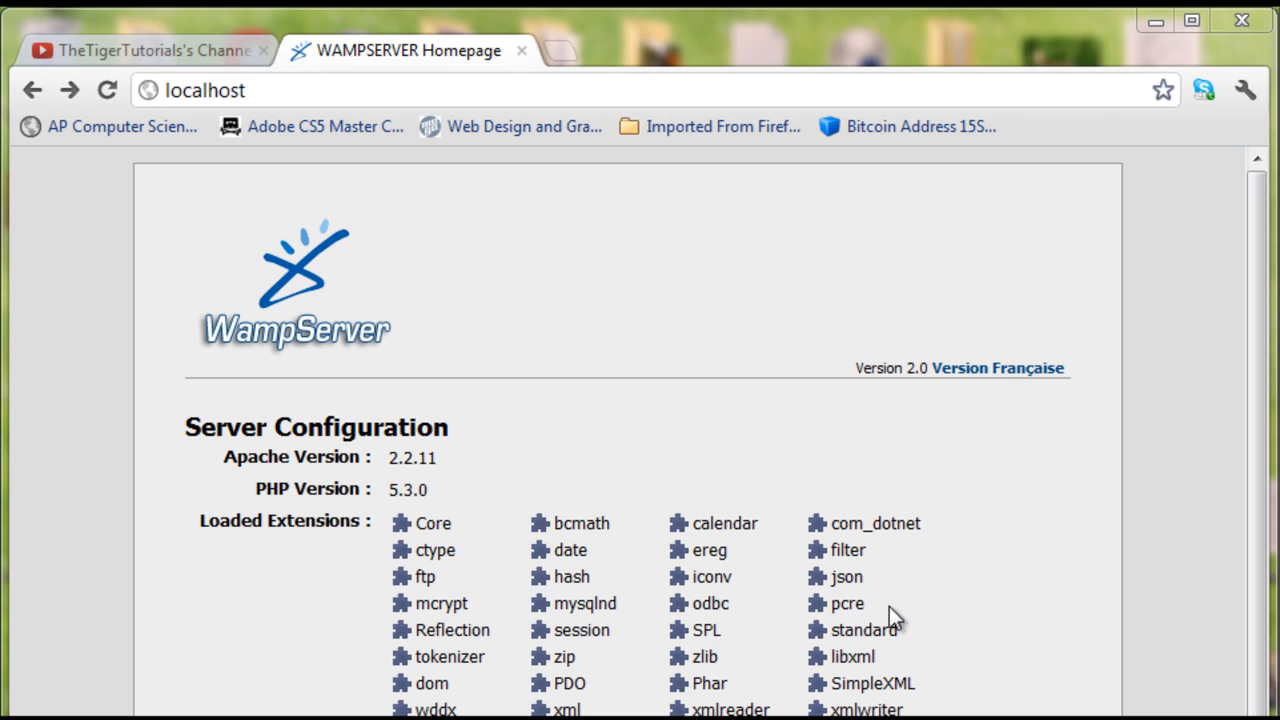
mouse_move(988, 516)
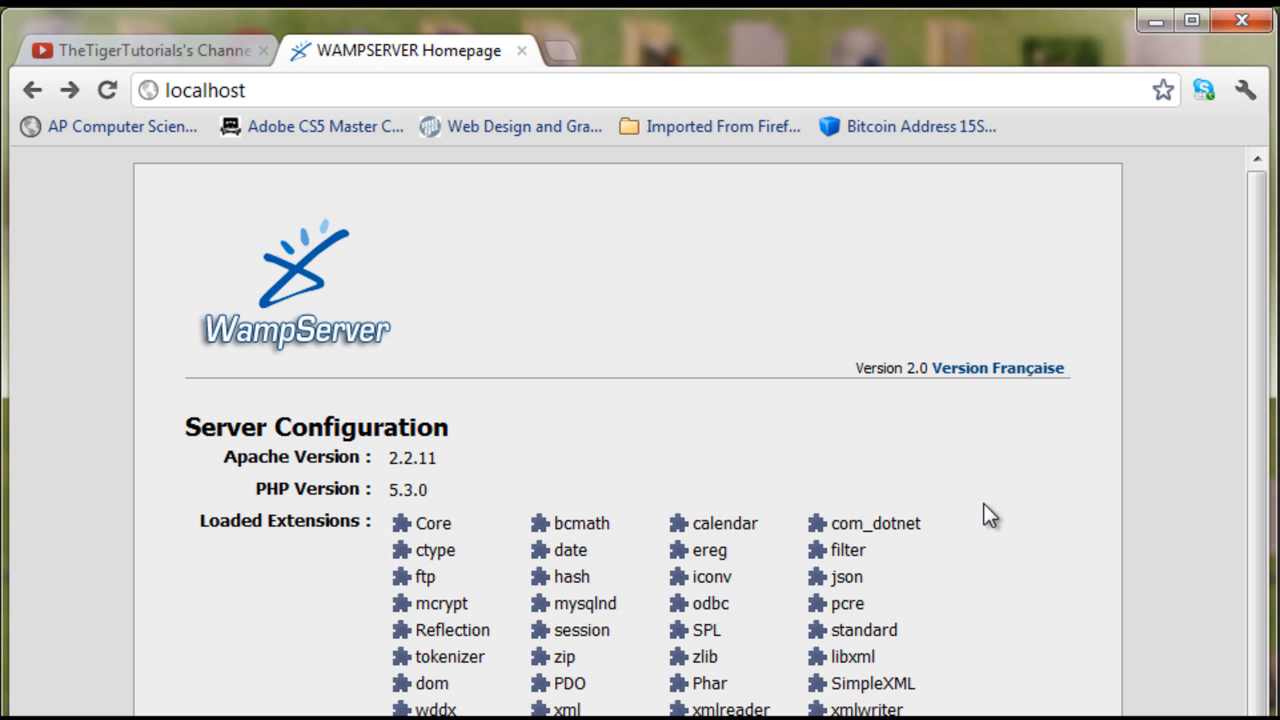
- Navigate Chrome to localhost/phpmyadmin to reach the phpMyAdmin home page
click(208, 88)
text(/p)
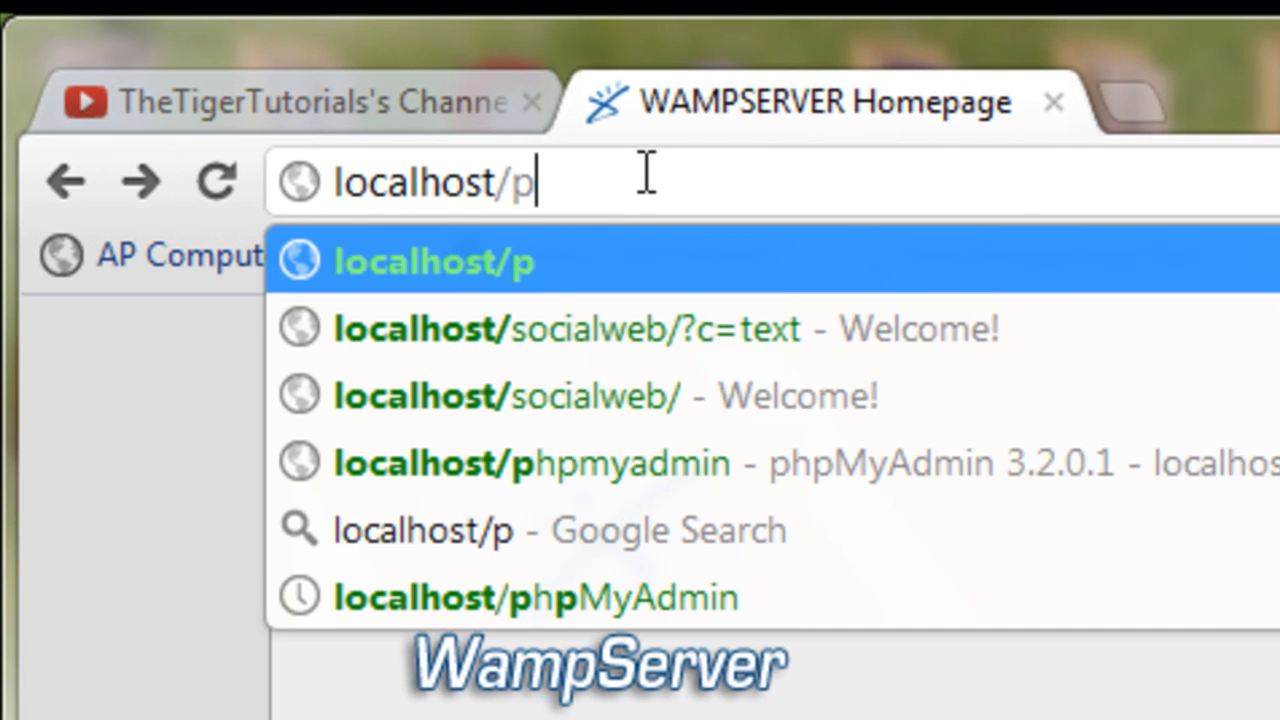
text(hp)
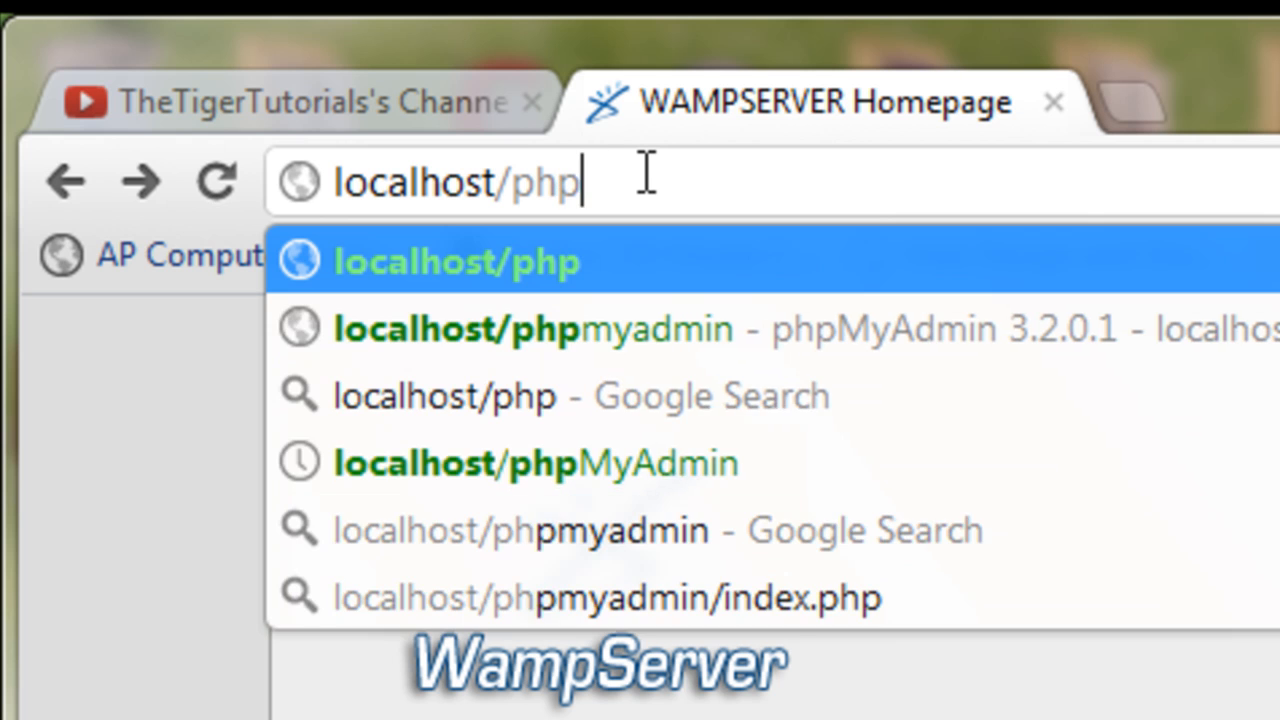
text(myadmin/)
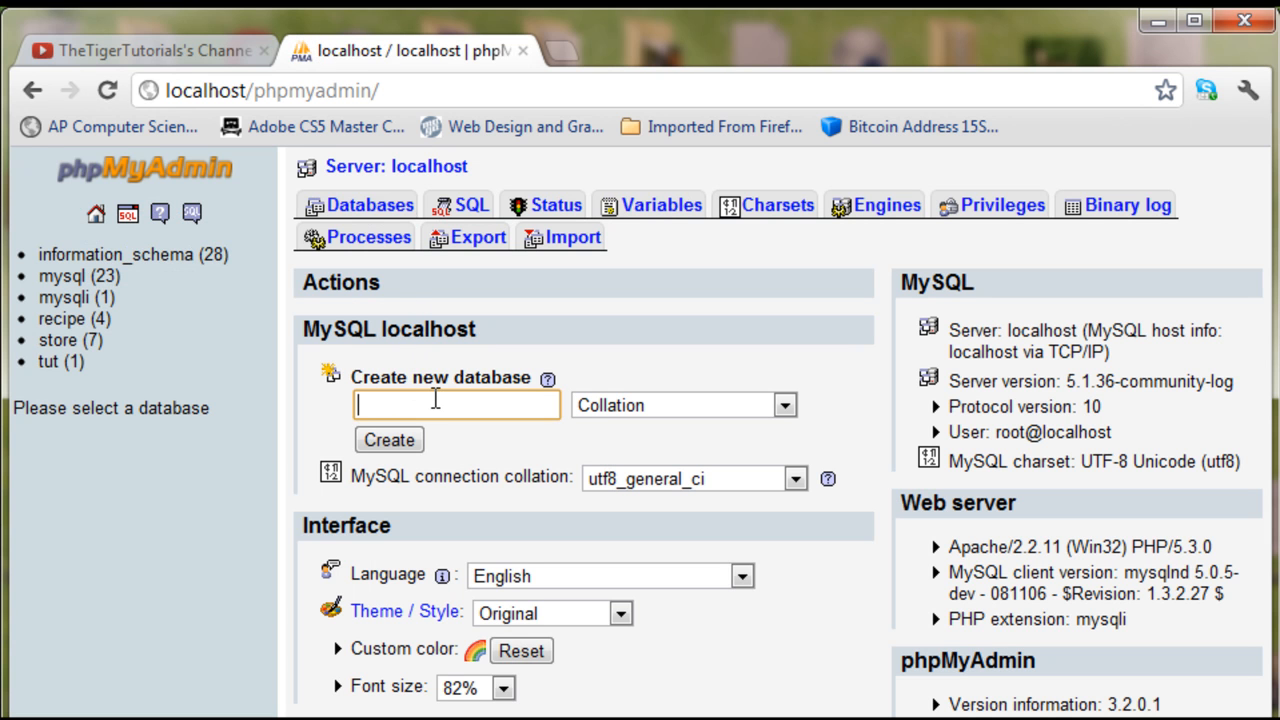
- Create the database socialweb with utf8_unicode_ci collation
text(soca)
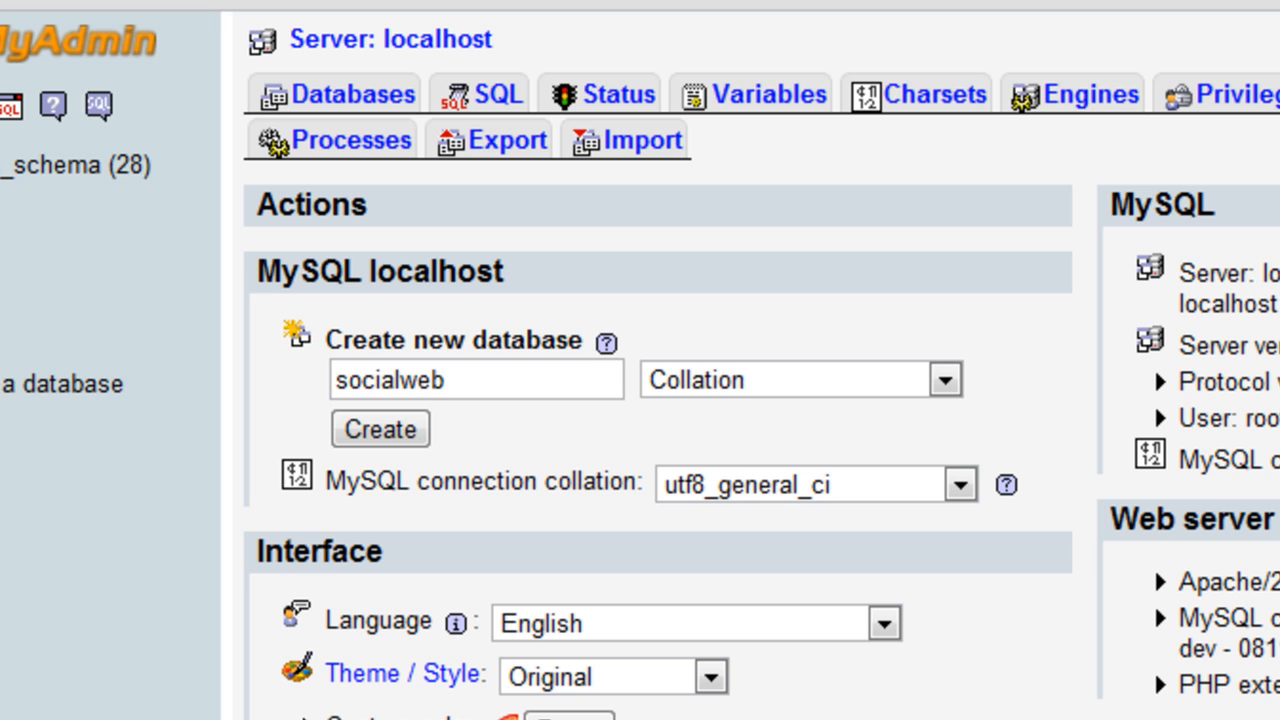
mouse_move(384, 284)
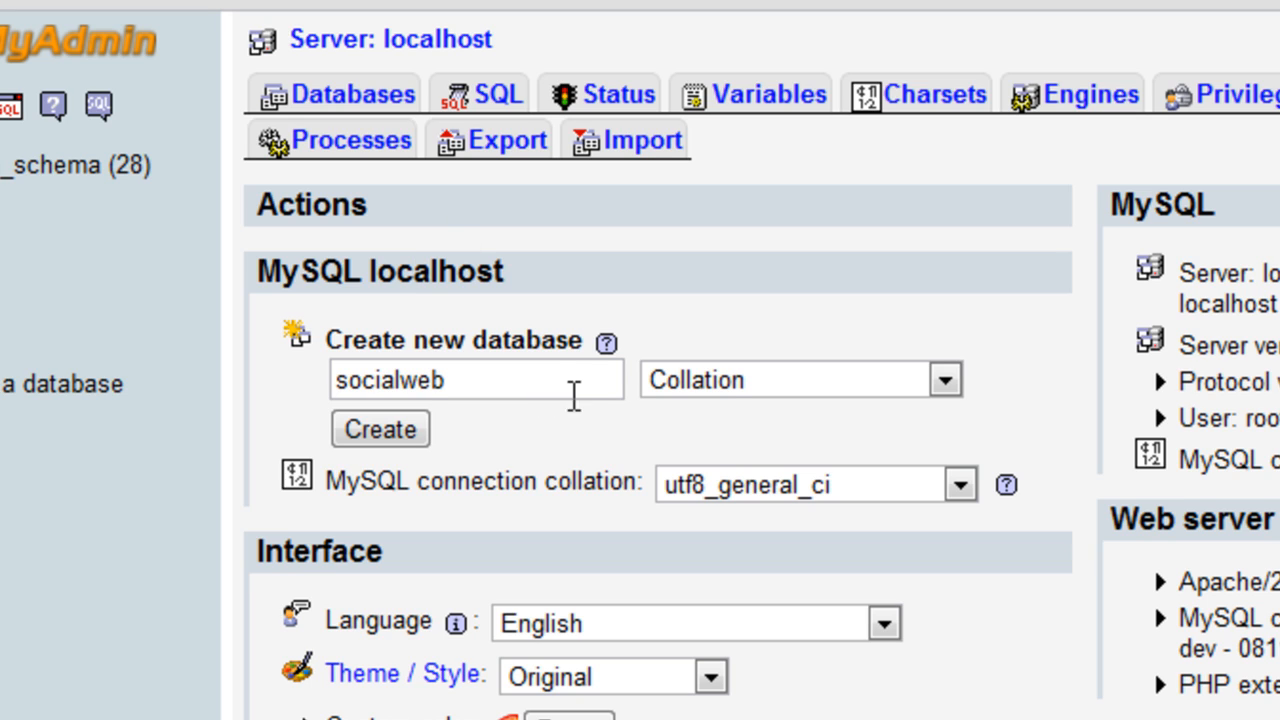
mouse_move(492, 396)
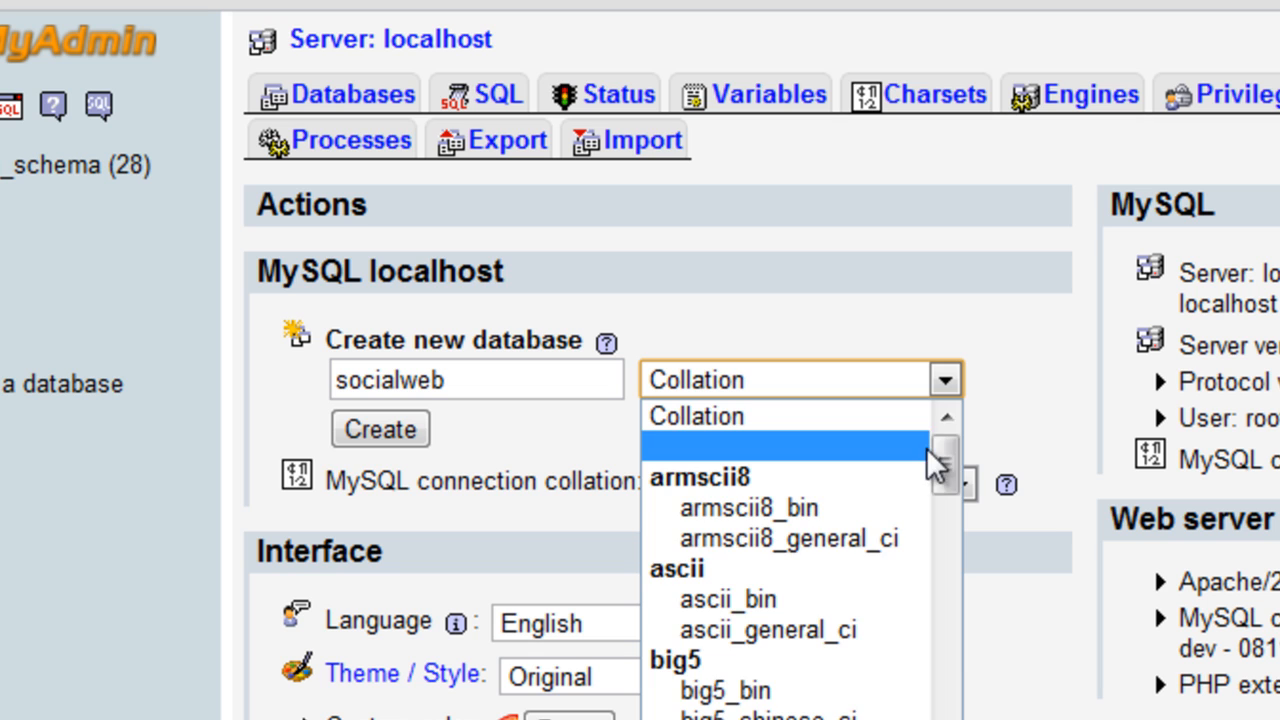
scroll(down, 3)
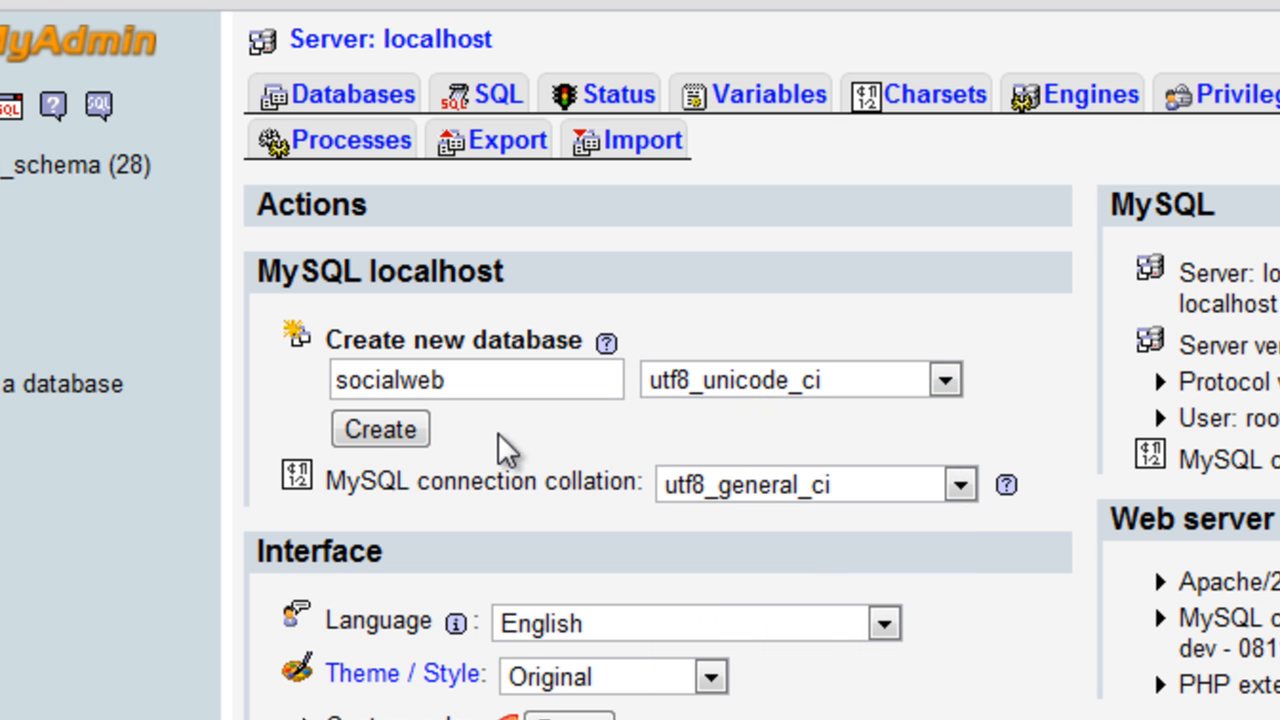
click(380, 428)
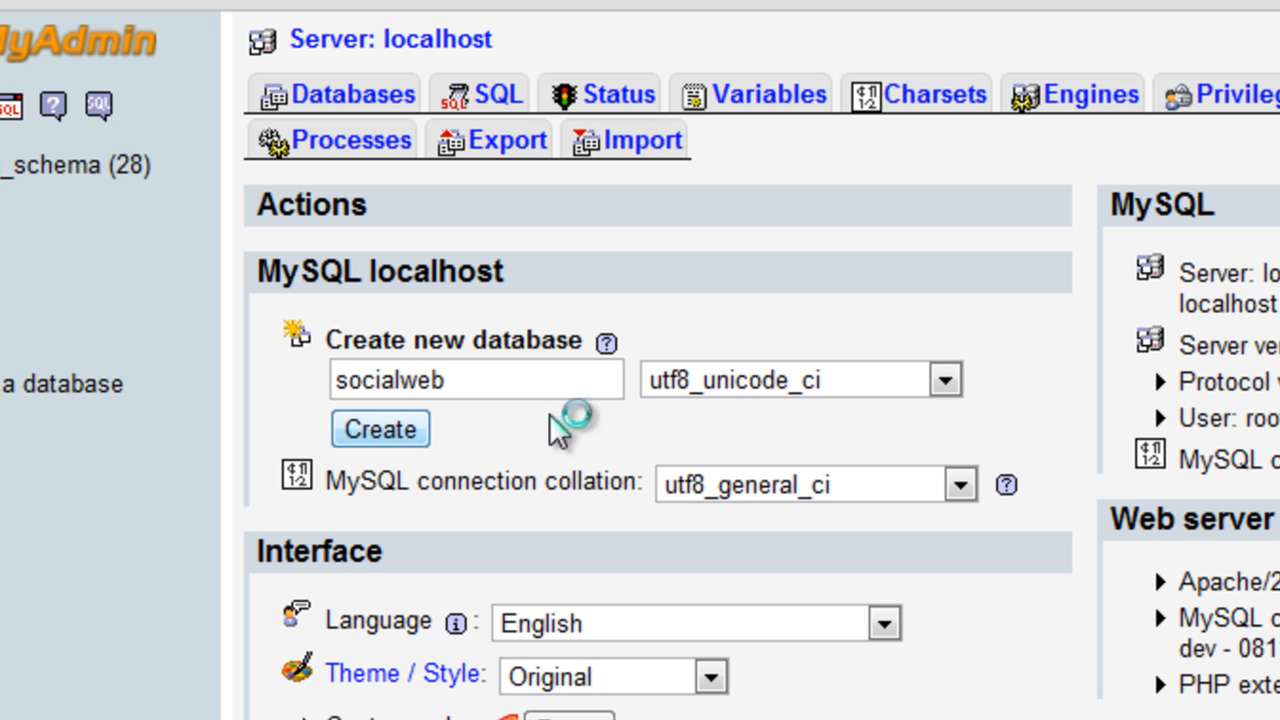
click(380, 428)
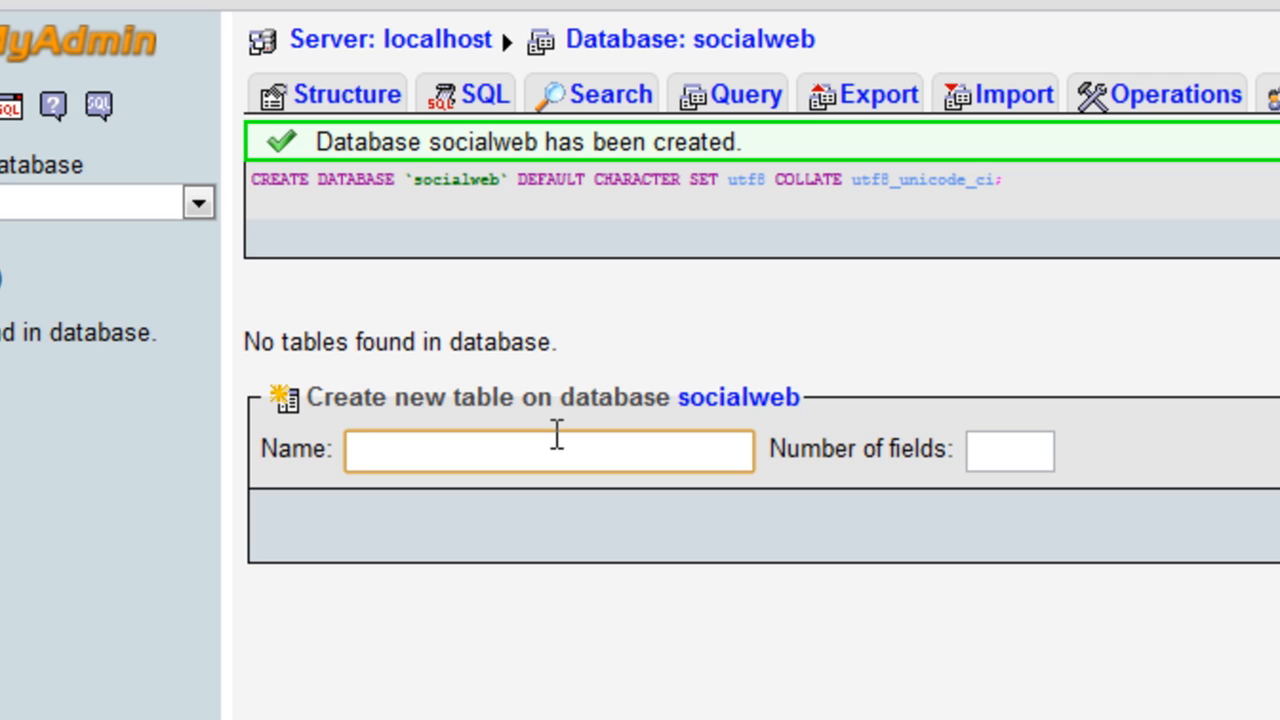
- Start a new table named users with 9 fields in socialweb
text(users)
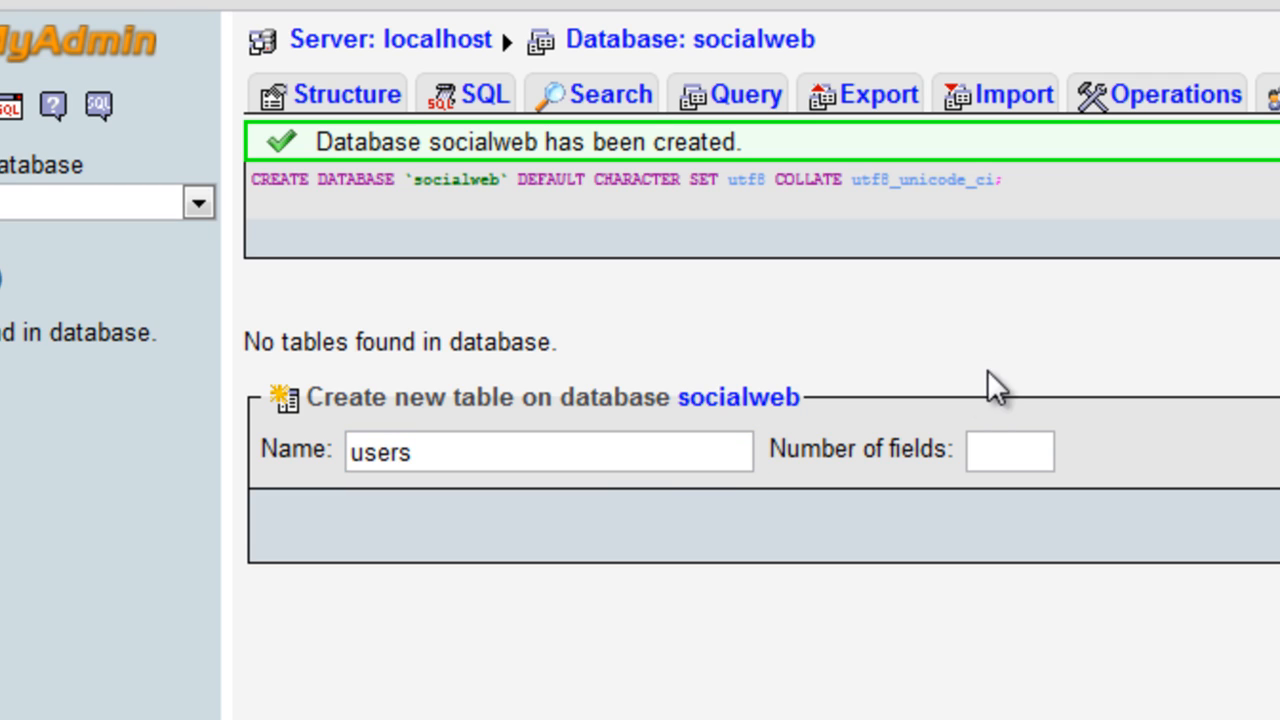
click(1008, 452)
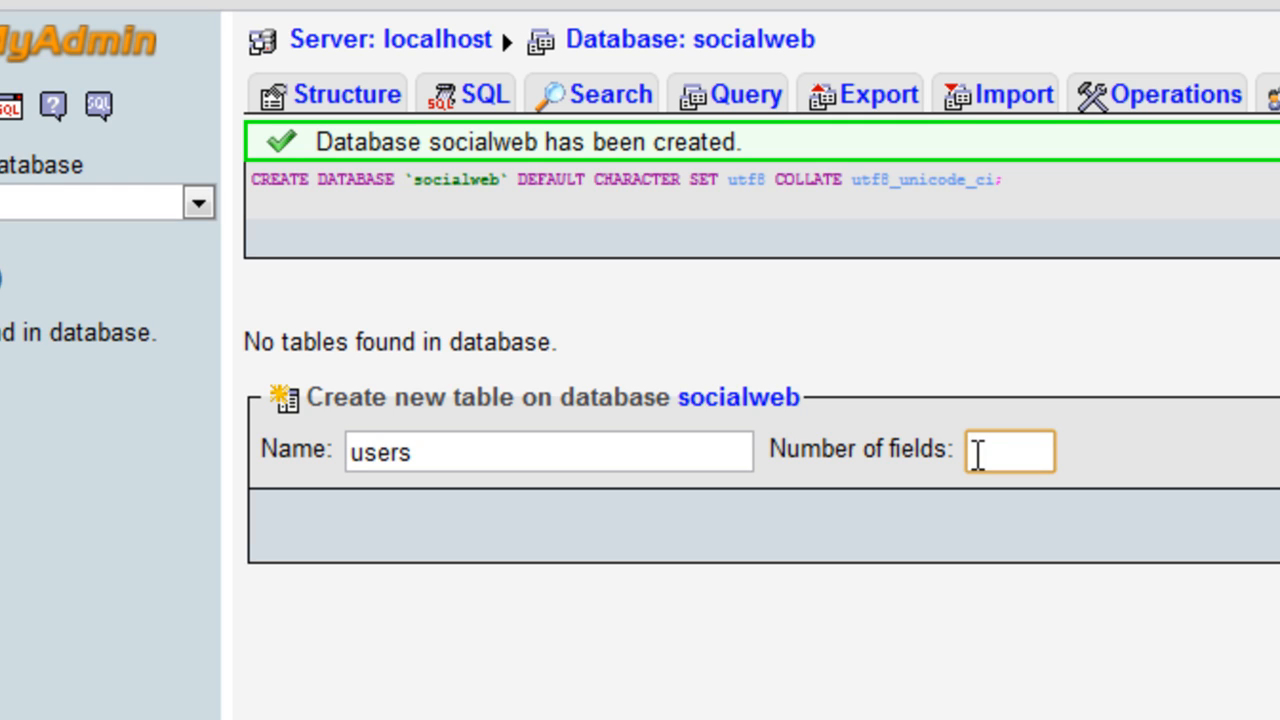
text(9)
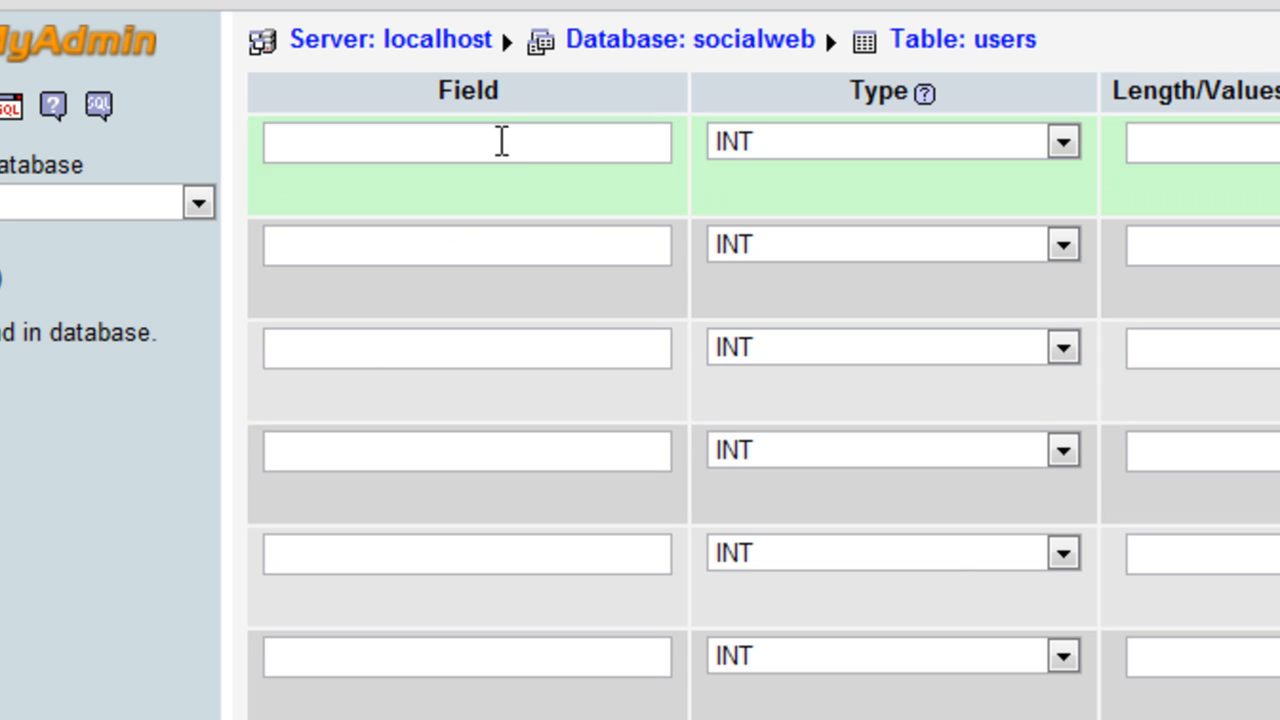
- Name the first two columns user_id and user_username
click(464, 348)
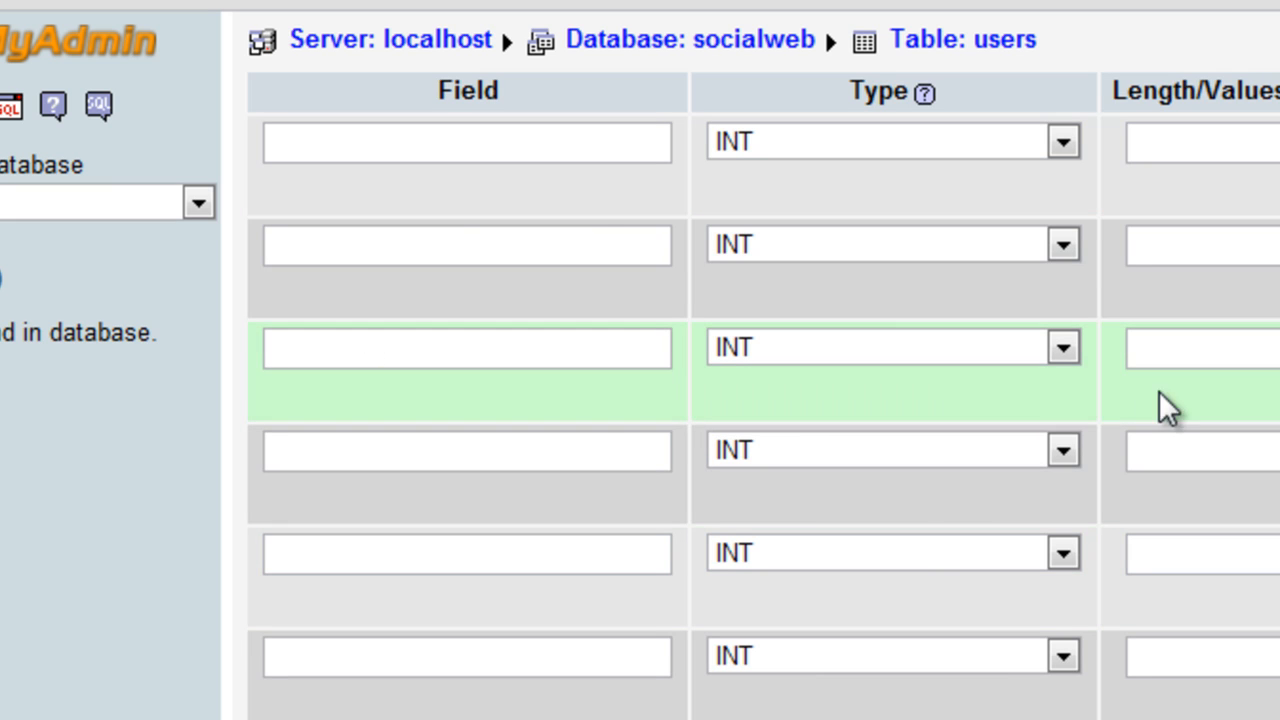
click(466, 144)
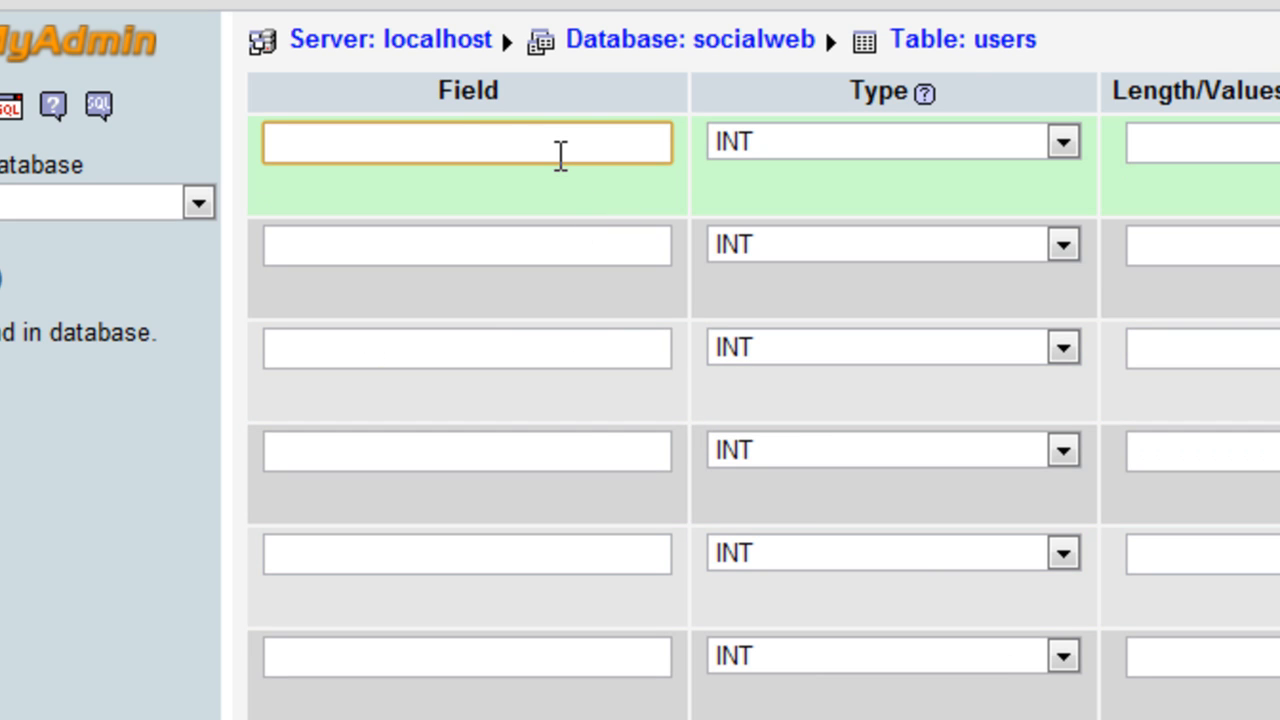
text(user_id)
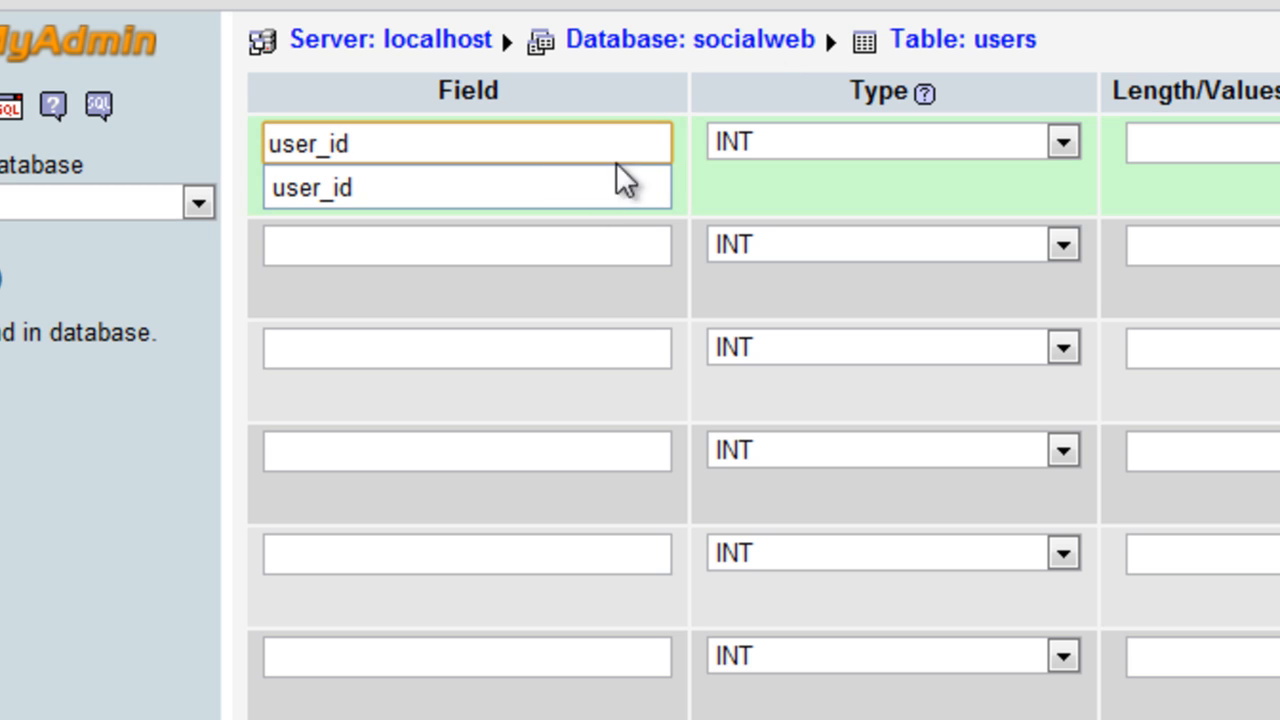
text(u)
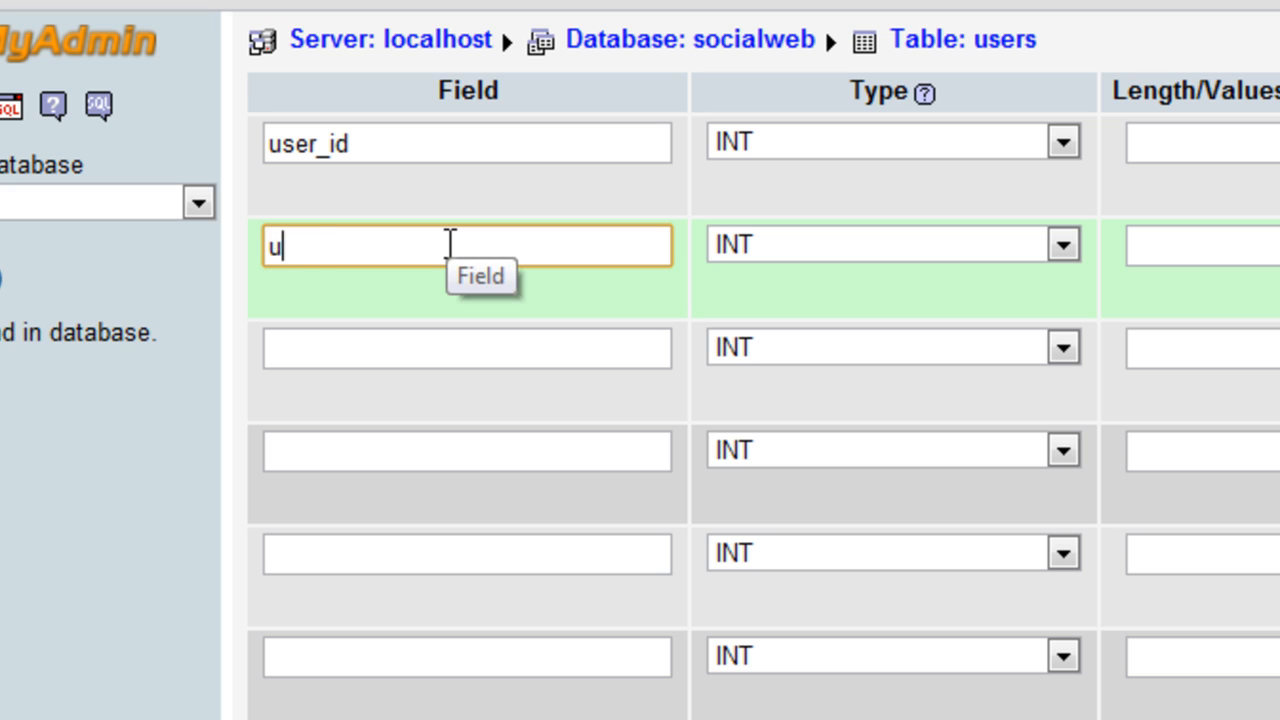
text(ser_usernam)
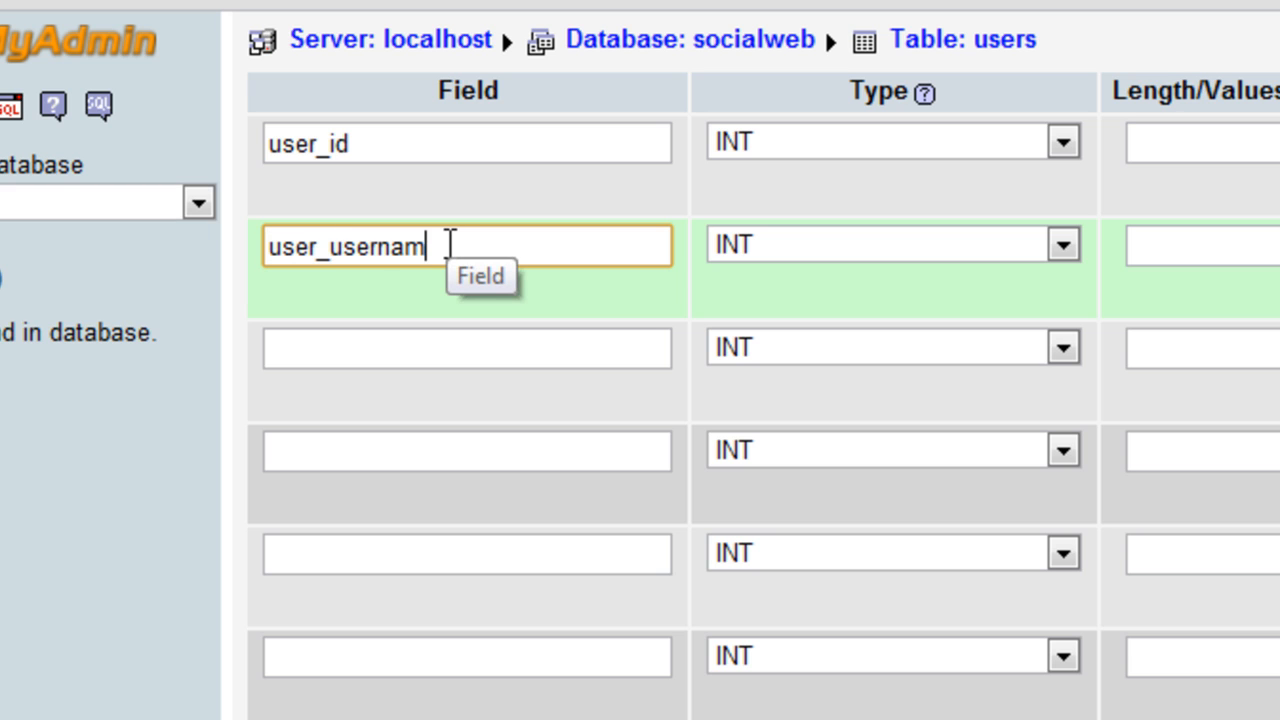
text(e)
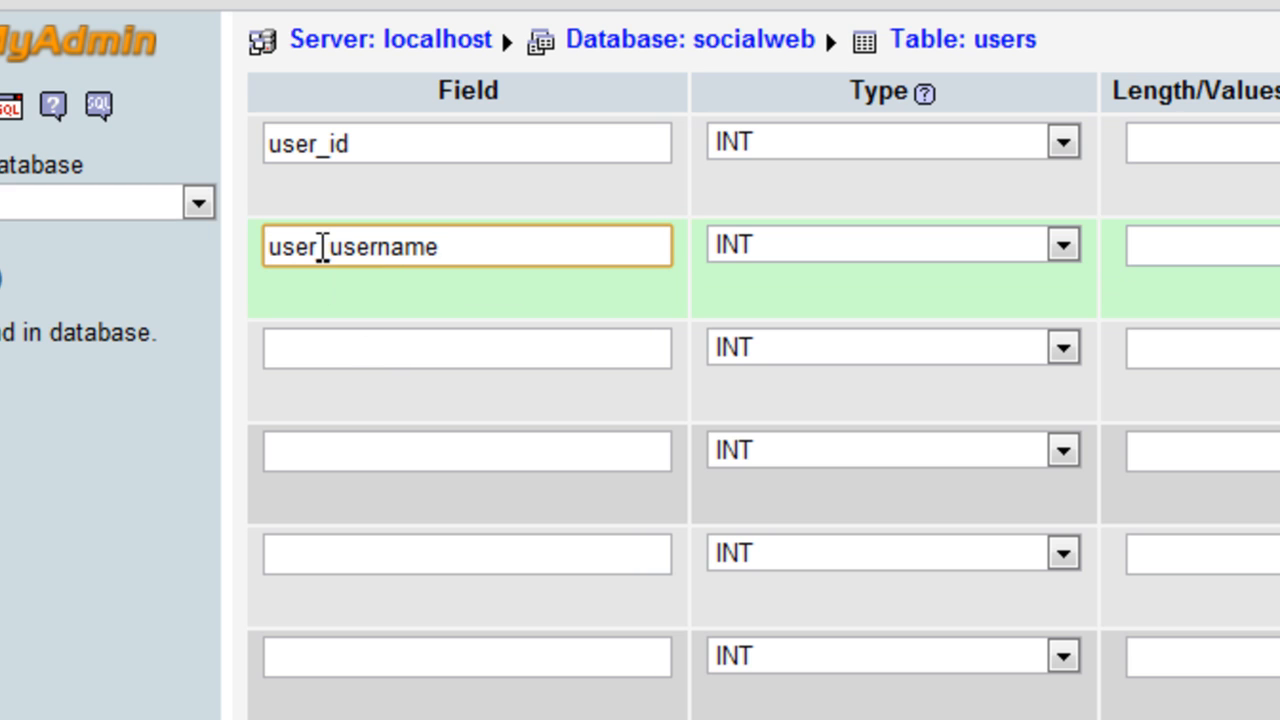
double_click(390, 248)
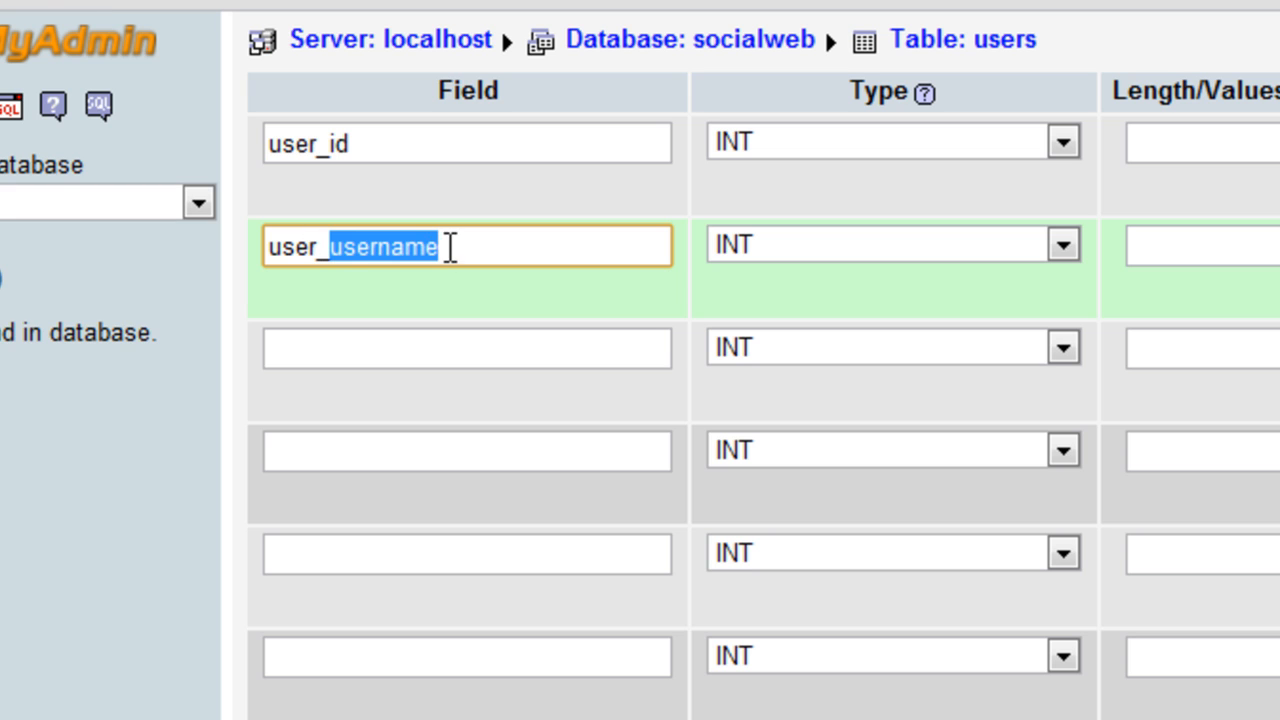
- Name the next columns user_fullname, user_email, user_password and user_priv
click(464, 348)
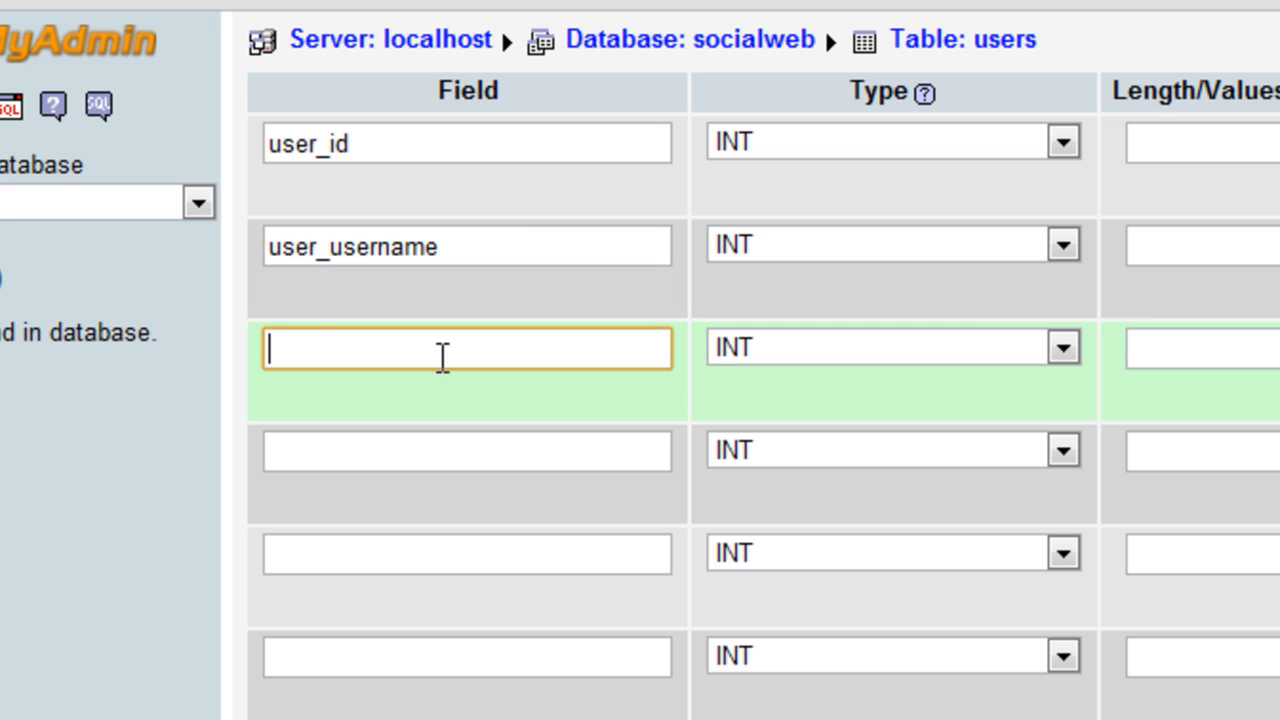
text(user_fname)
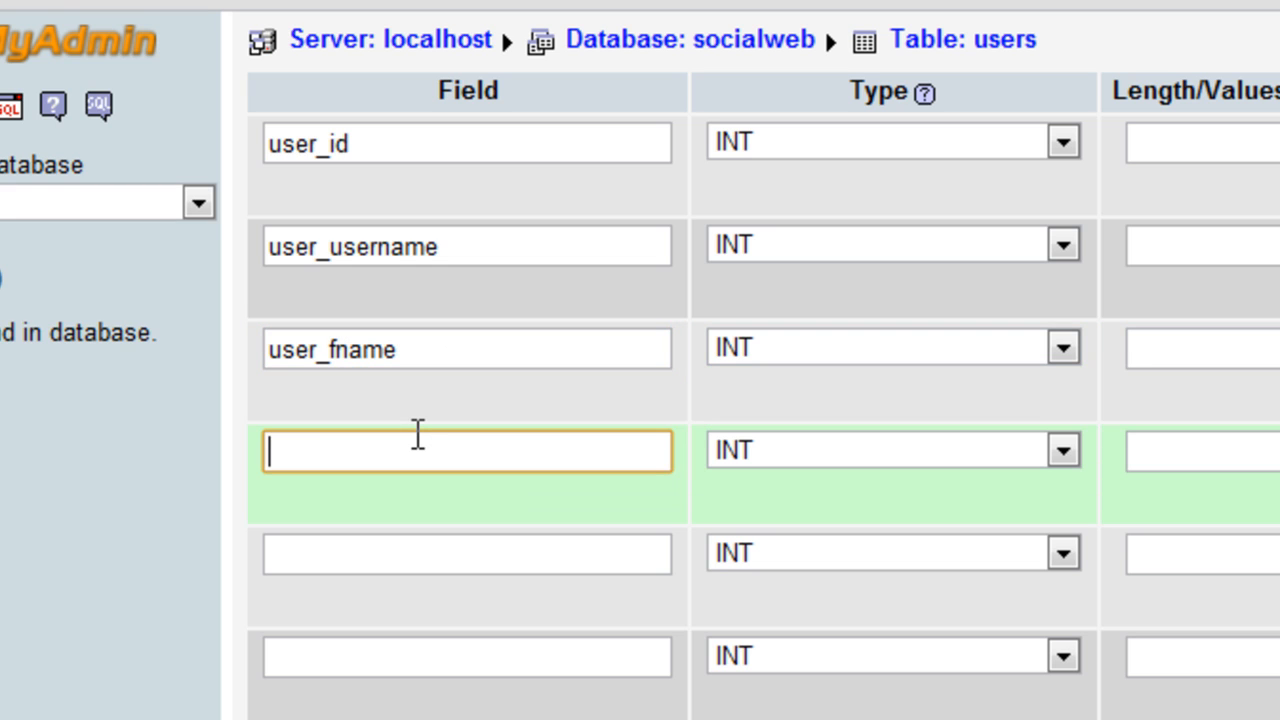
text(user_lname)
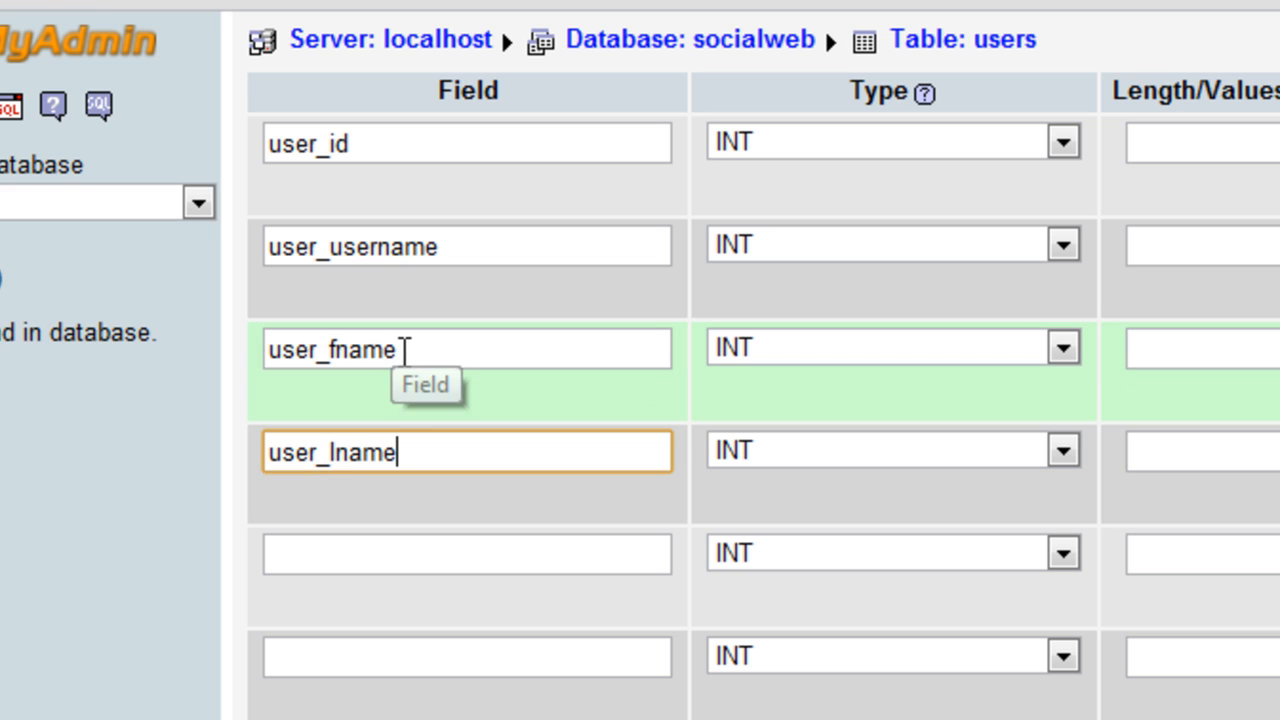
click(464, 348)
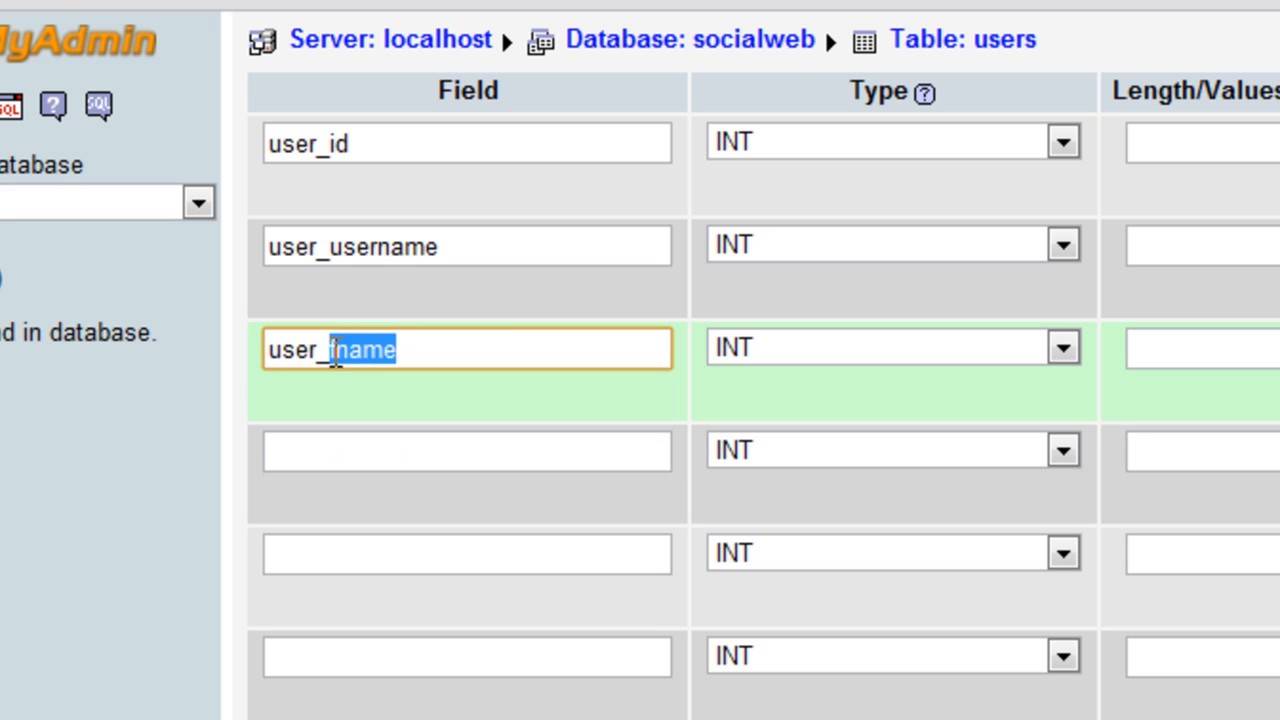
text(fullname)
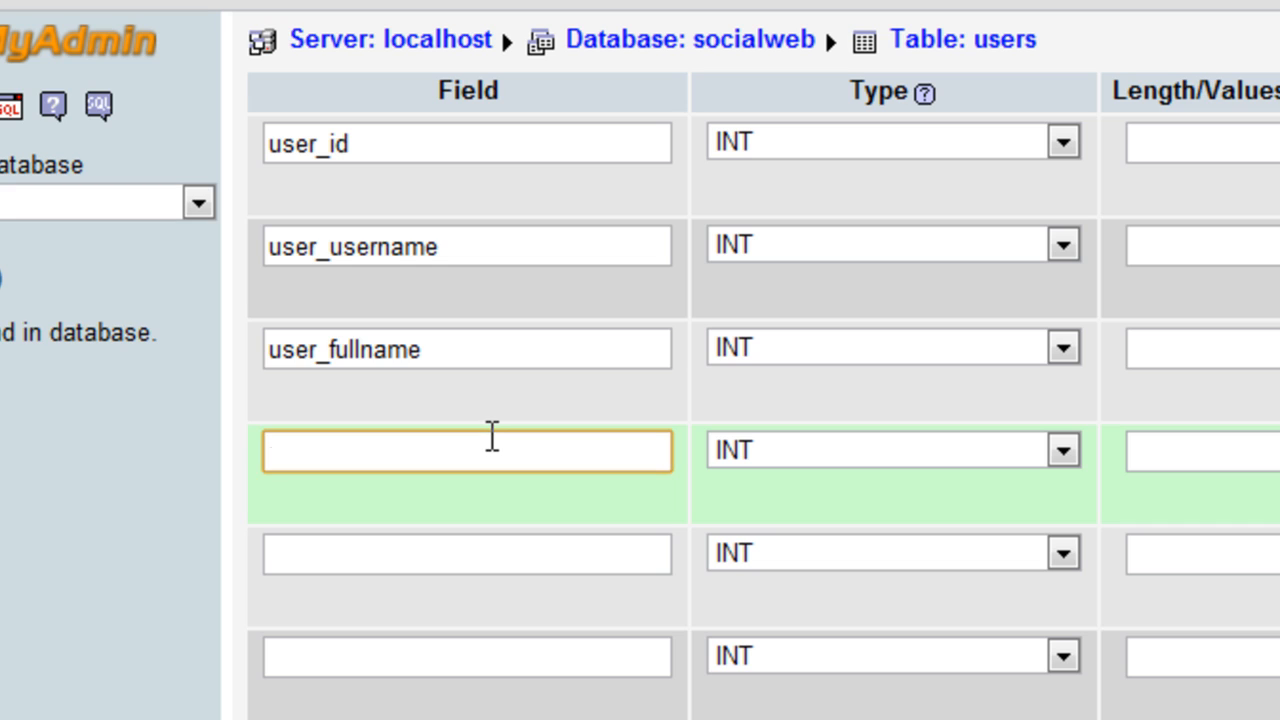
text(user)
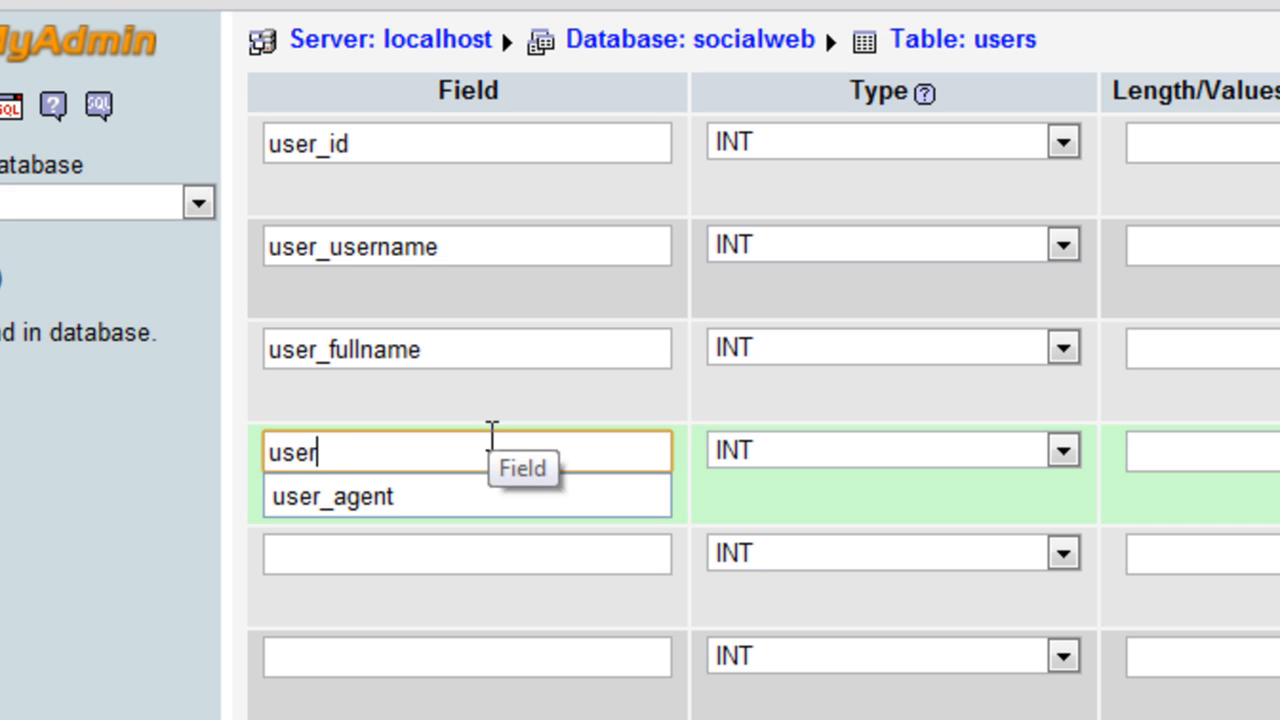
text(_email)
click(468, 554)
text(u)
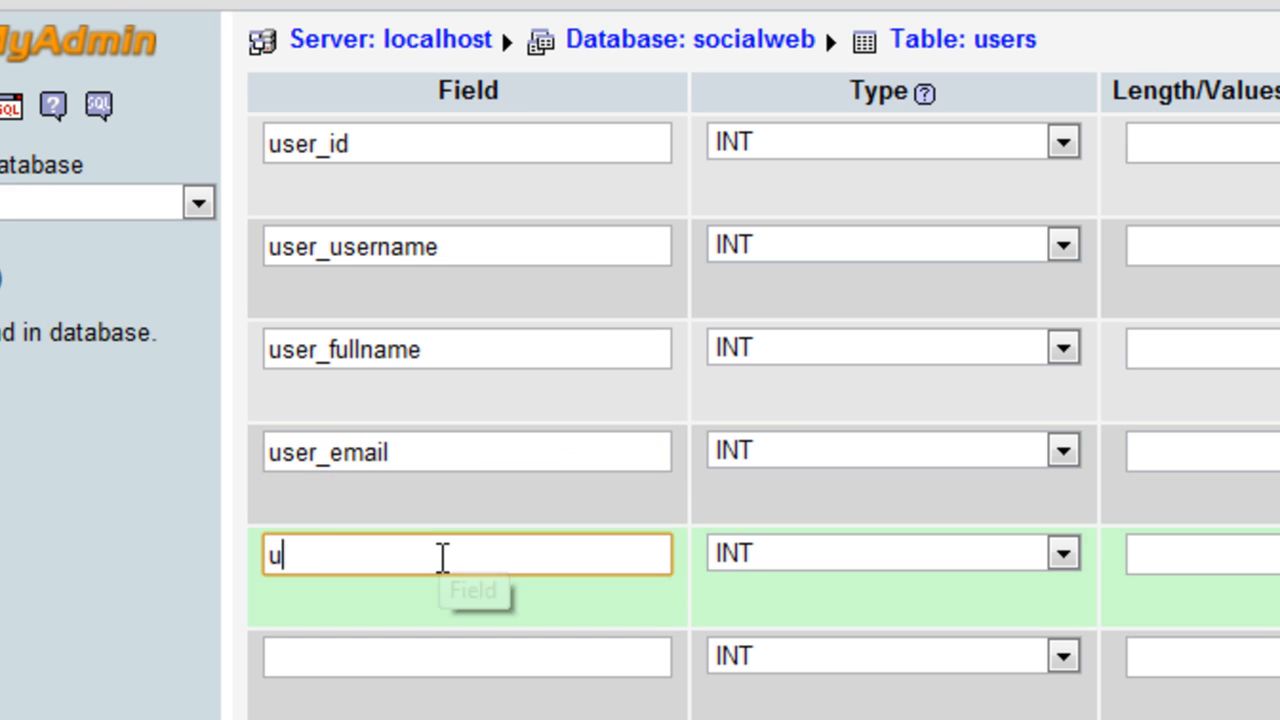
text(ser_password)
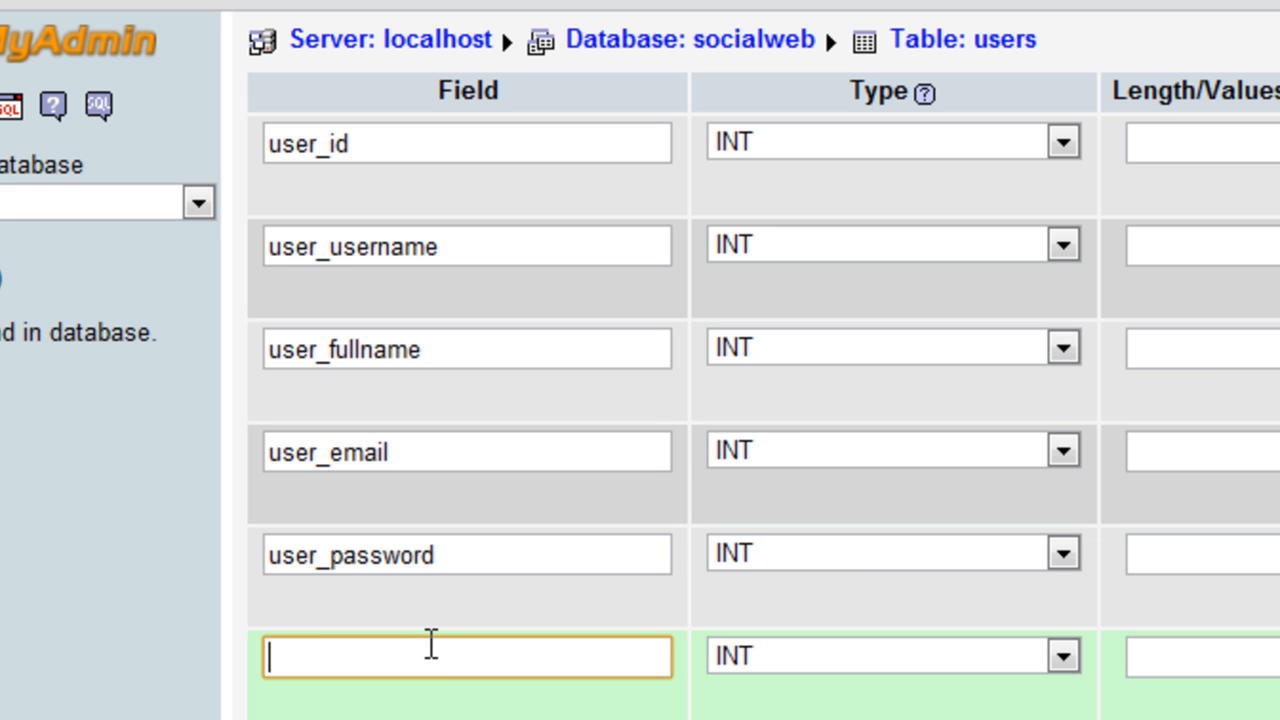
text(user_priv)
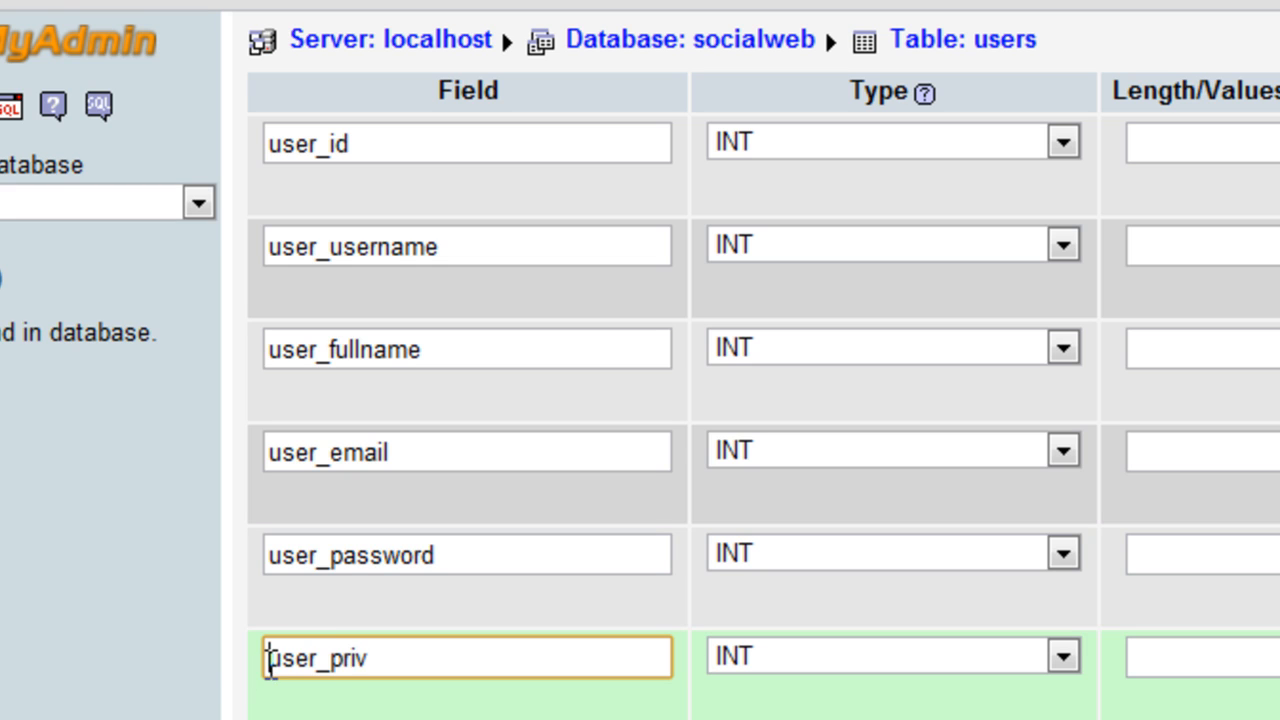
- Add a user_ip column after user_priv and start a lastacce... column name below it
scroll(down, 3)
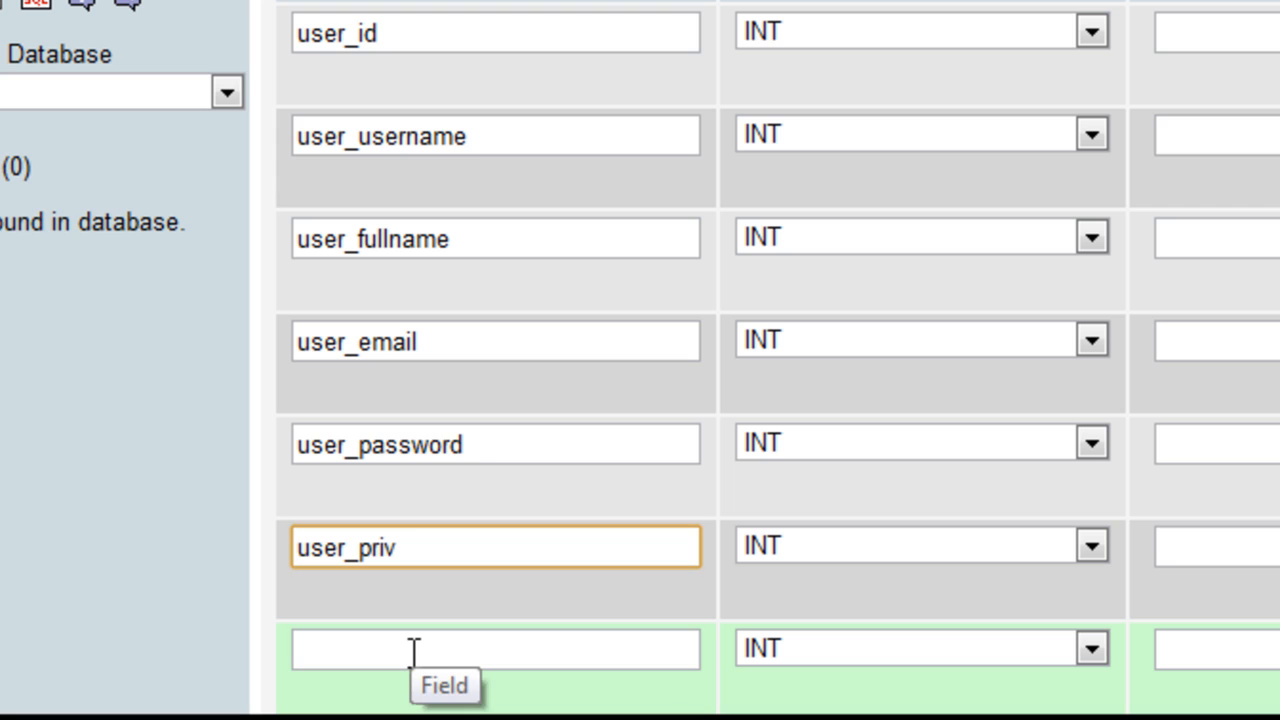
click(492, 648)
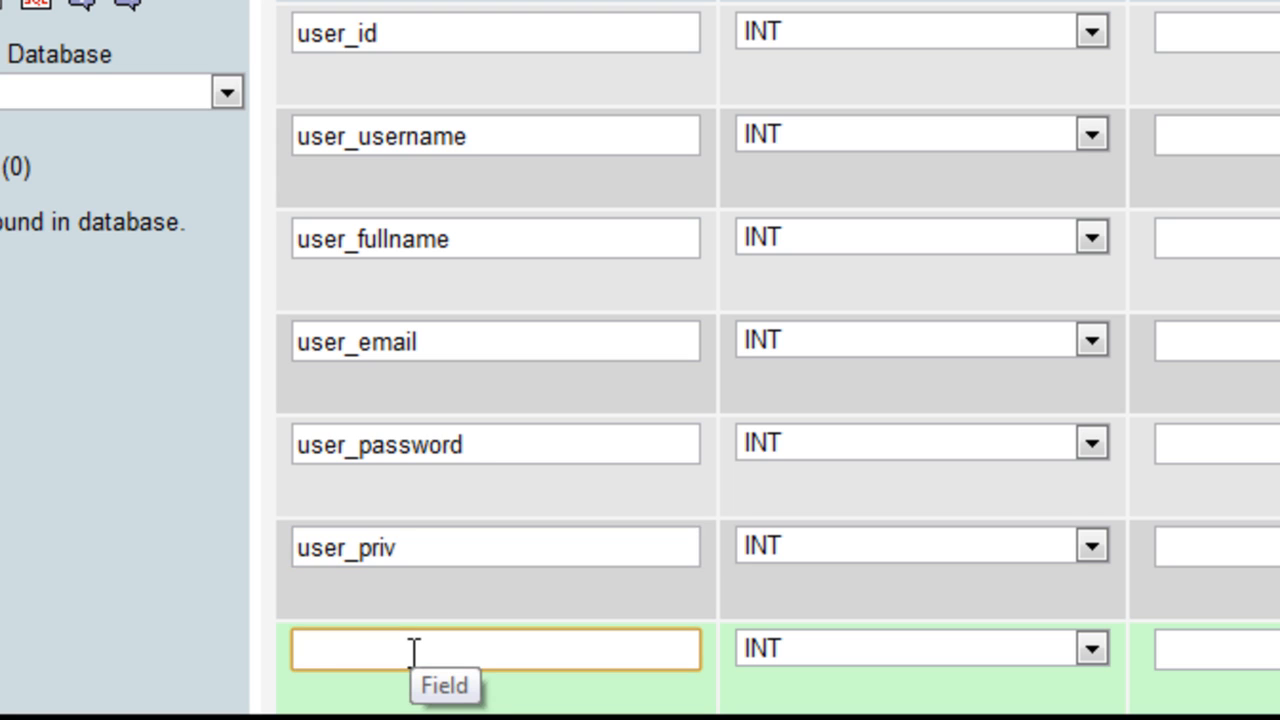
text(user_i)
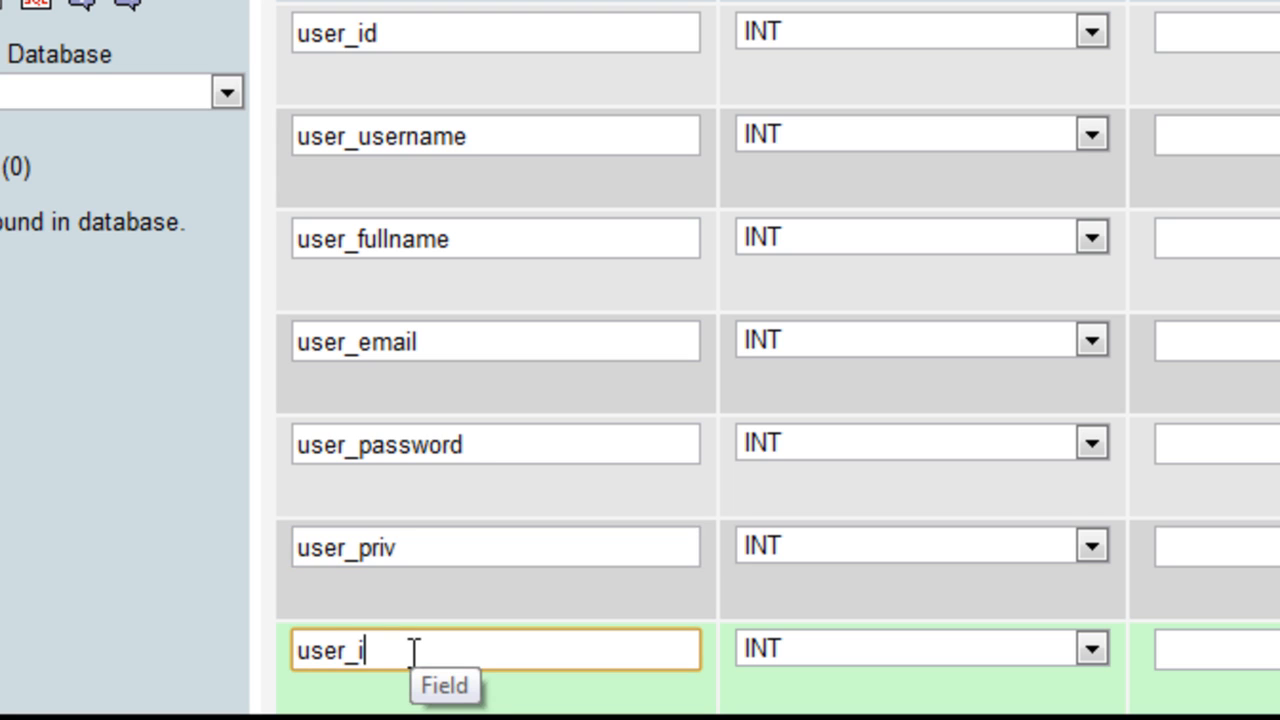
text(p)
text(user)
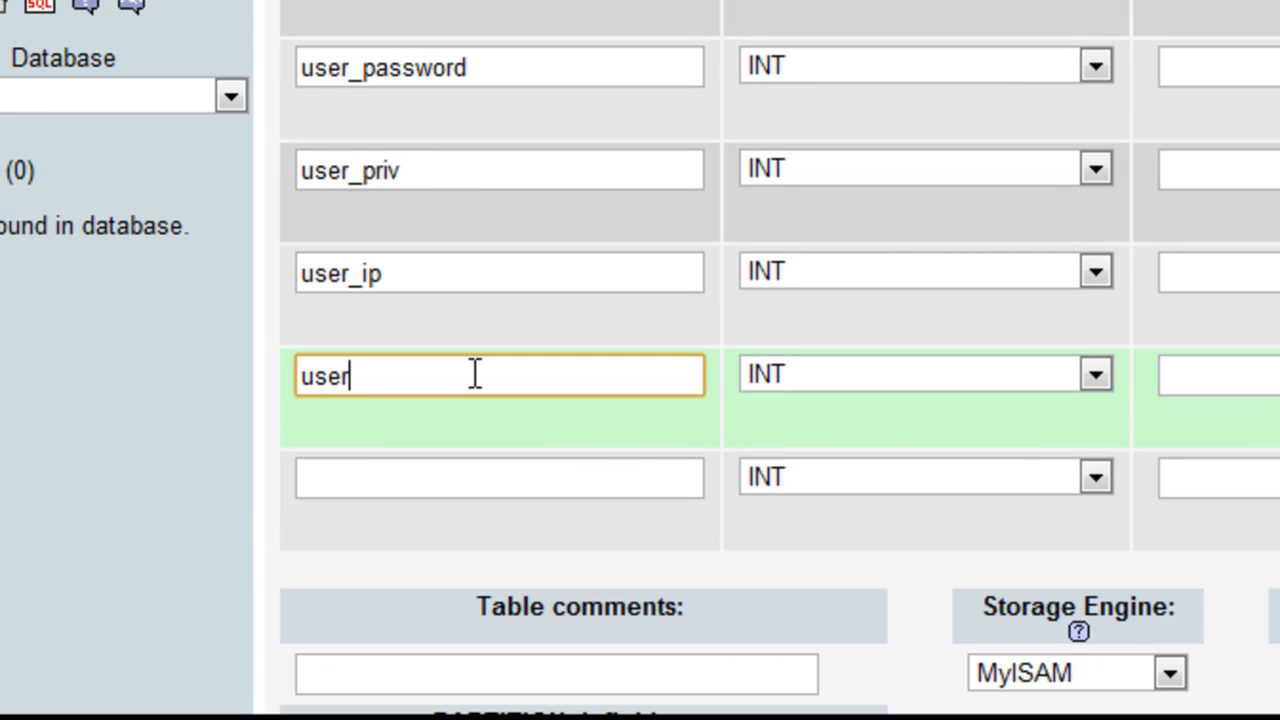
text(_)
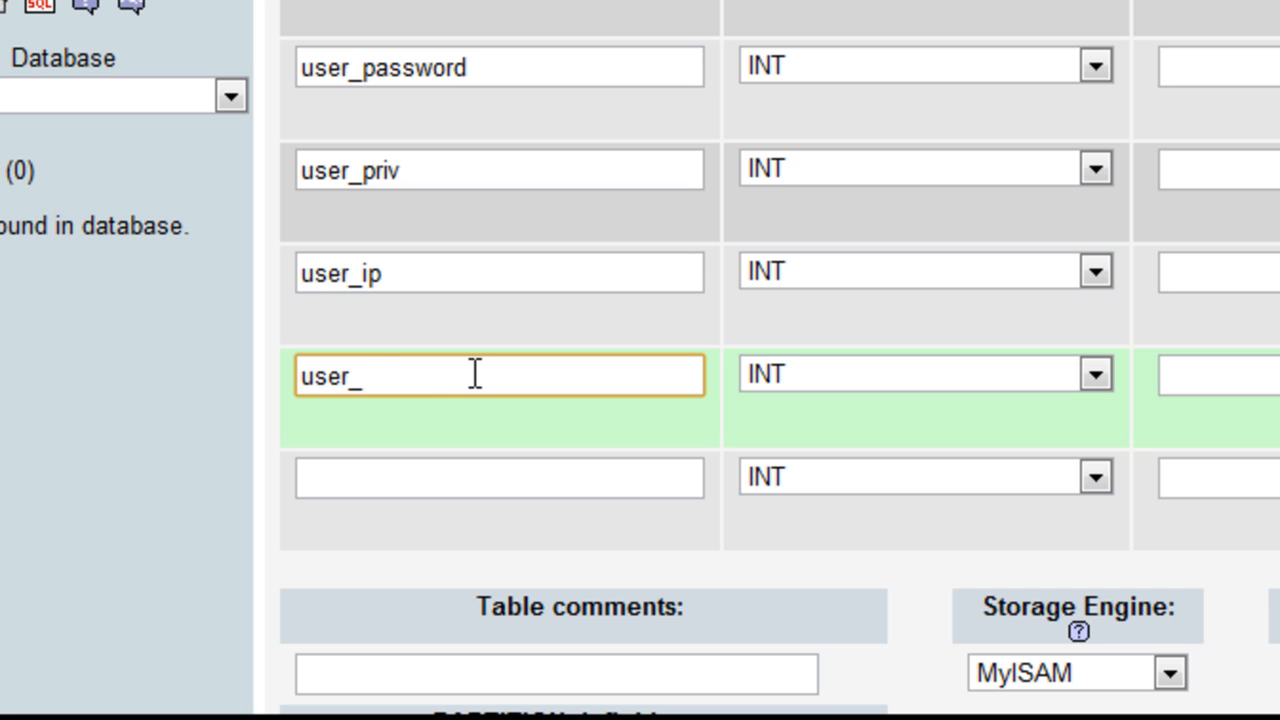
text(lastacce)
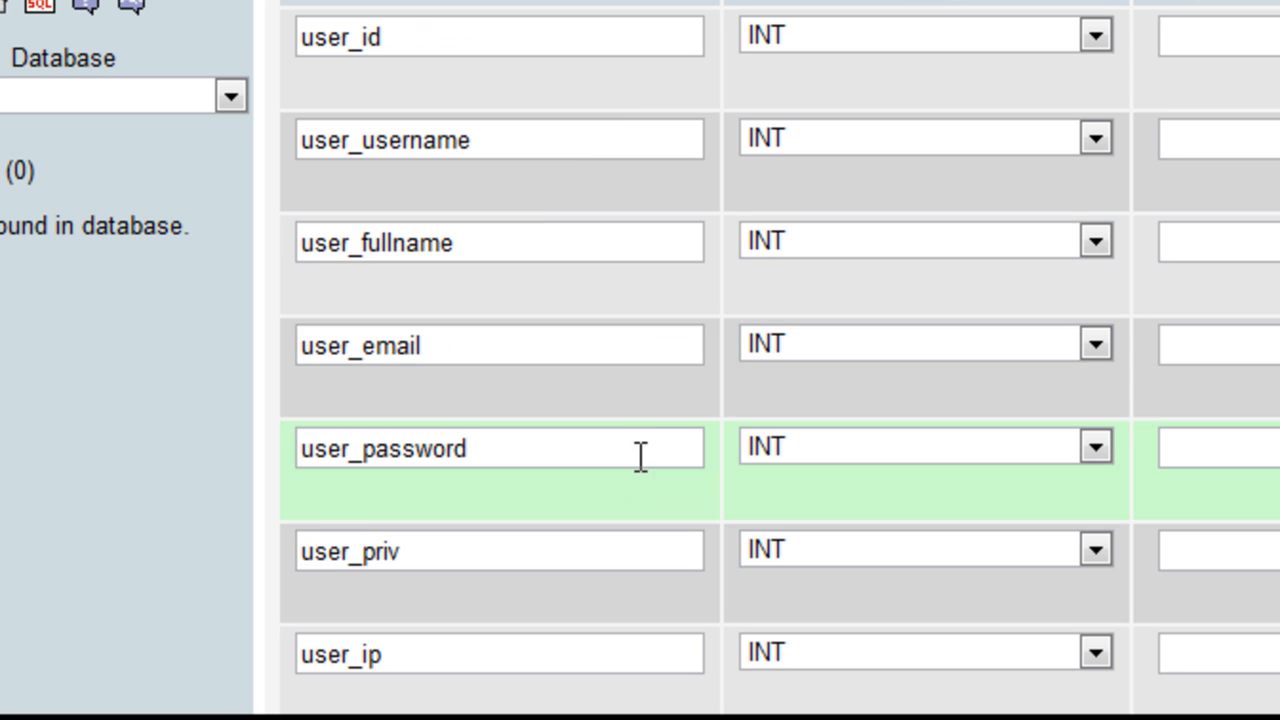
click(468, 38)
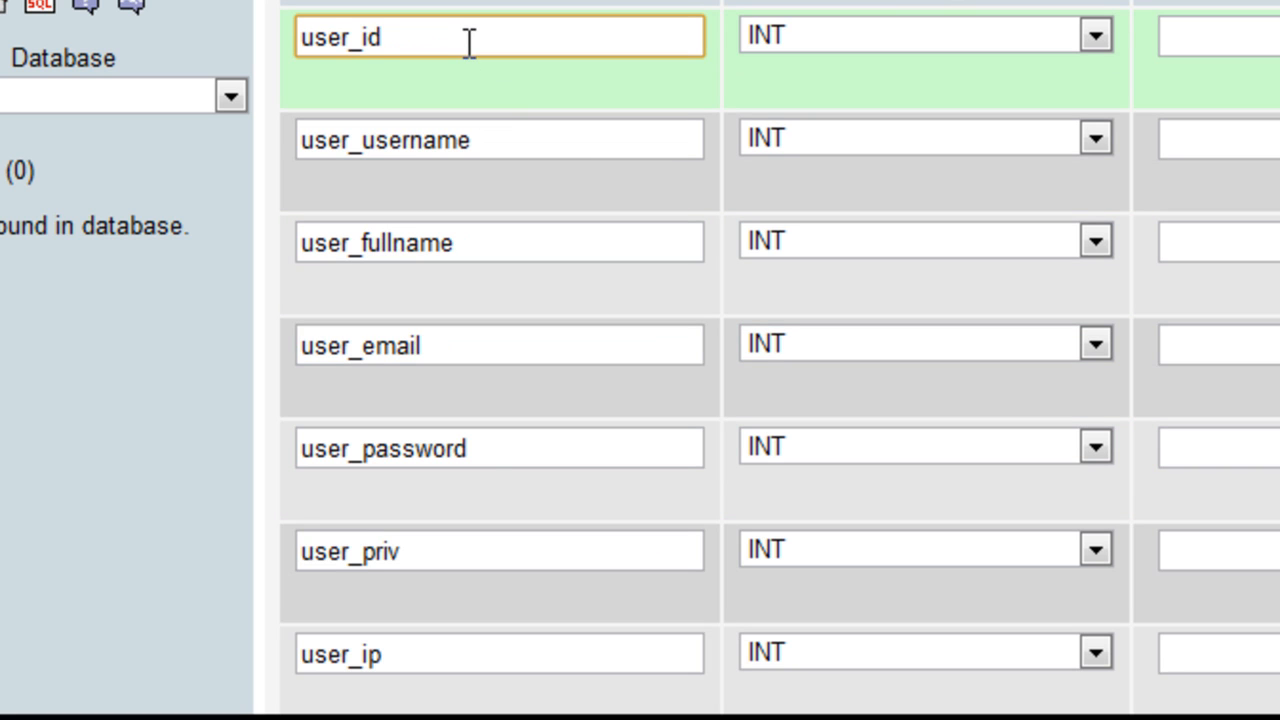
- Make user_id INT length 8, unsigned, PRIMARY index and auto-increment
scroll(down, 3)
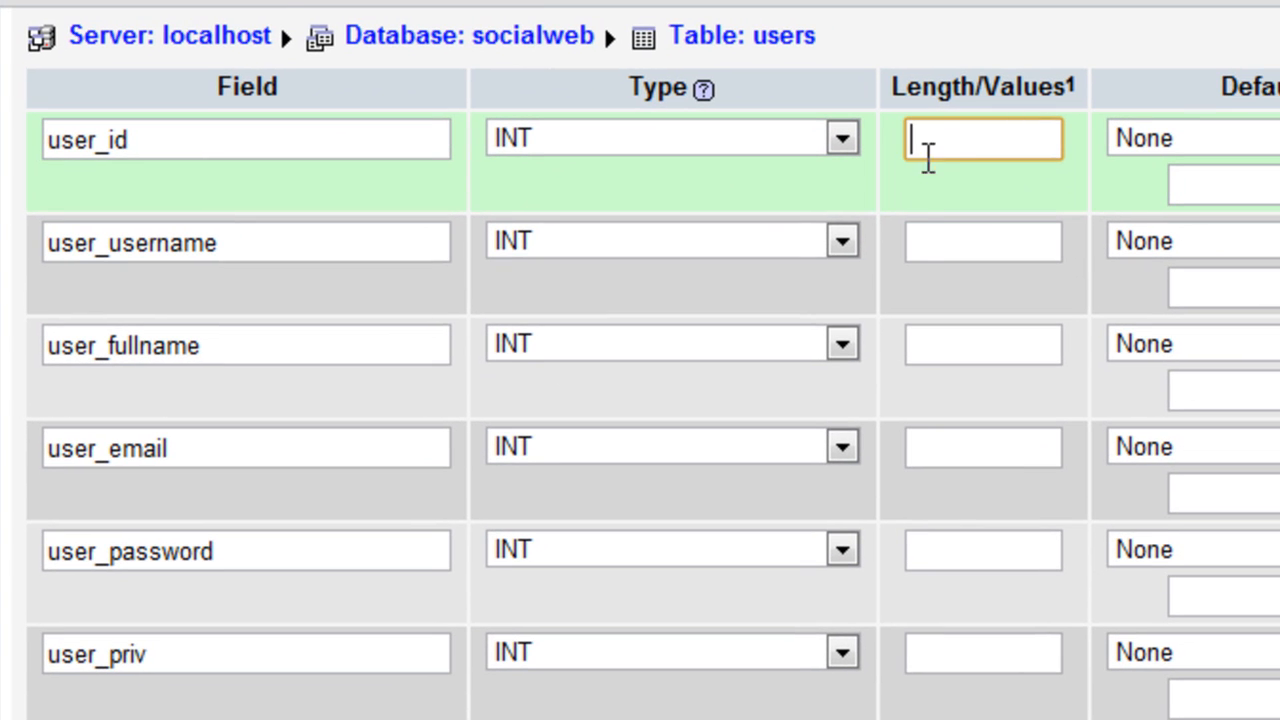
text(8)
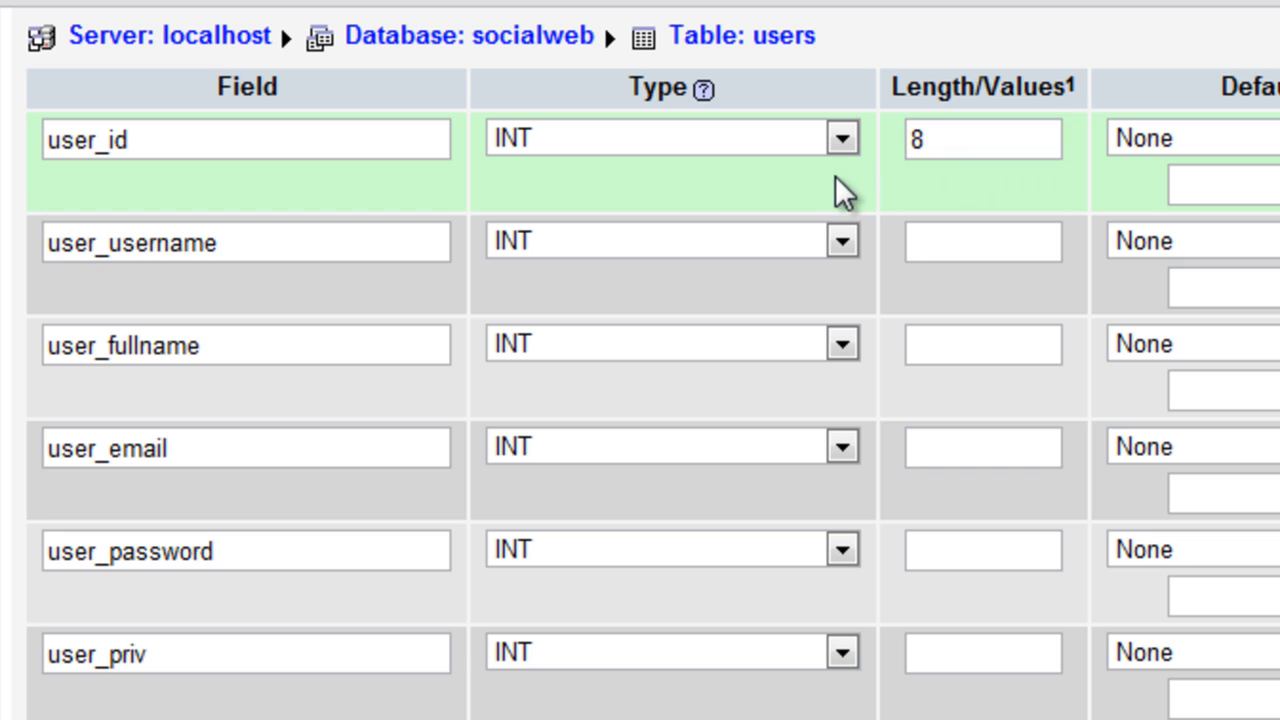
scroll(right, 3)
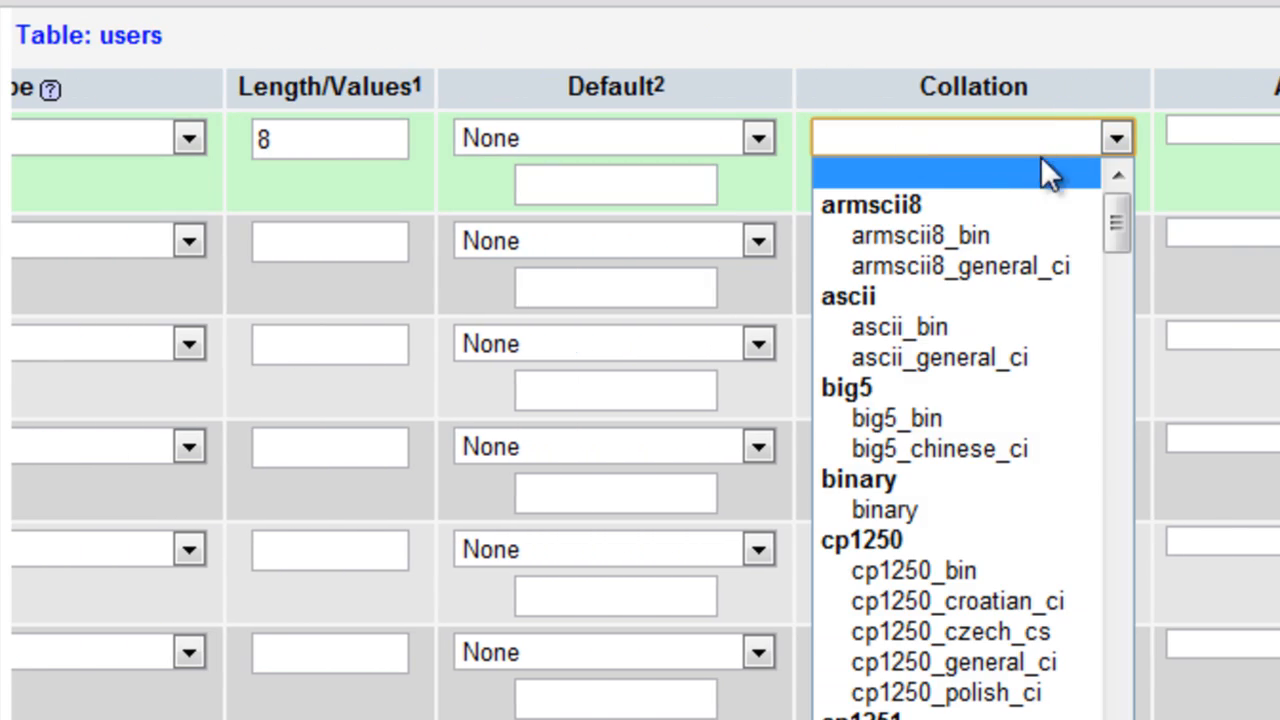
click(754, 138)
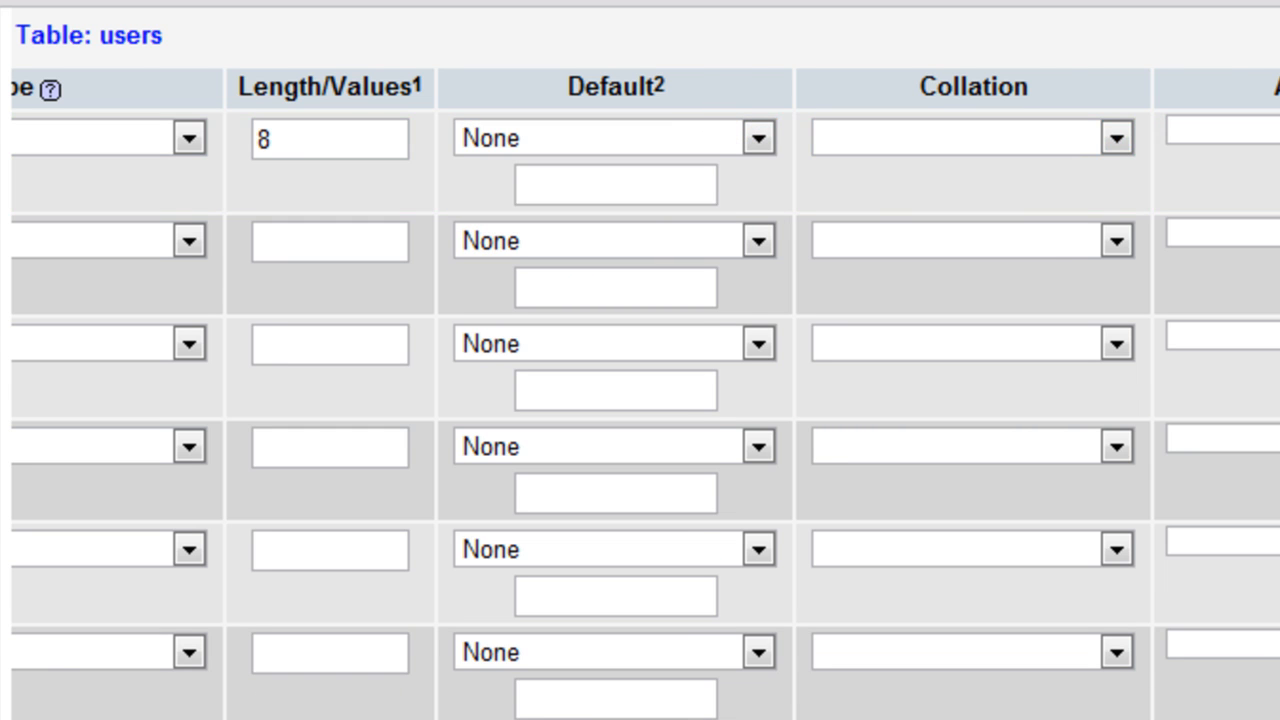
click(808, 128)
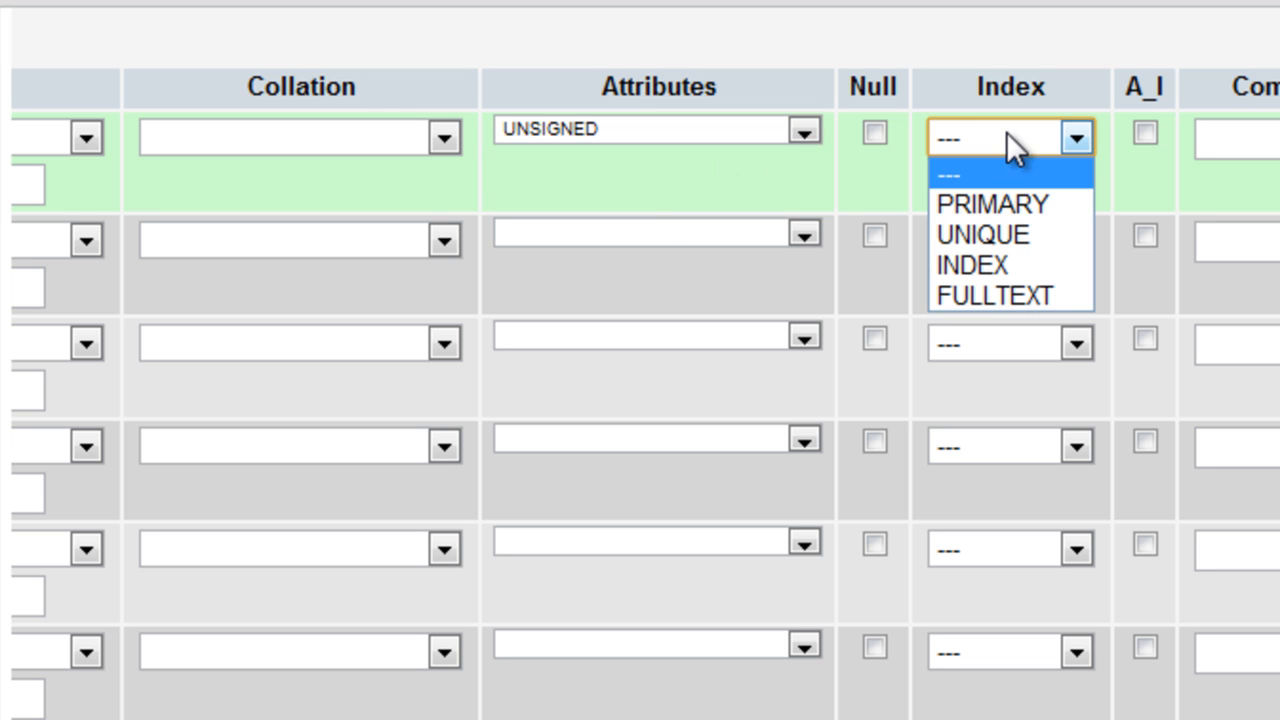
click(980, 204)
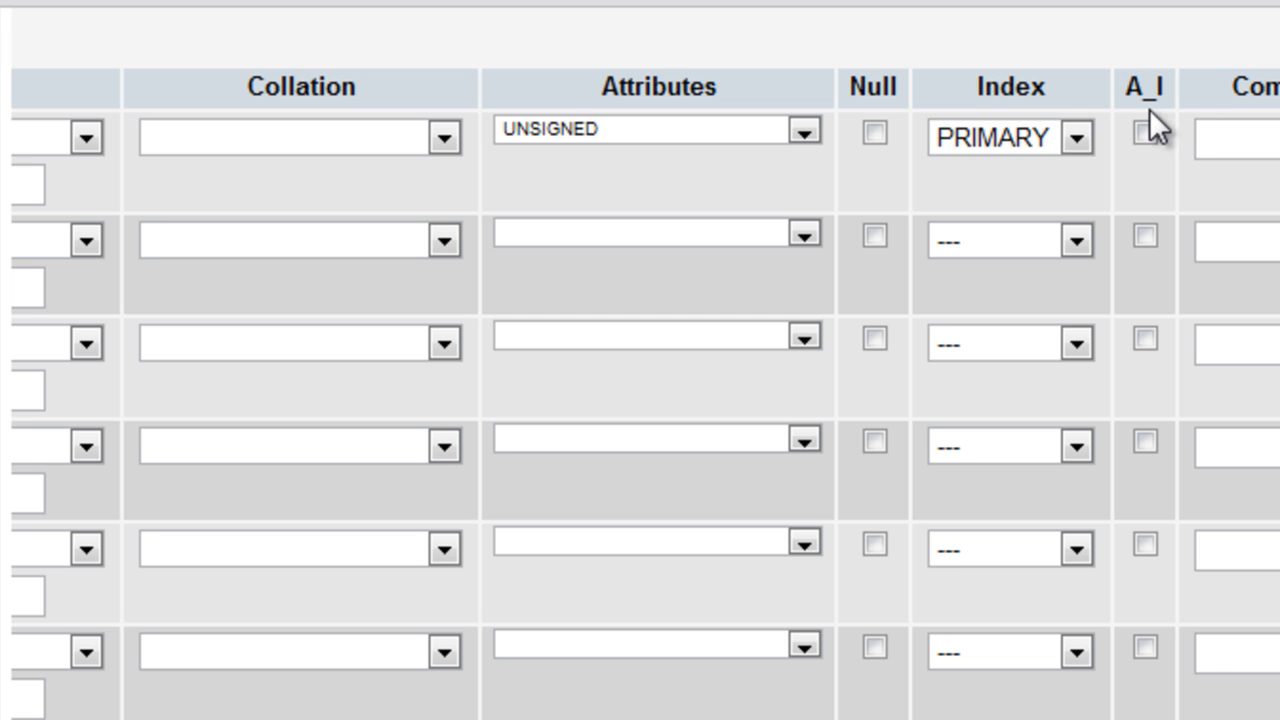
click(1144, 132)
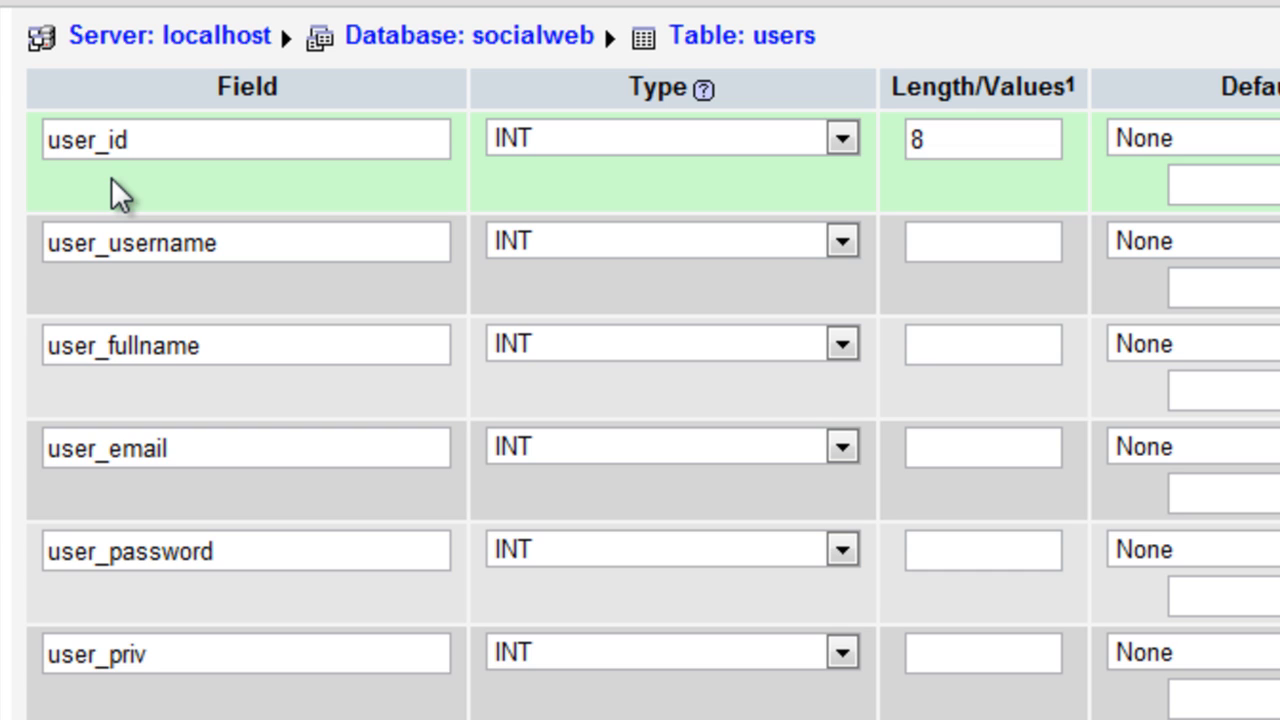
mouse_move(464, 180)
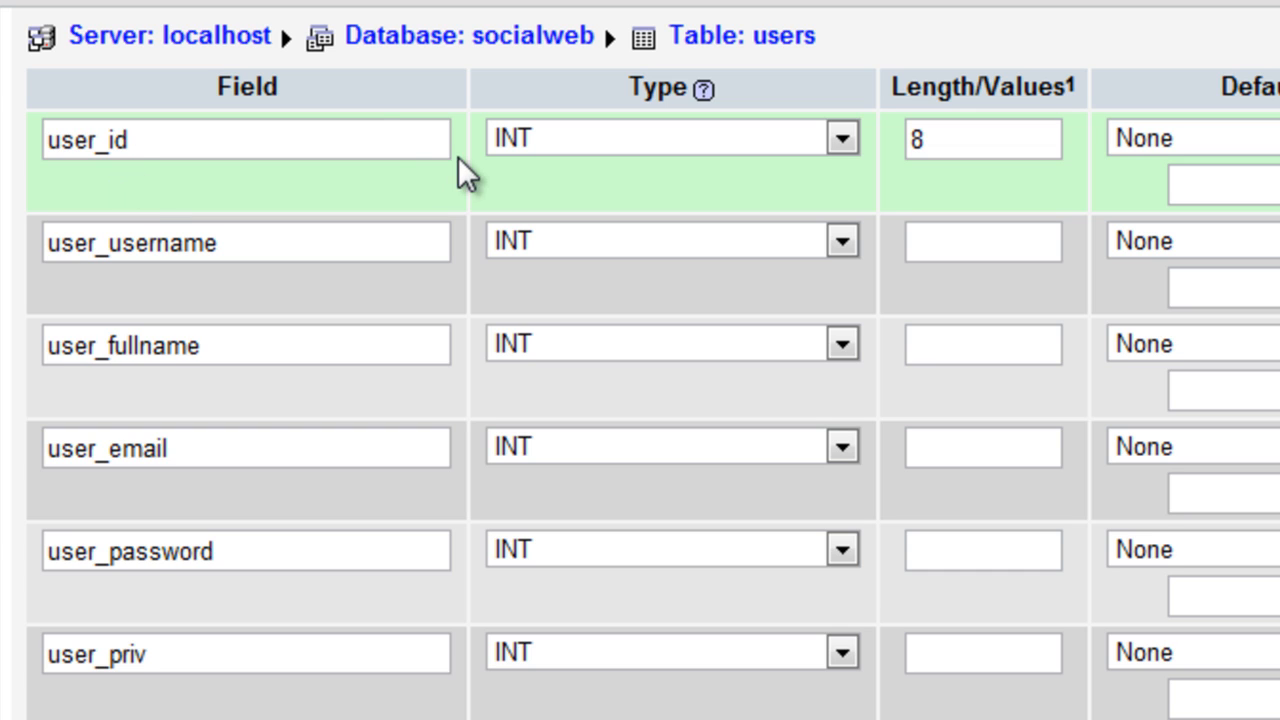
mouse_move(344, 138)
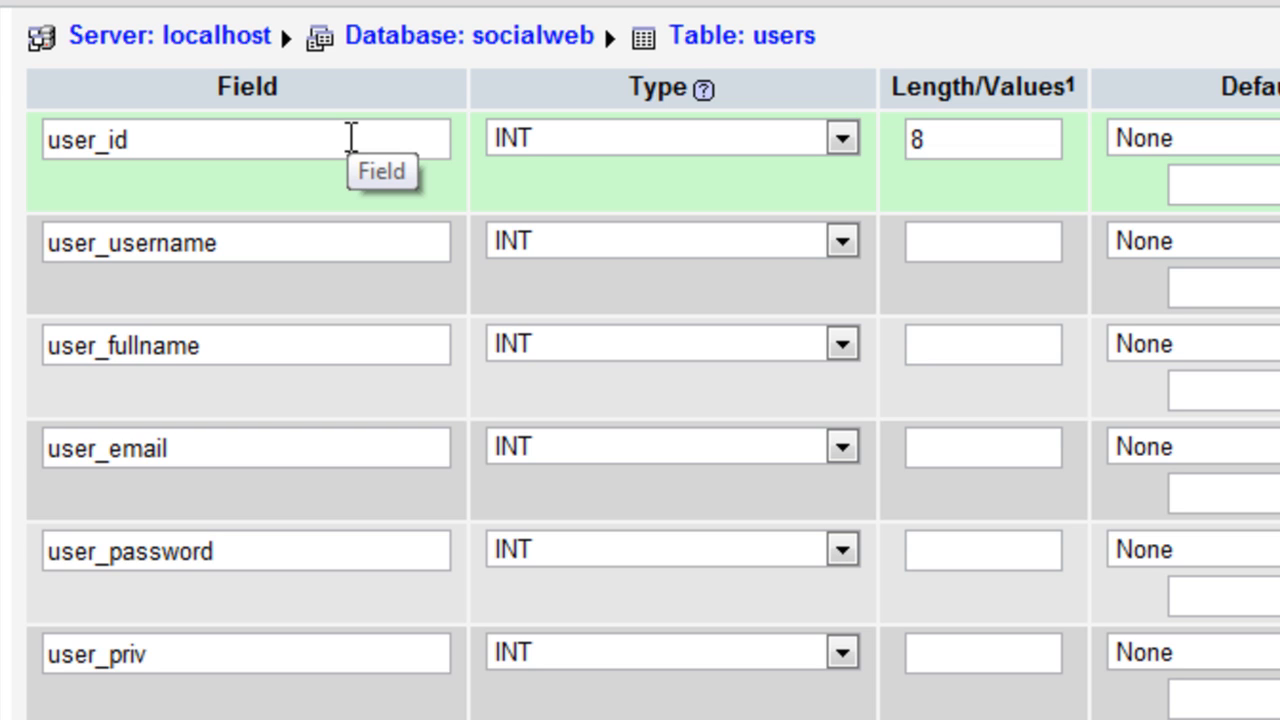
- Make user_username a VARCHAR column of length 25
click(230, 244)
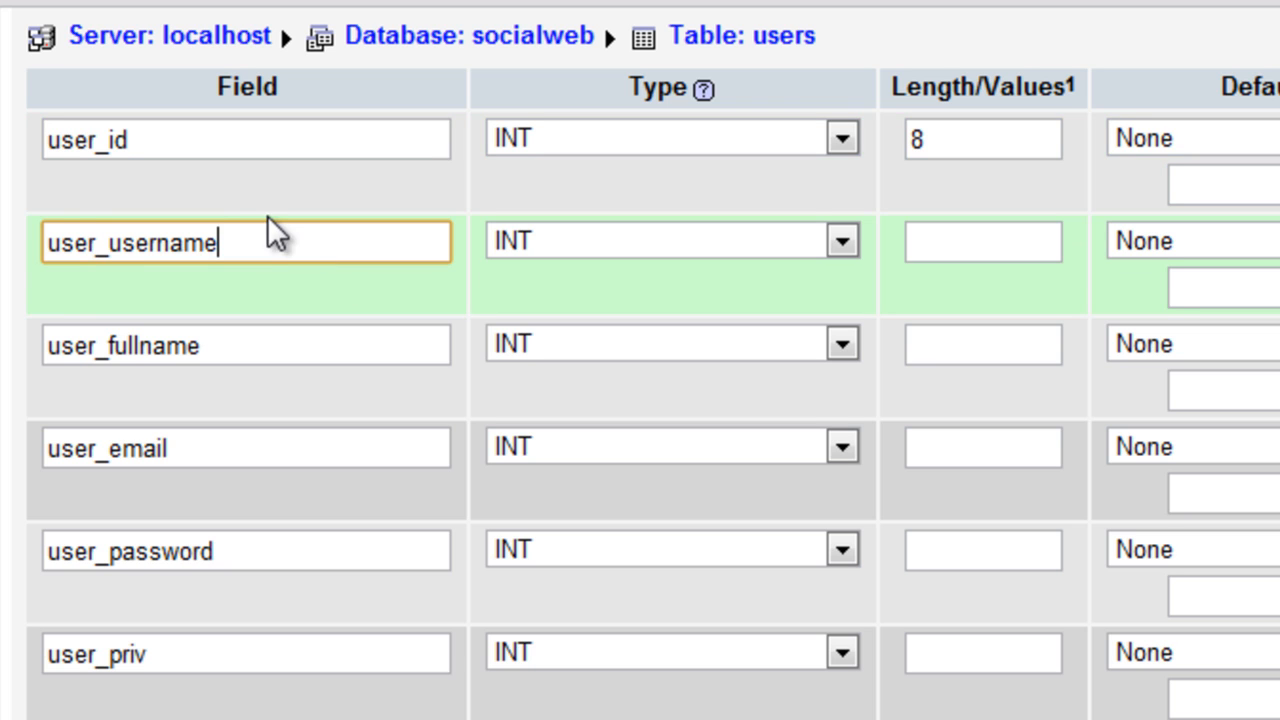
click(840, 240)
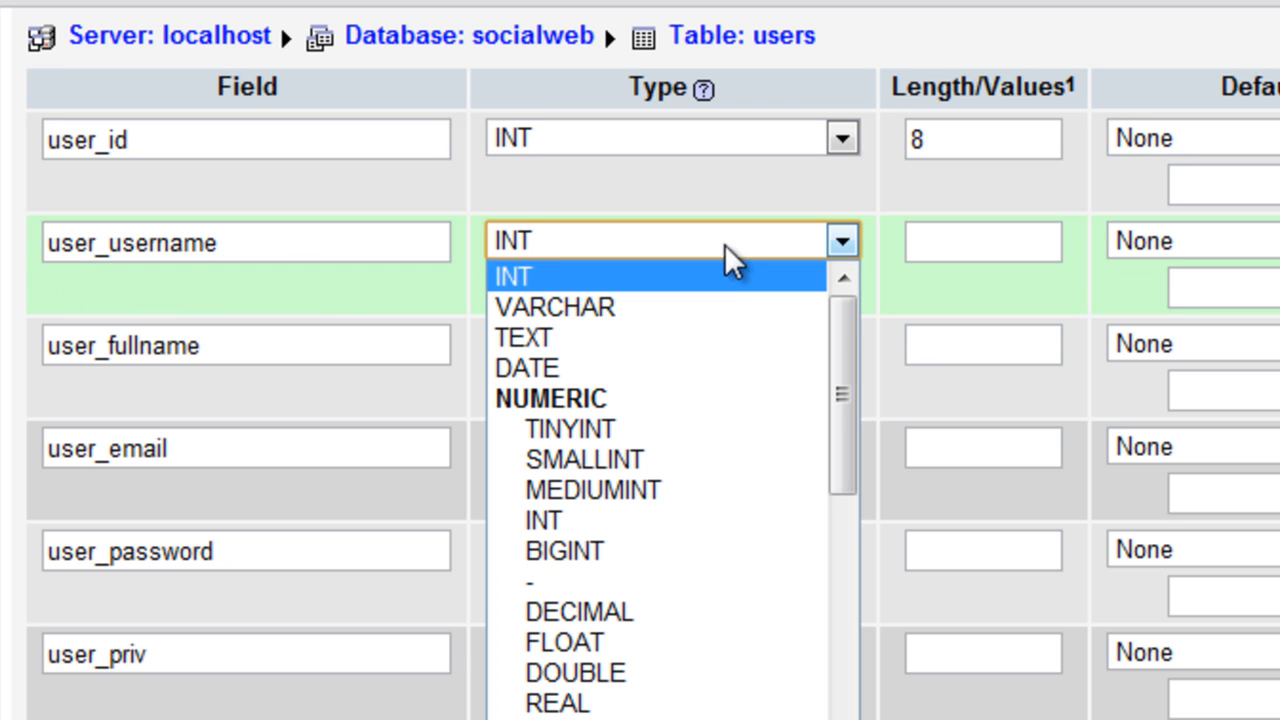
click(552, 306)
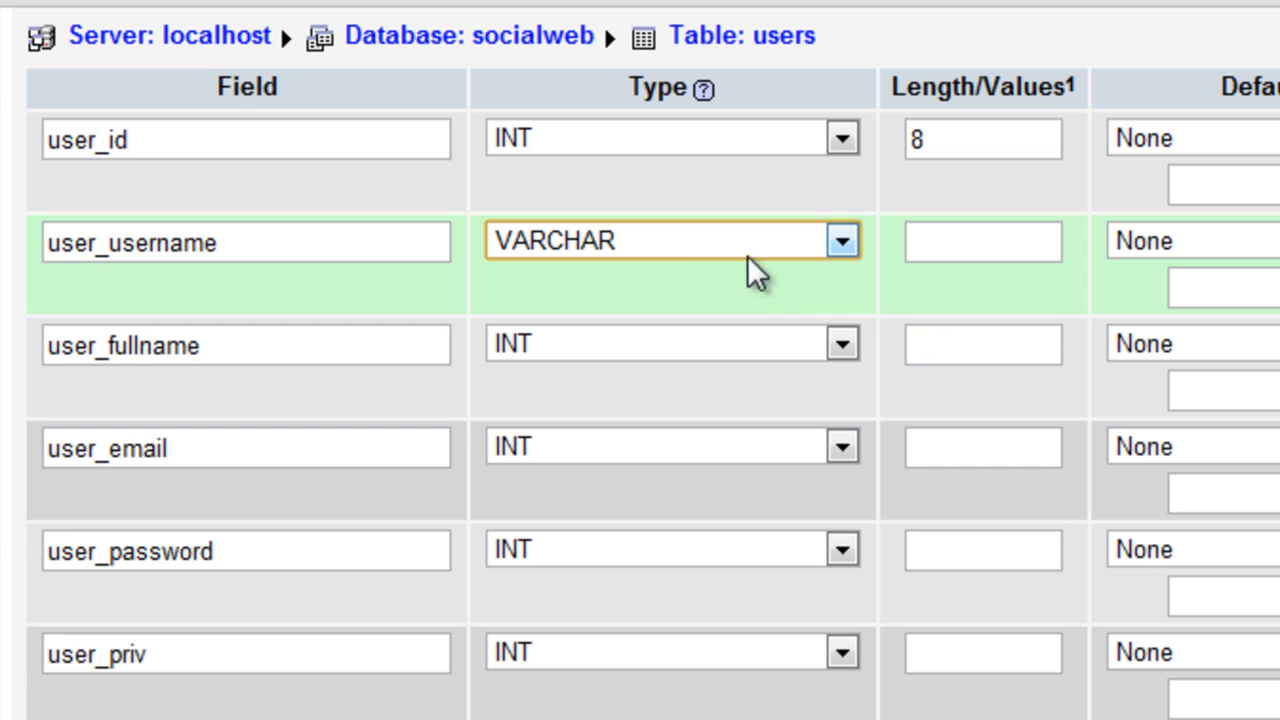
click(982, 240)
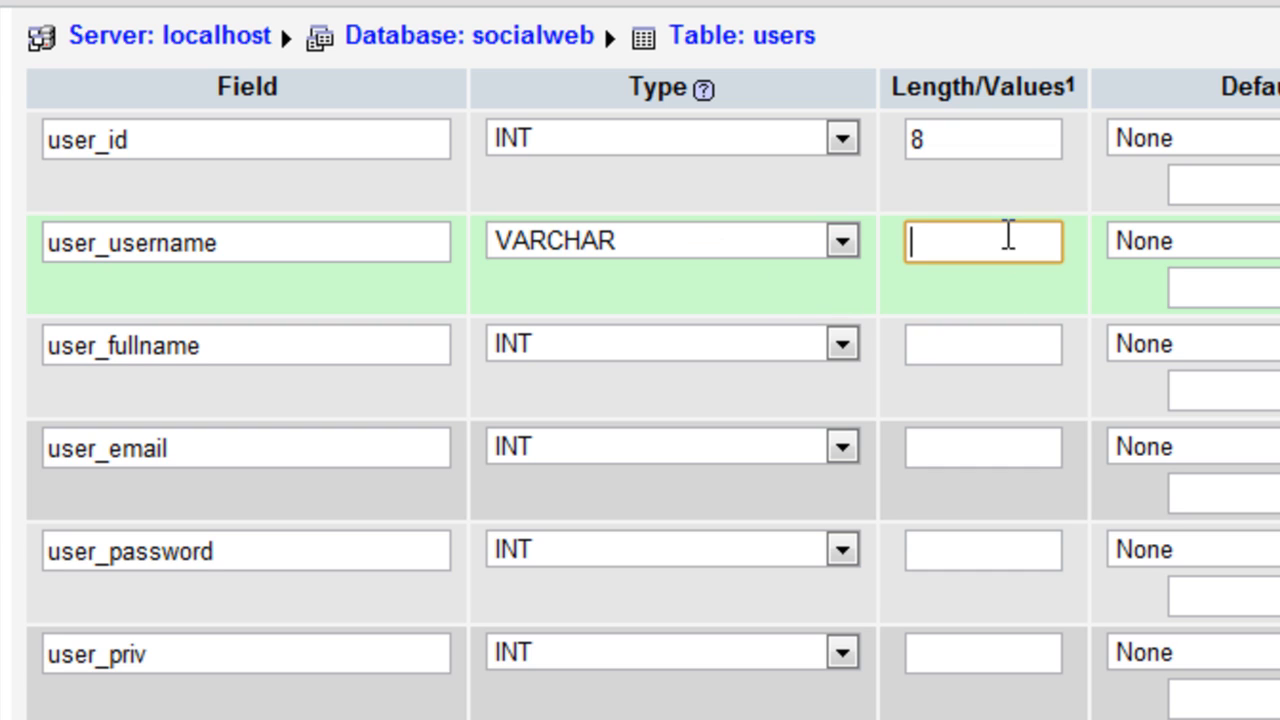
text(25)
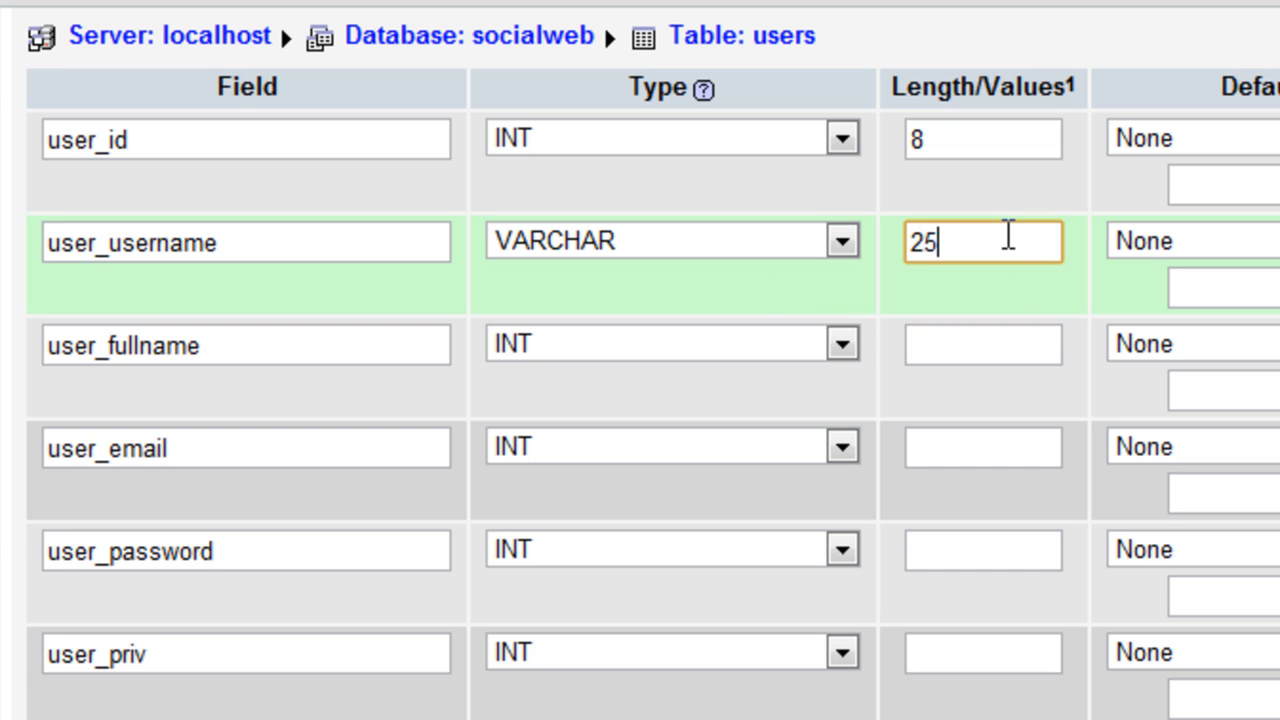
- Give user_username the utf8_unicode_ci collation
scroll(right, 3)
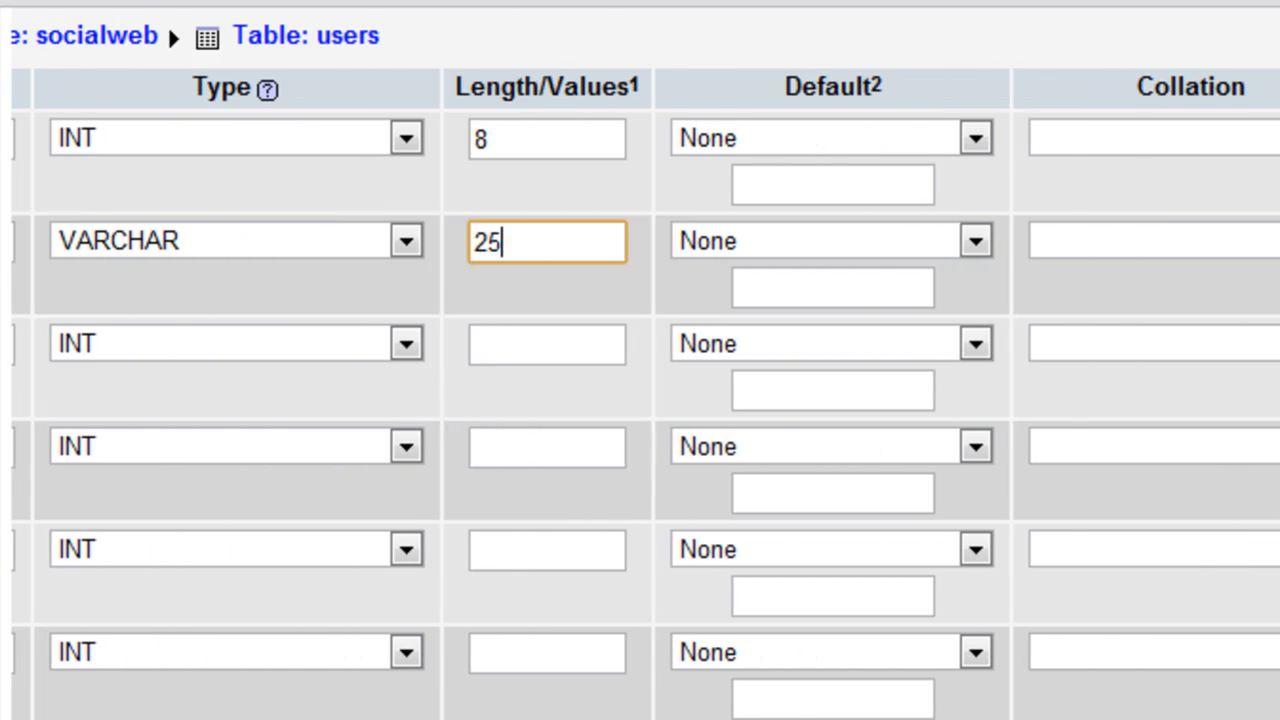
click(1140, 244)
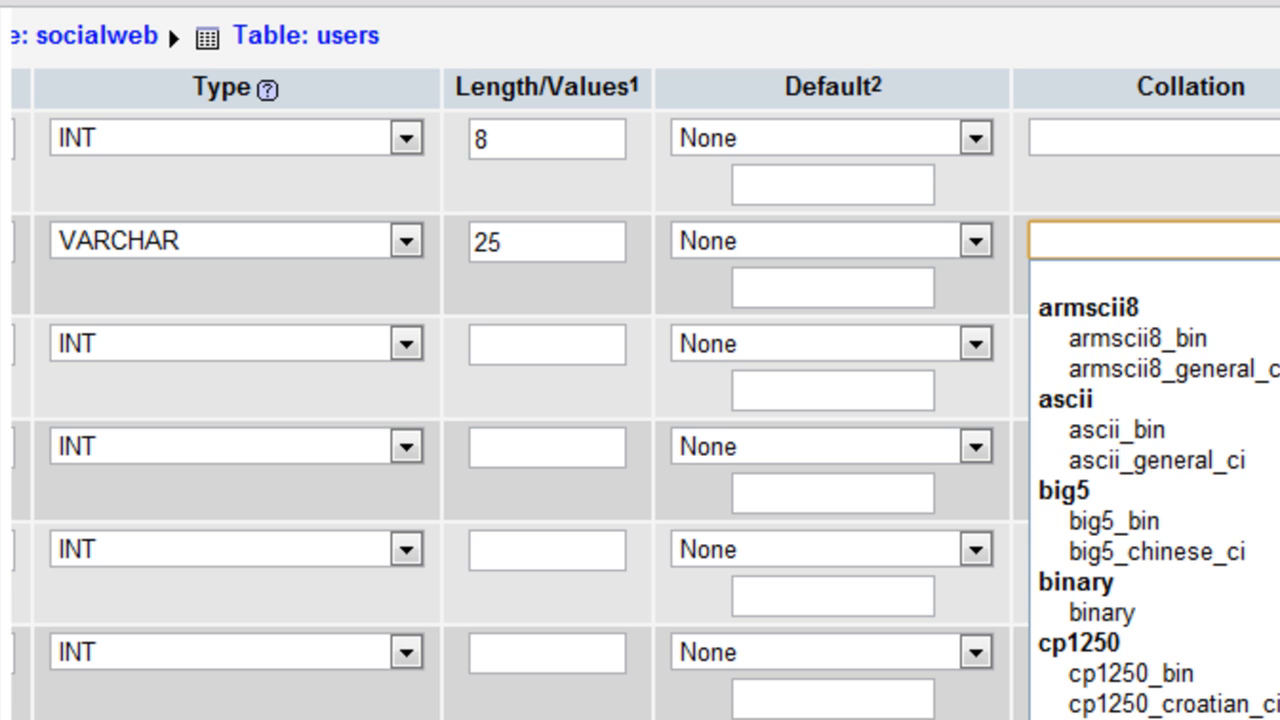
scroll(down, 3)
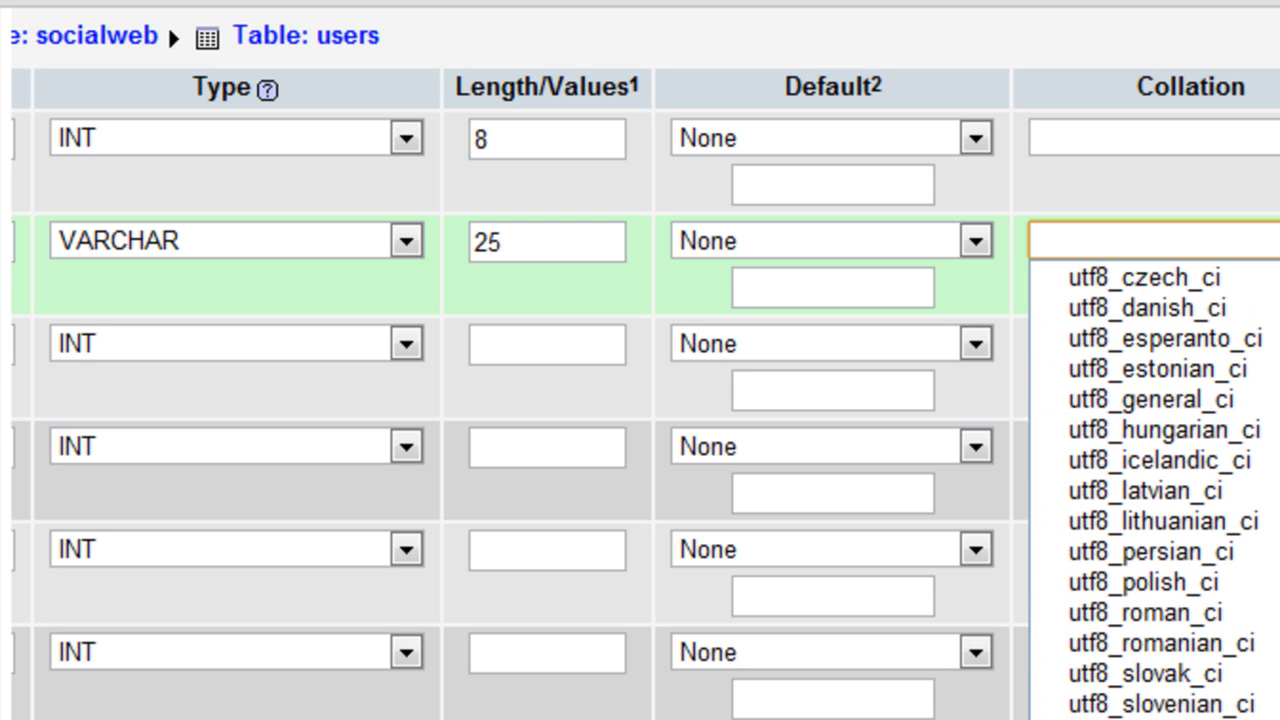
click(1140, 240)
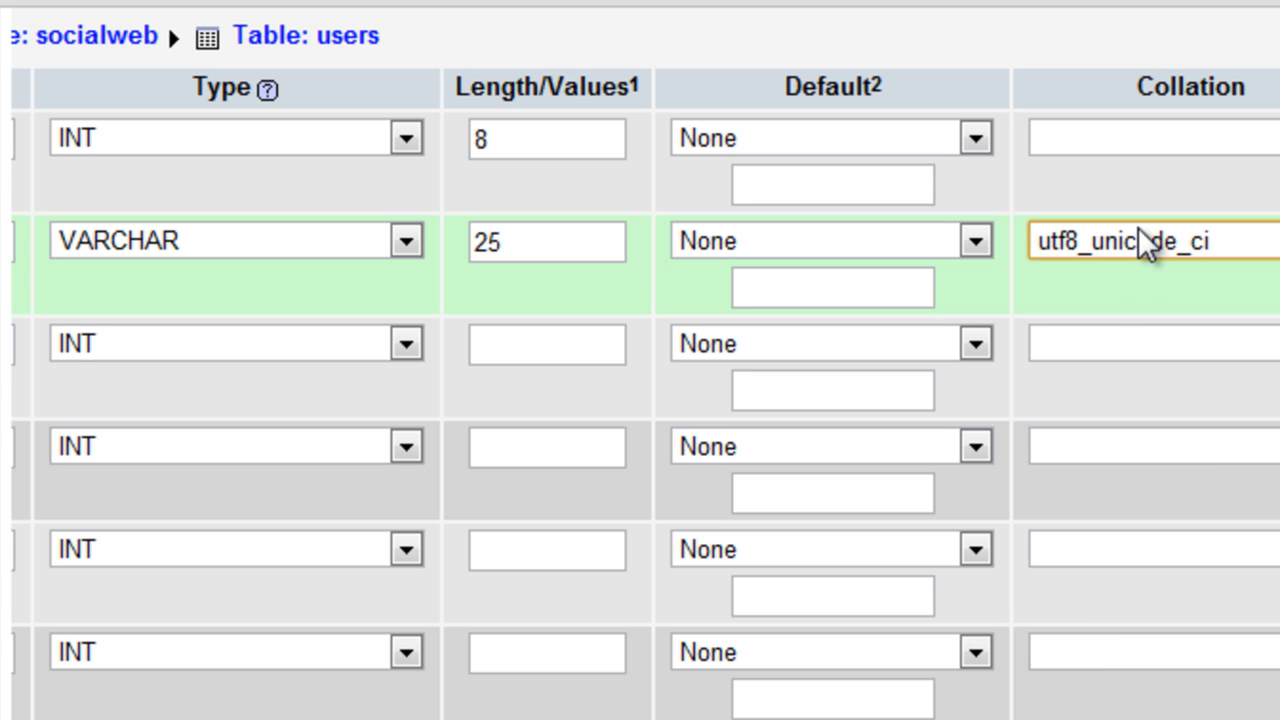
mouse_move(1230, 280)
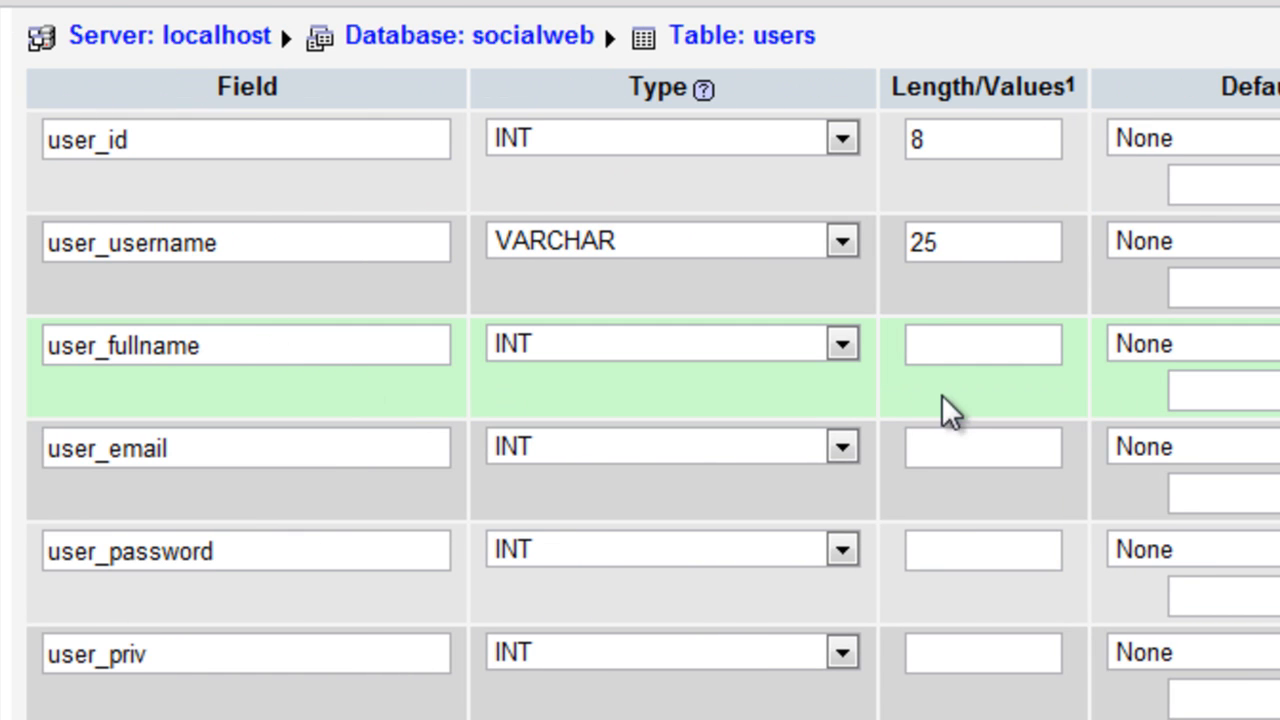
- Set user_fullname to length 150 and choose its utf8_unicode_ci collation
text(150)
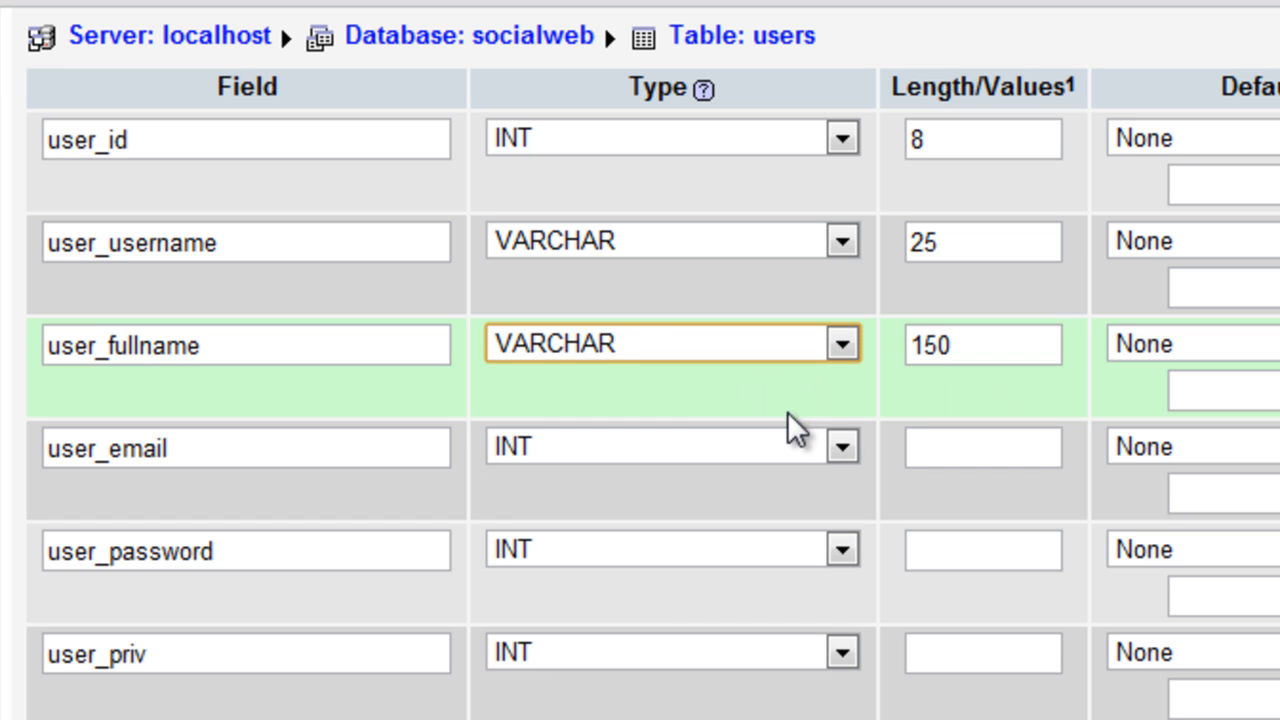
scroll(right, 3)
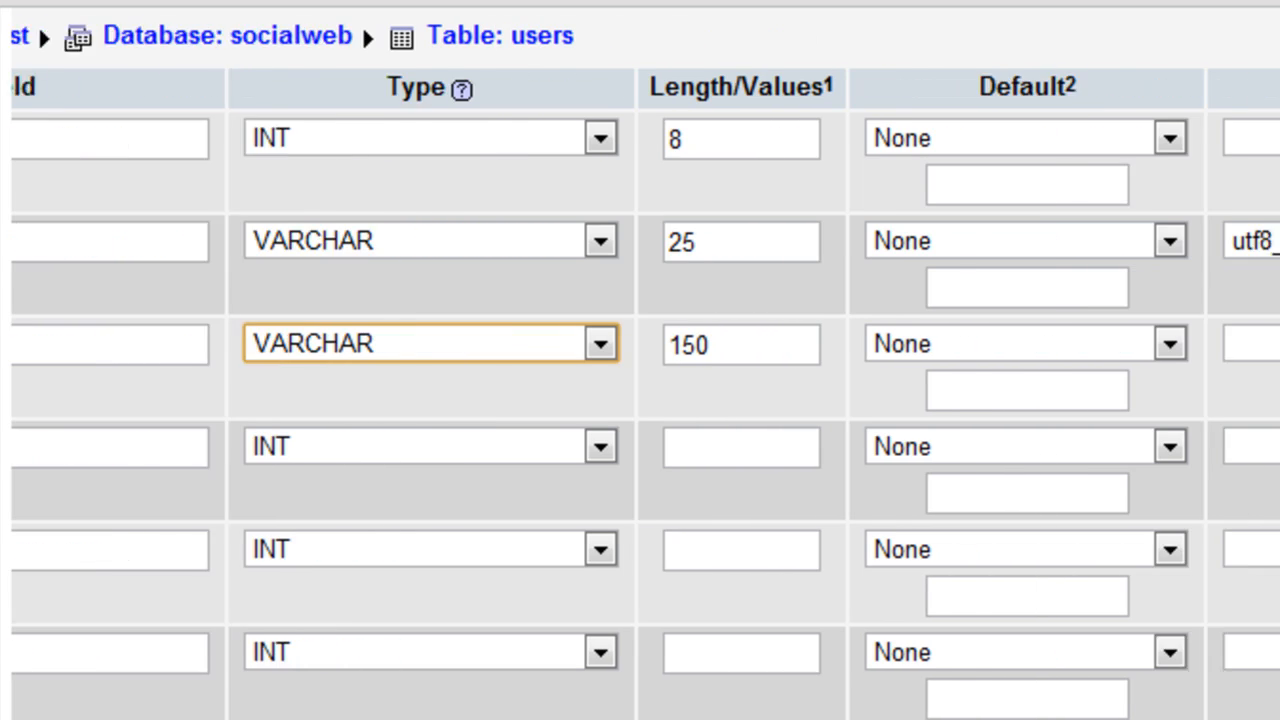
click(1172, 344)
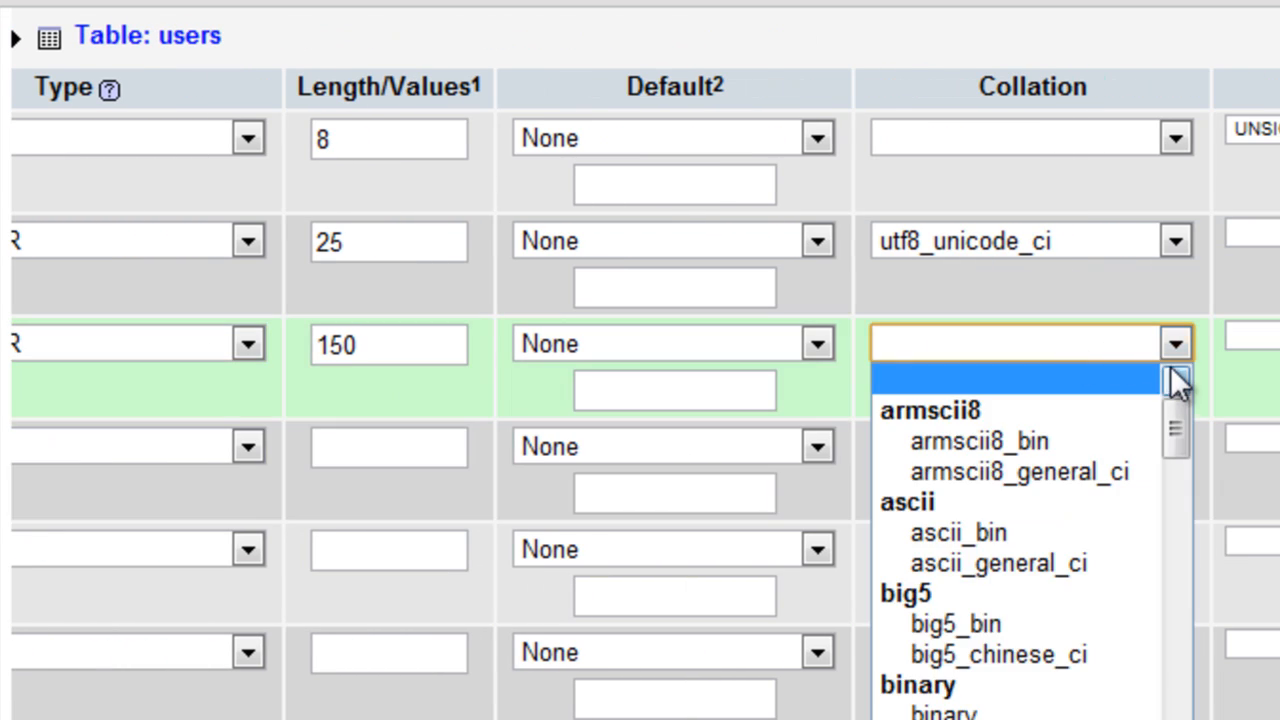
scroll(down, 3)
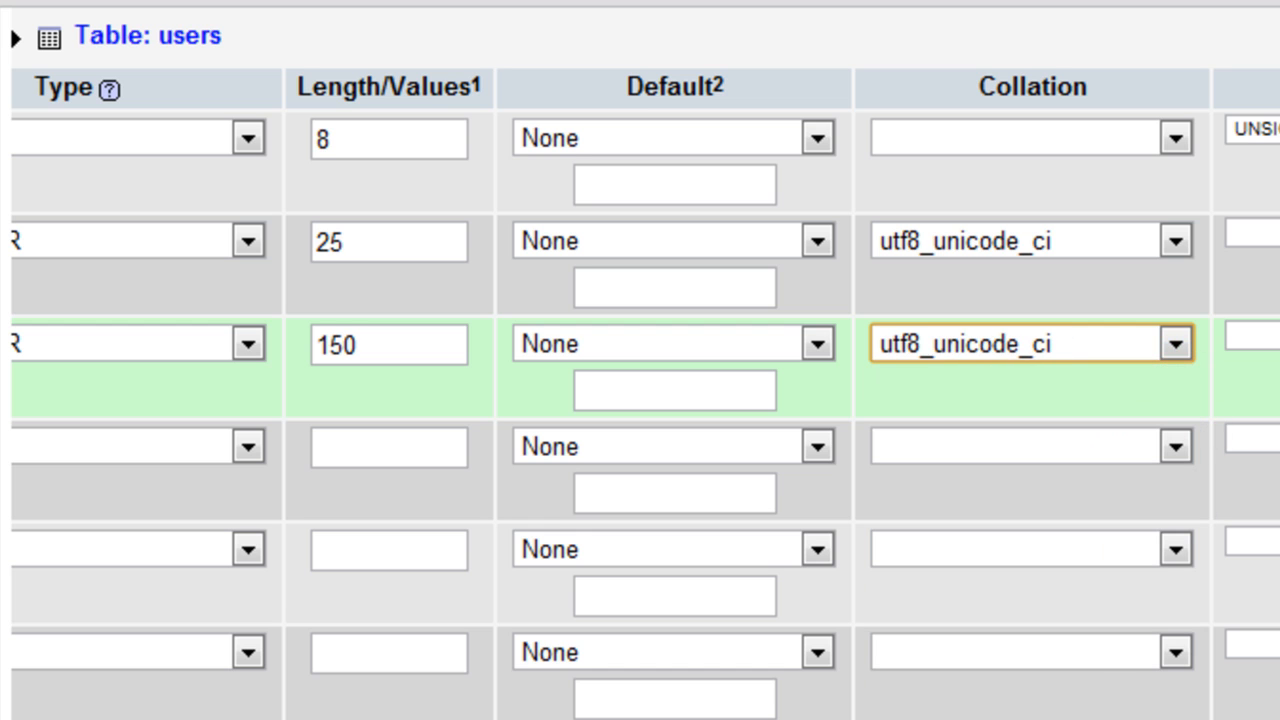
mouse_move(988, 388)
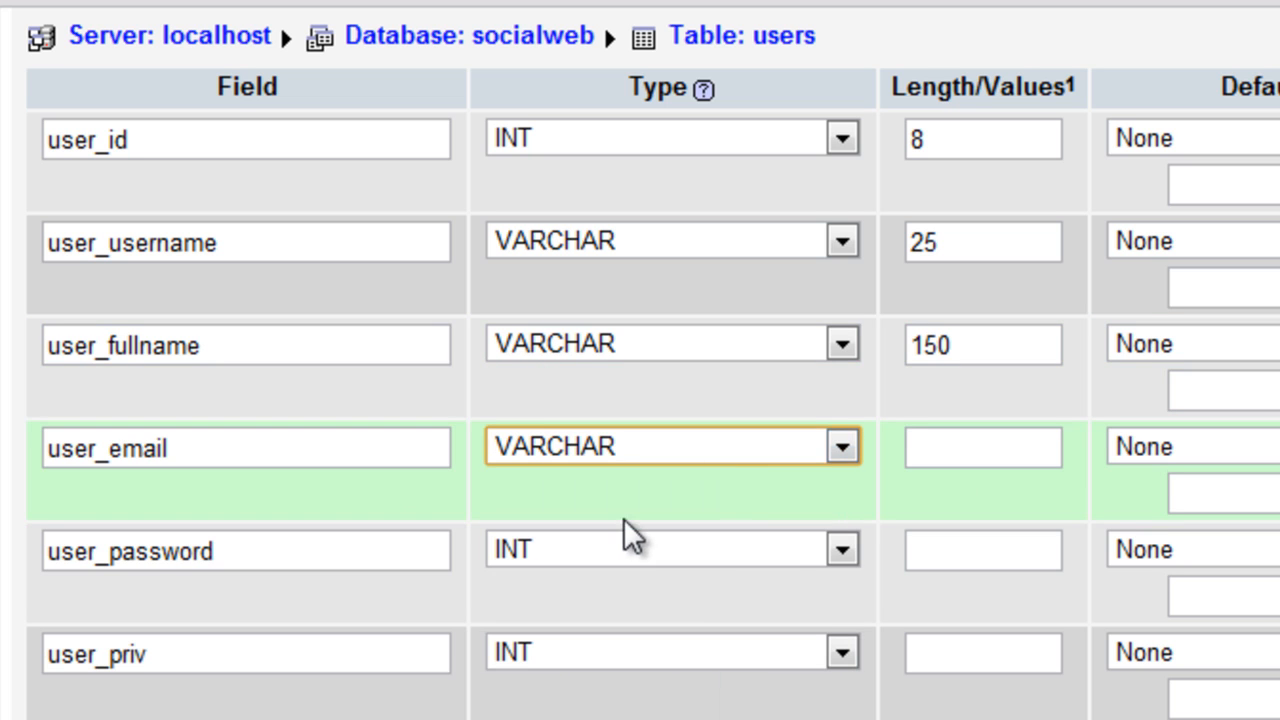
- Set user_email's VARCHAR length to 125
click(980, 448)
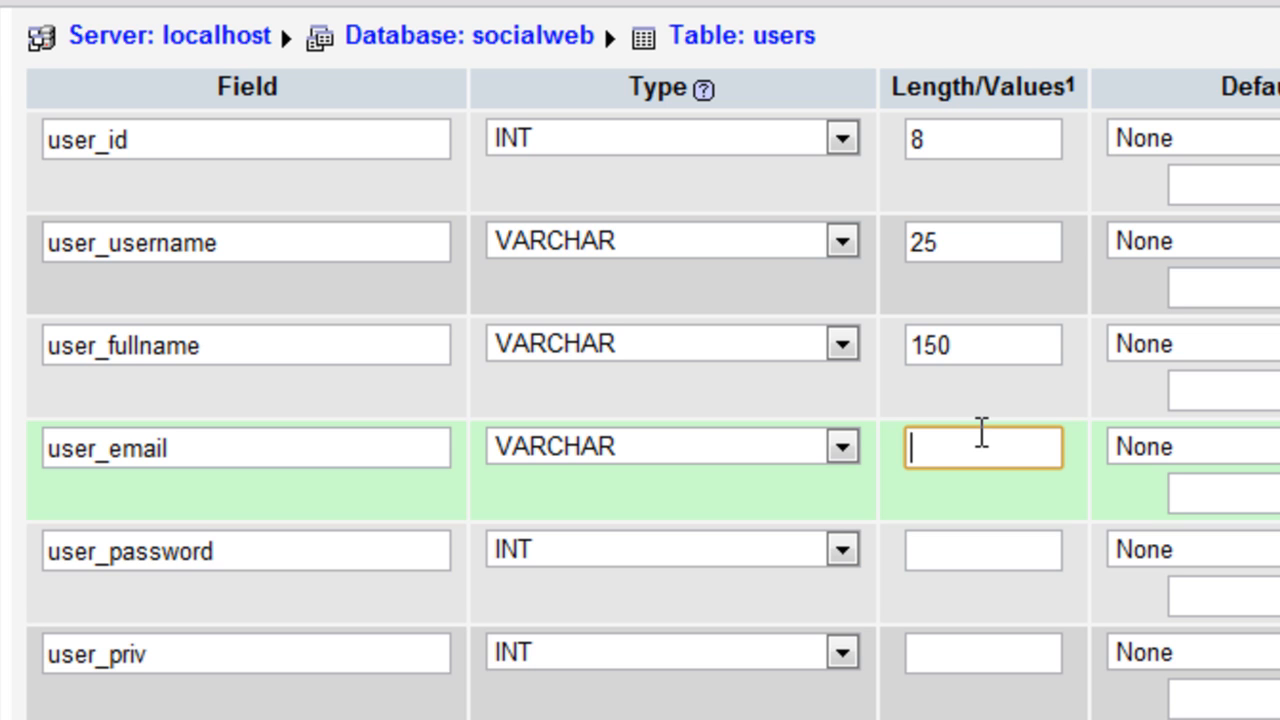
text(125)
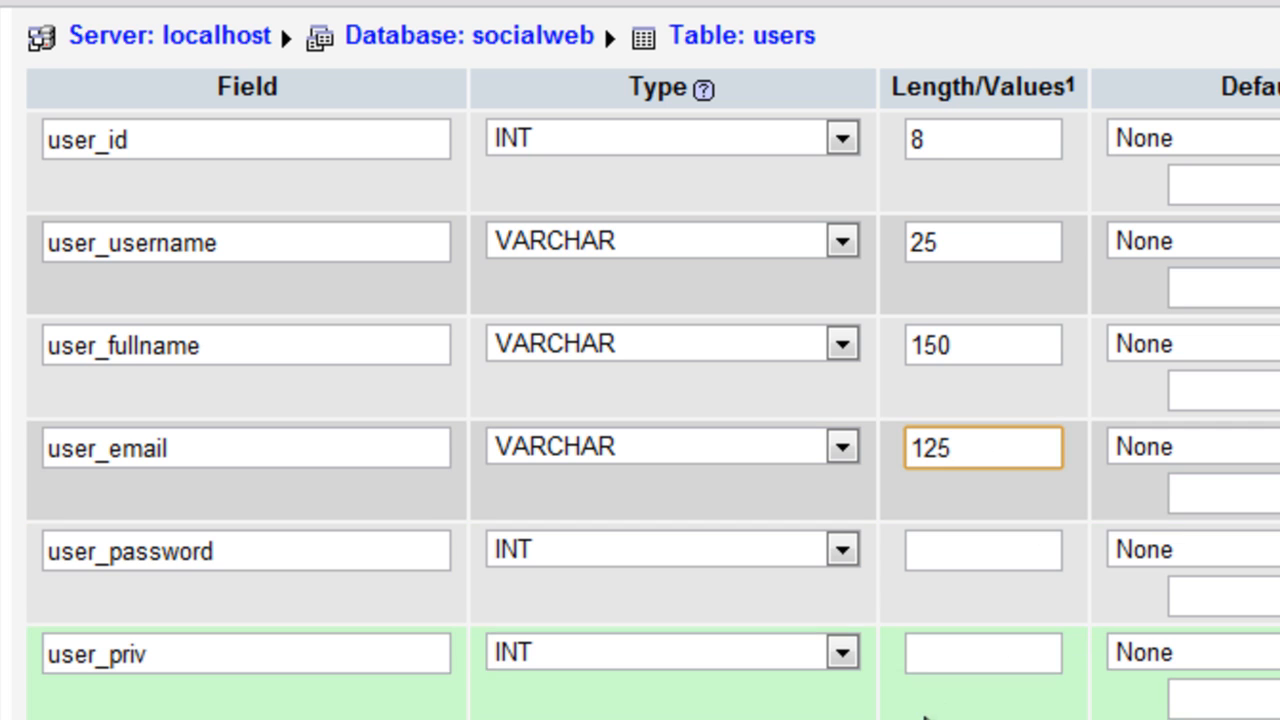
scroll(right, 3)
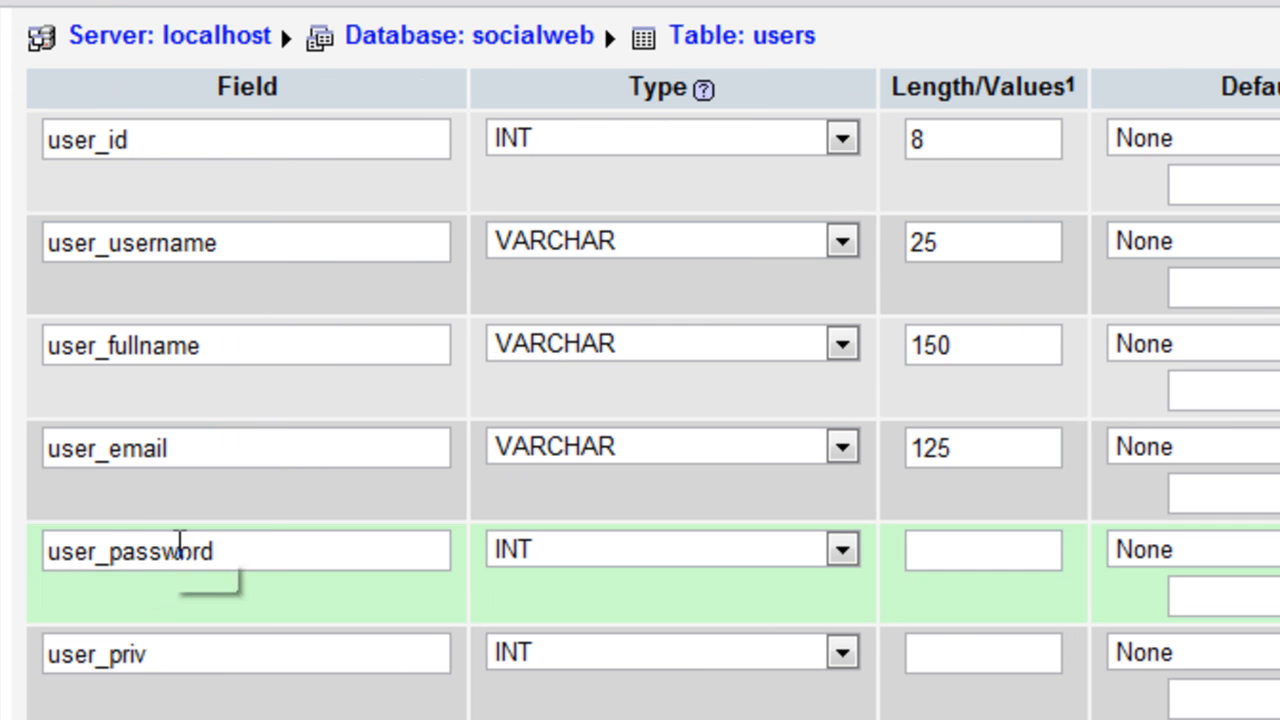
- Make user_password a VARCHAR of length 32 with utf8_unicode_ci collation
scroll(down, 3)
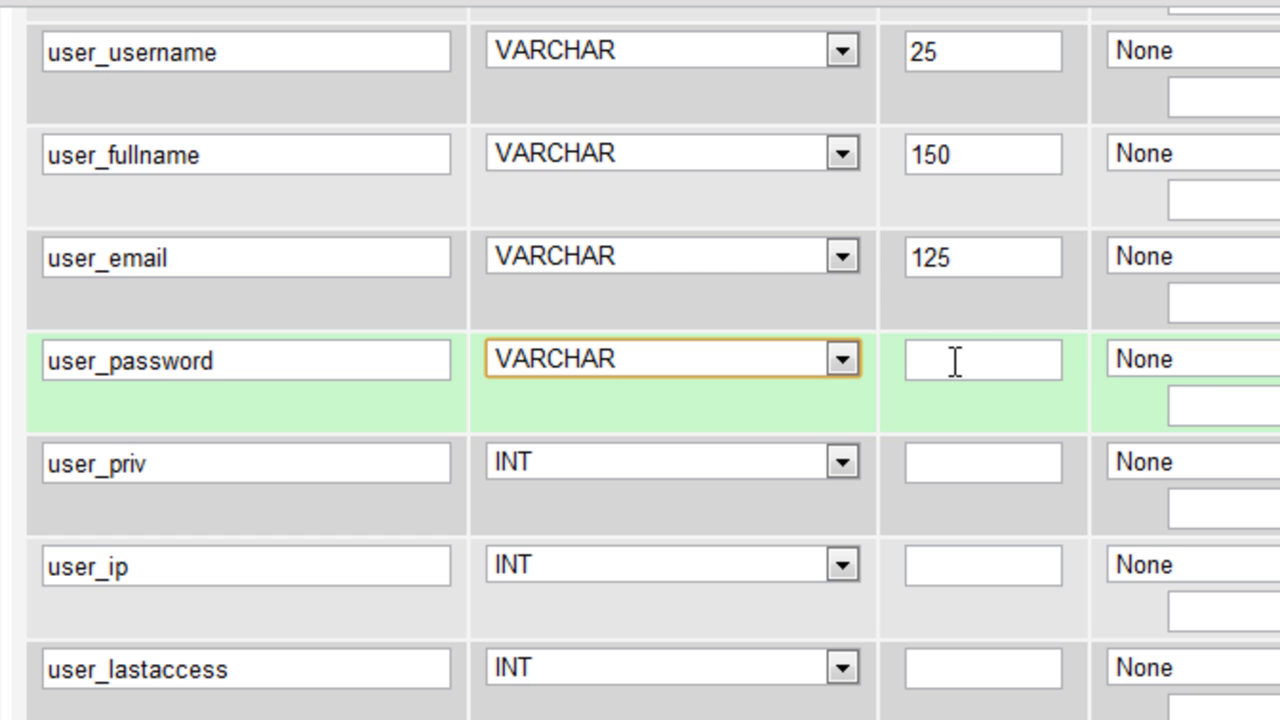
text(32)
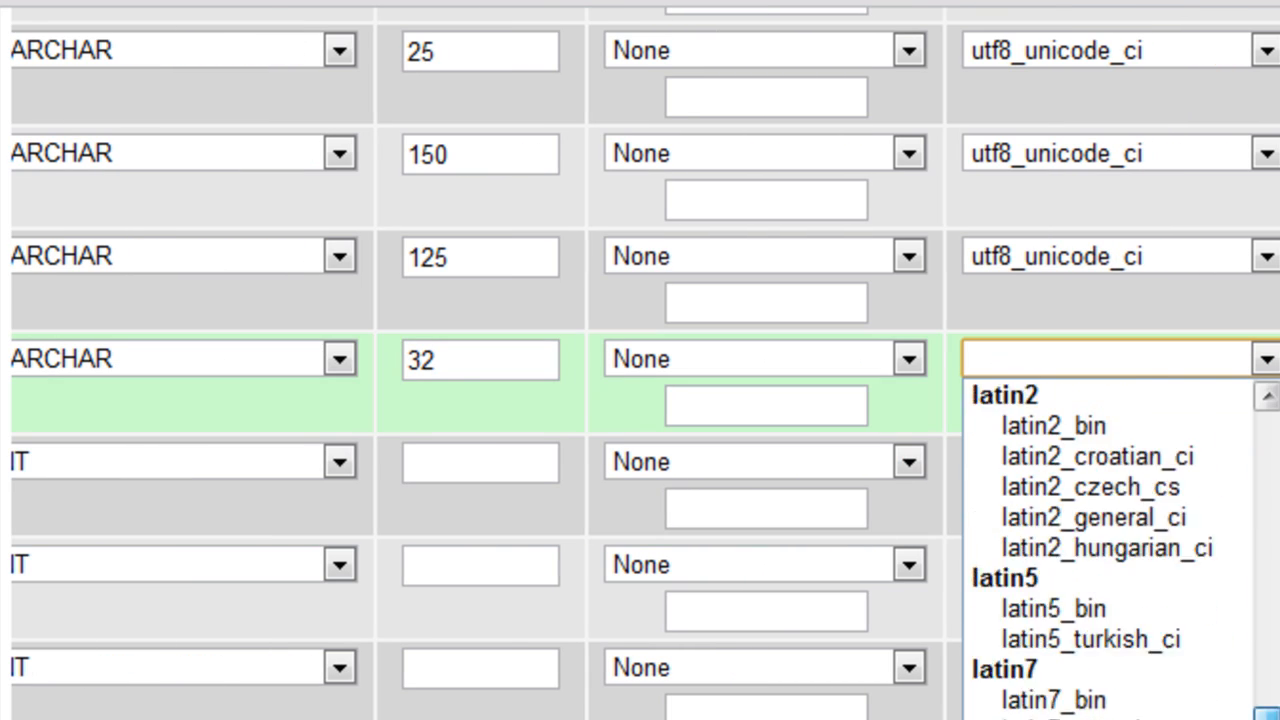
scroll(down, 3)
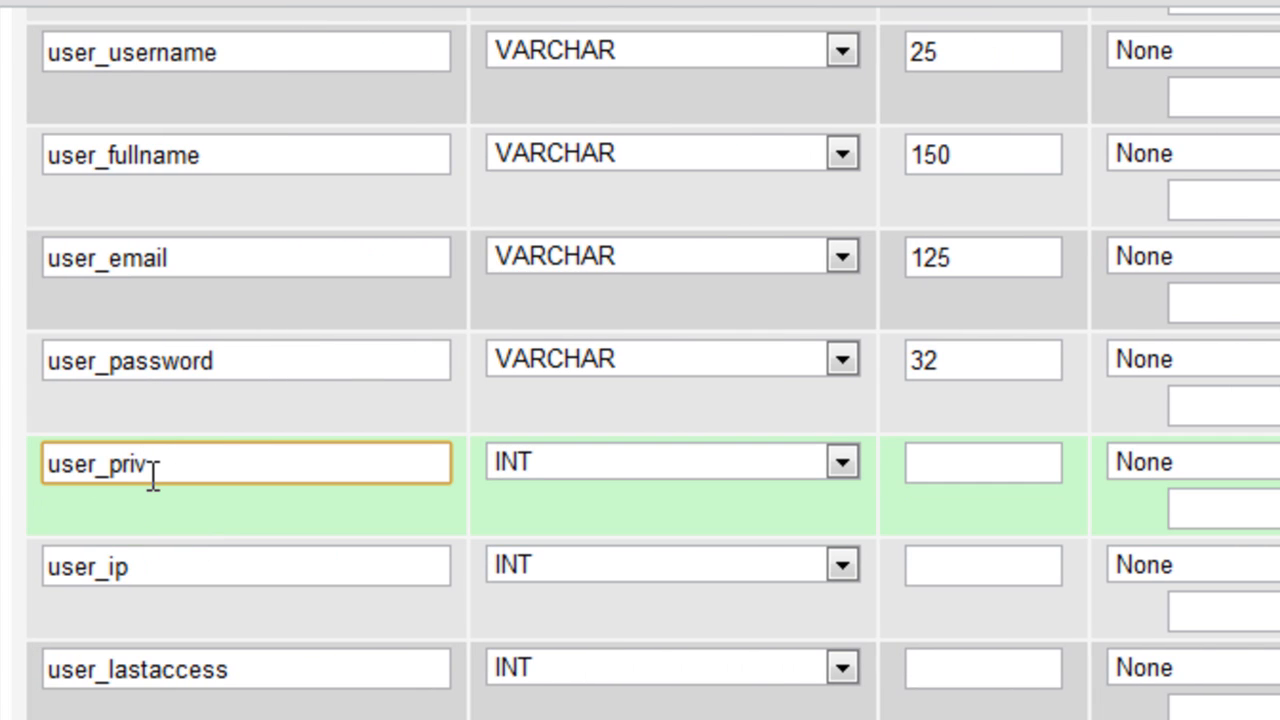
- Keep user_priv as INT and give it a length of 1
click(844, 462)
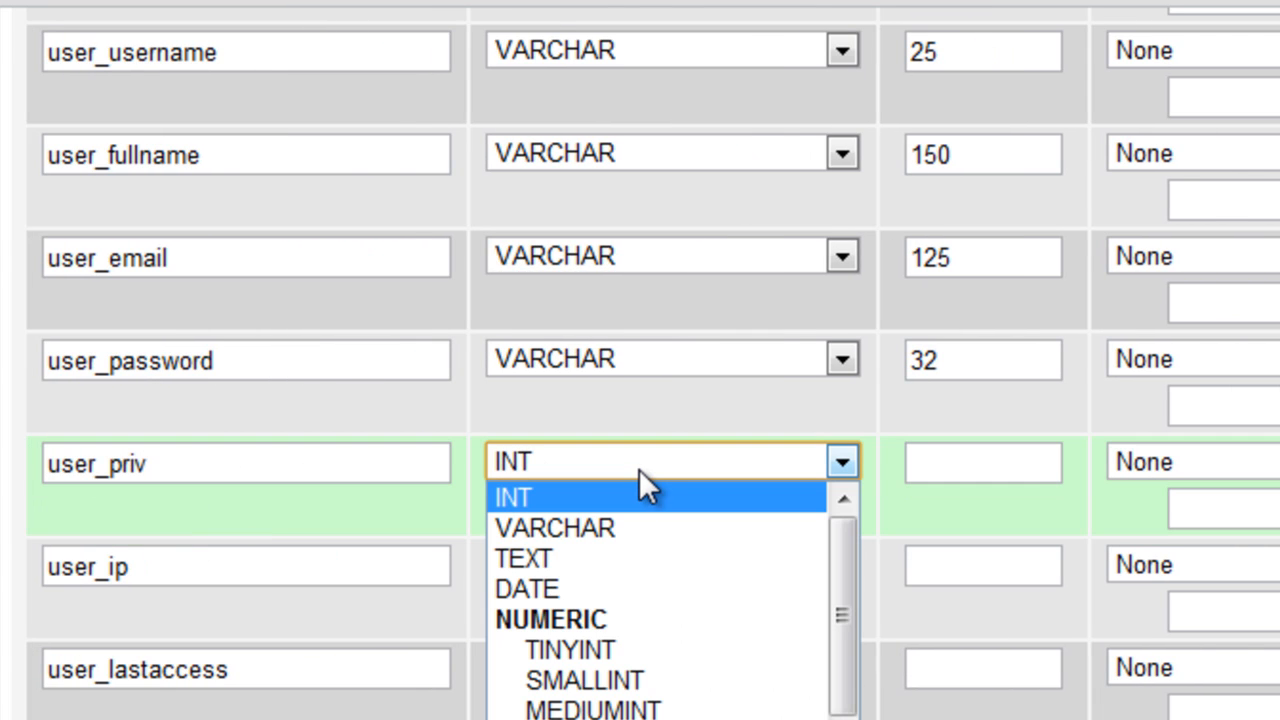
mouse_move(644, 500)
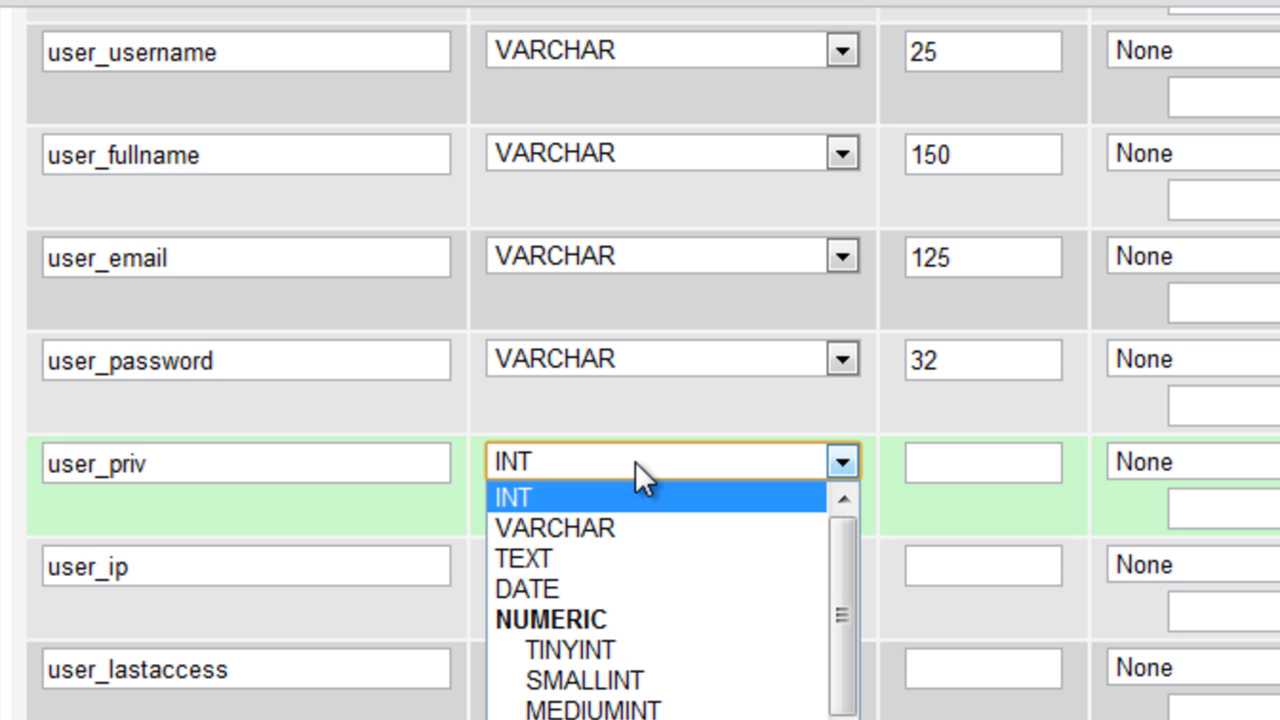
click(516, 496)
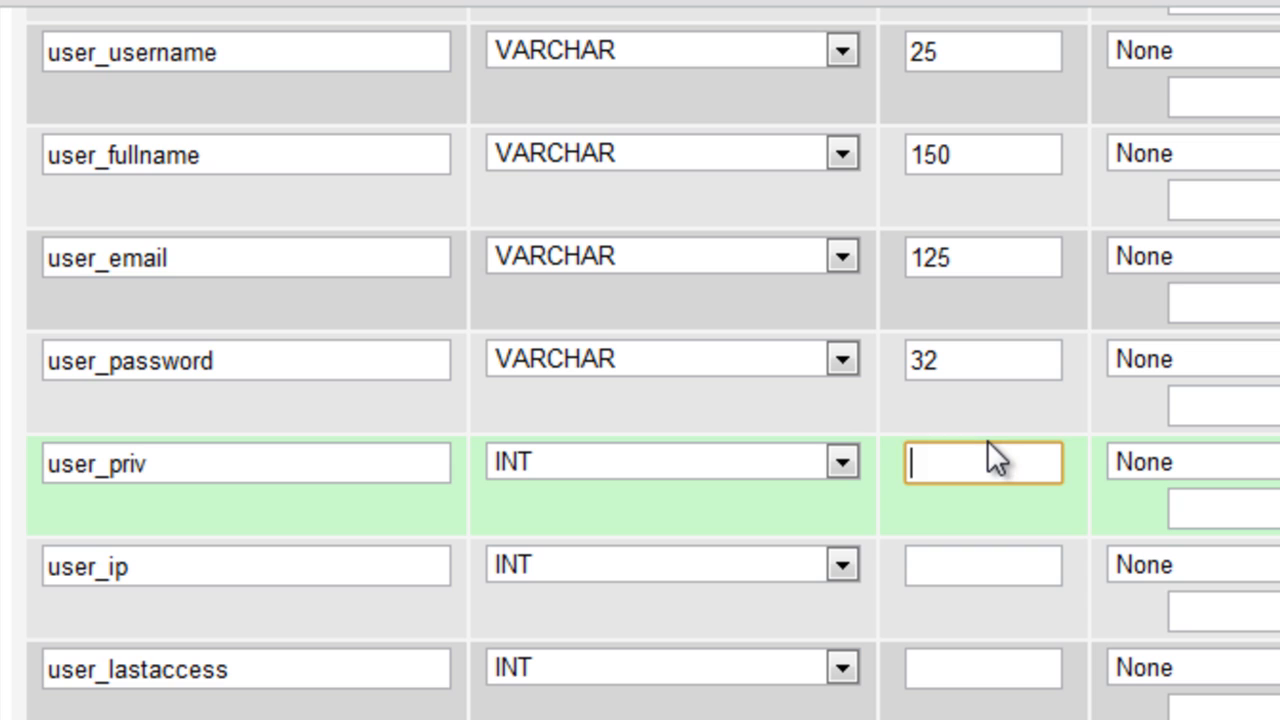
text(1)
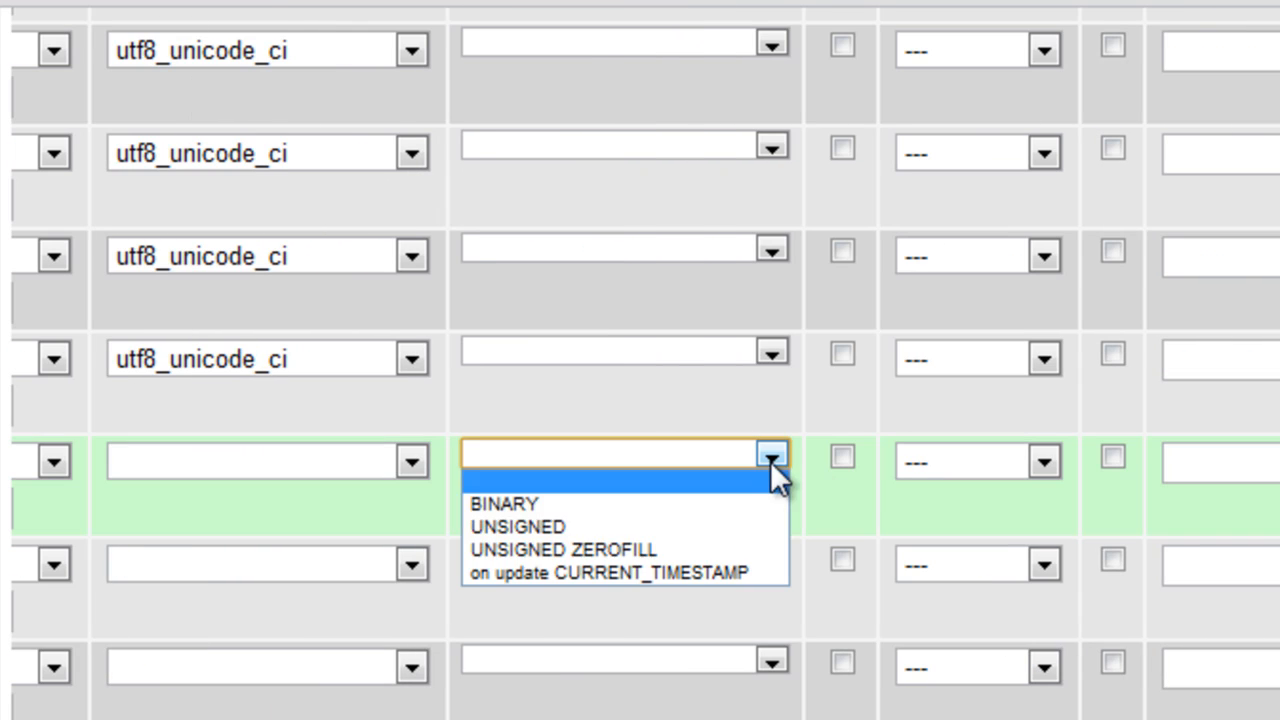
click(516, 526)
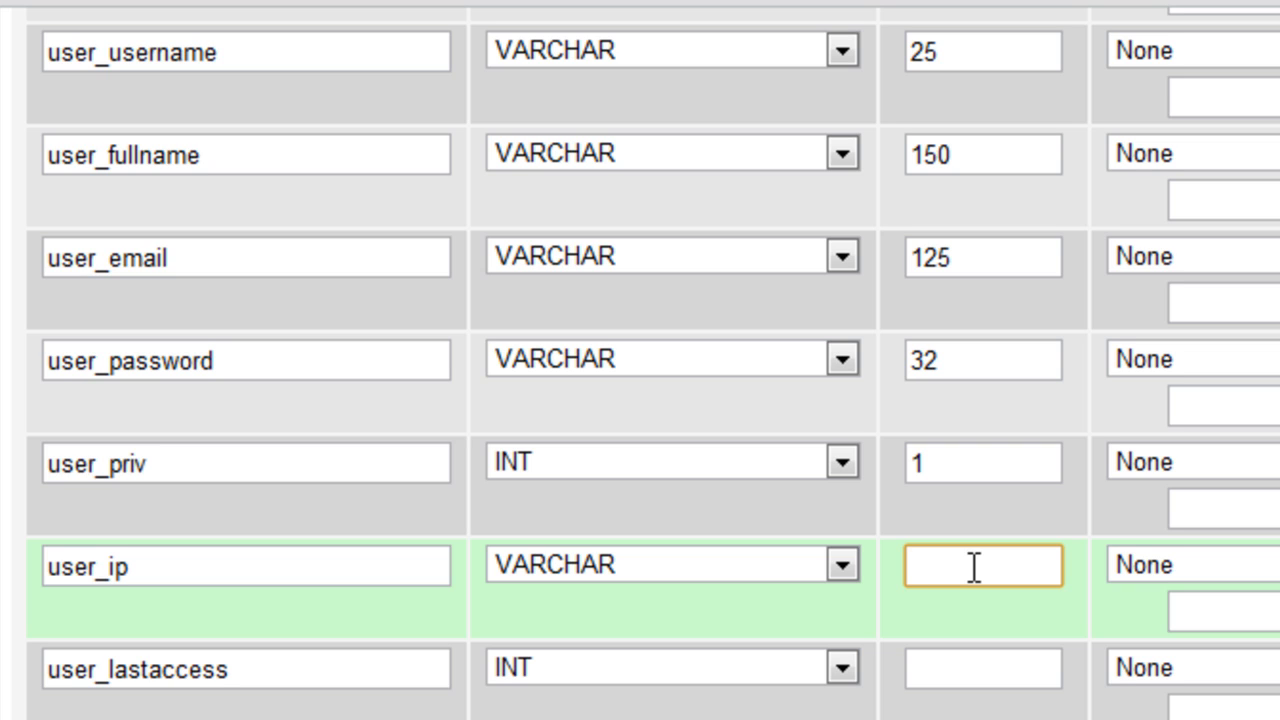
- Give the user_ip VARCHAR column a length of 15
text(15)
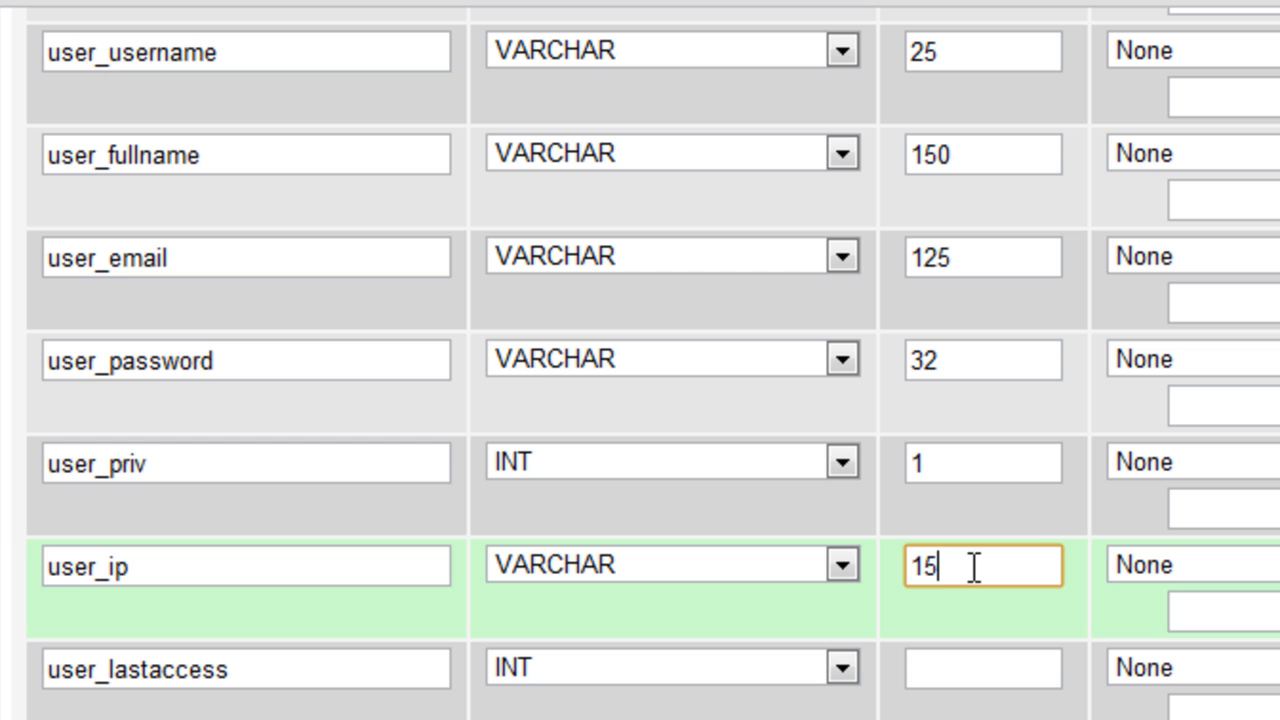
mouse_move(944, 644)
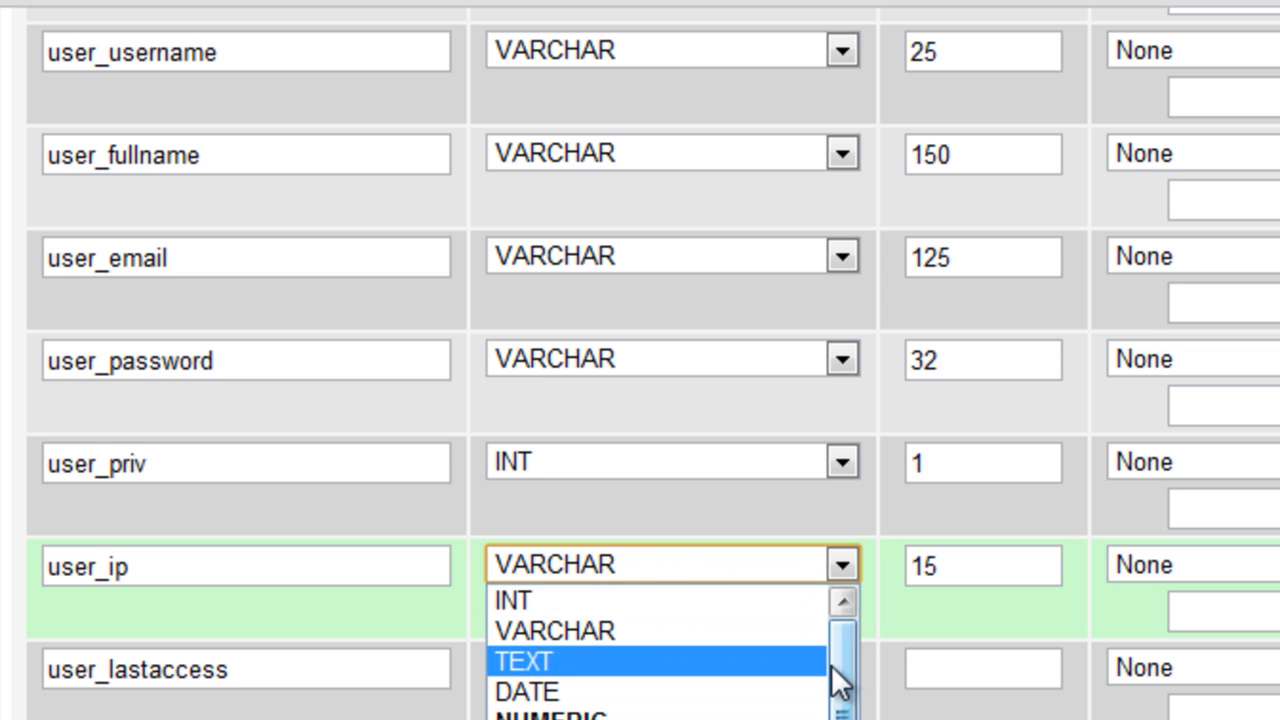
scroll(down, 3)
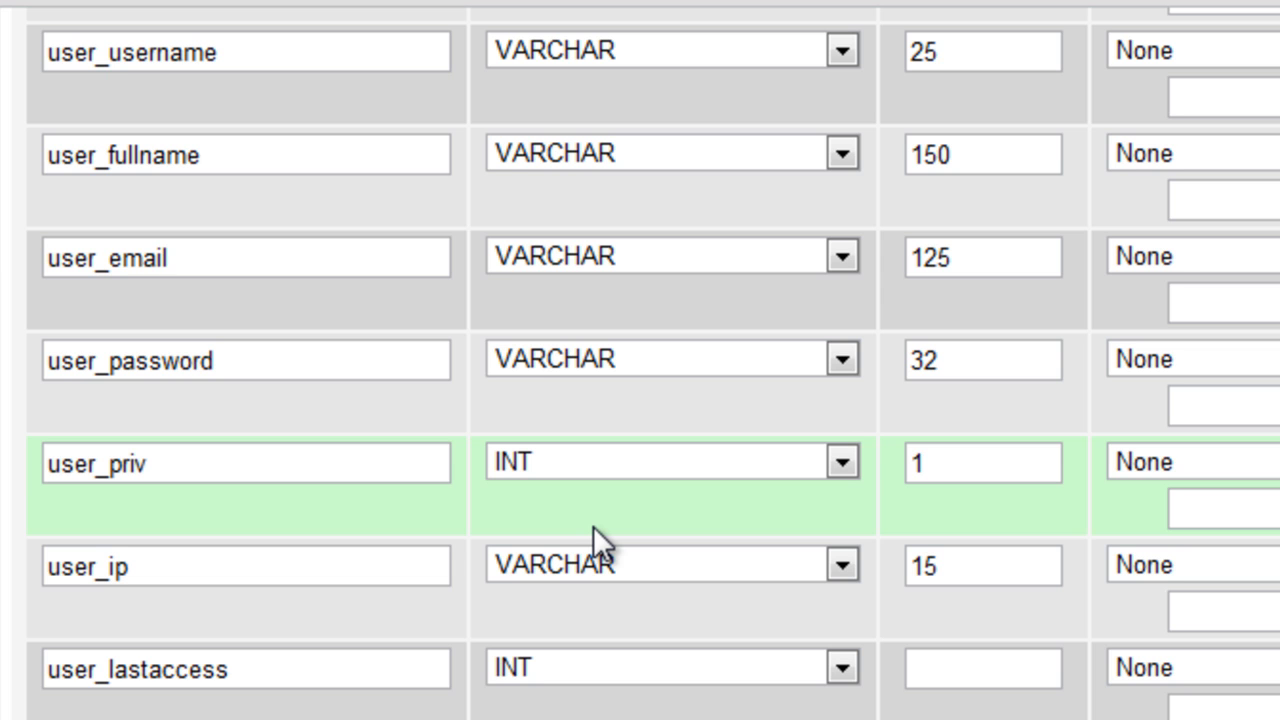
scroll(down, 3)
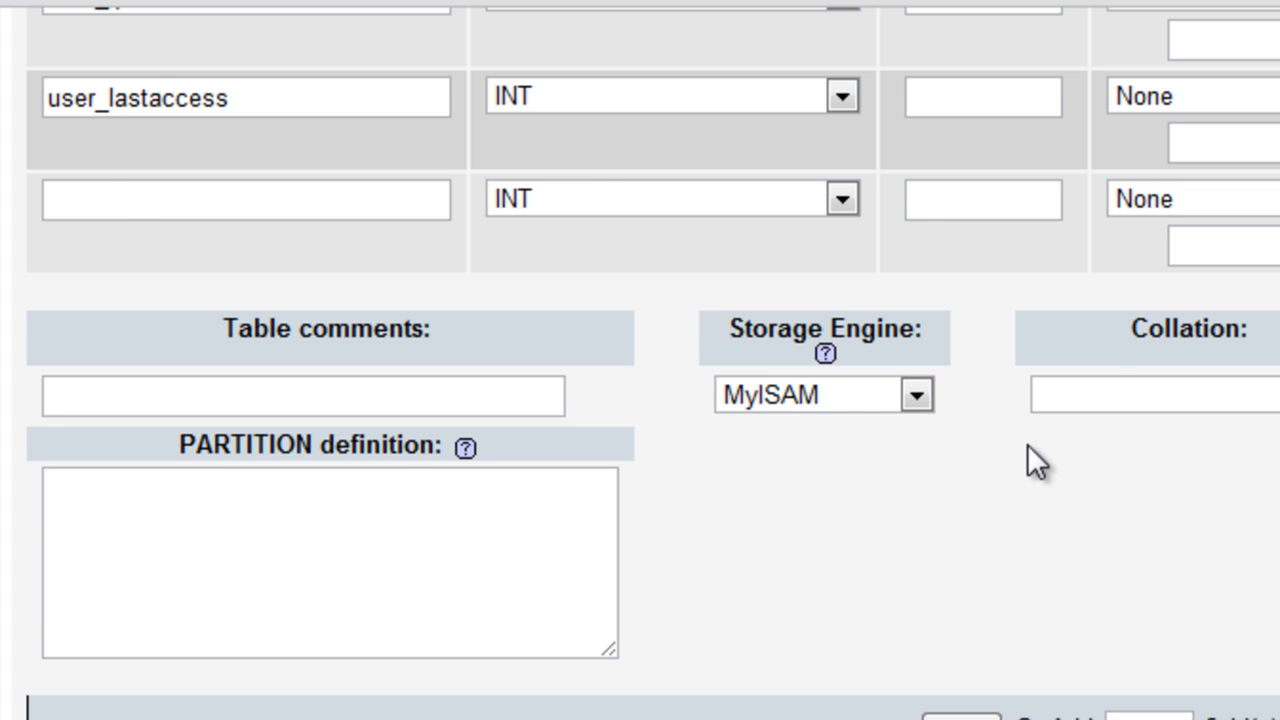
scroll(up, 3)
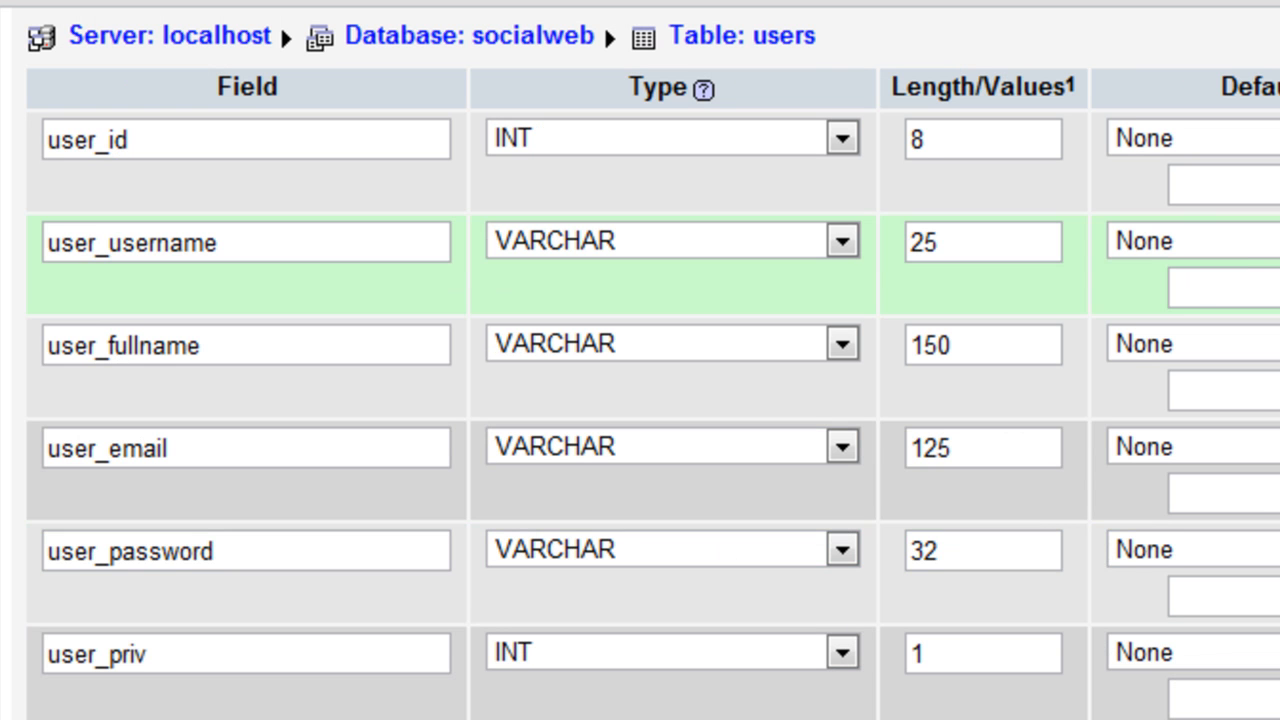
scroll(down, 3)
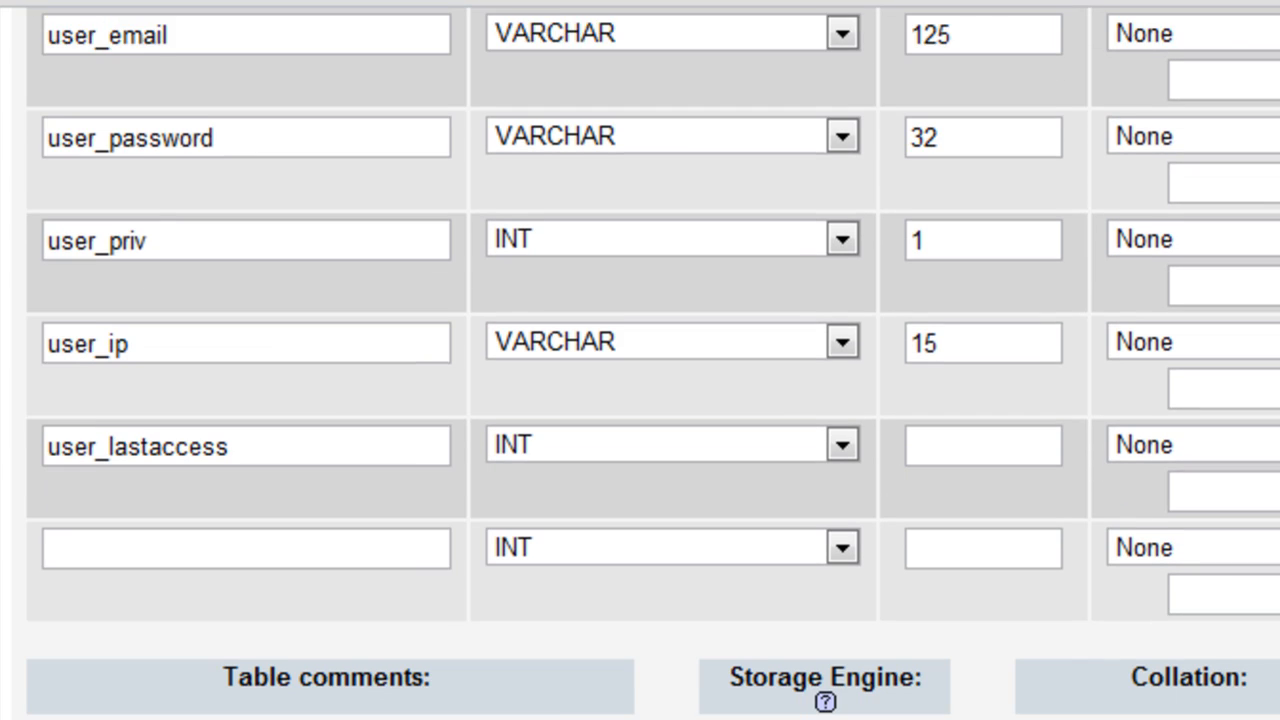
scroll(down, 3)
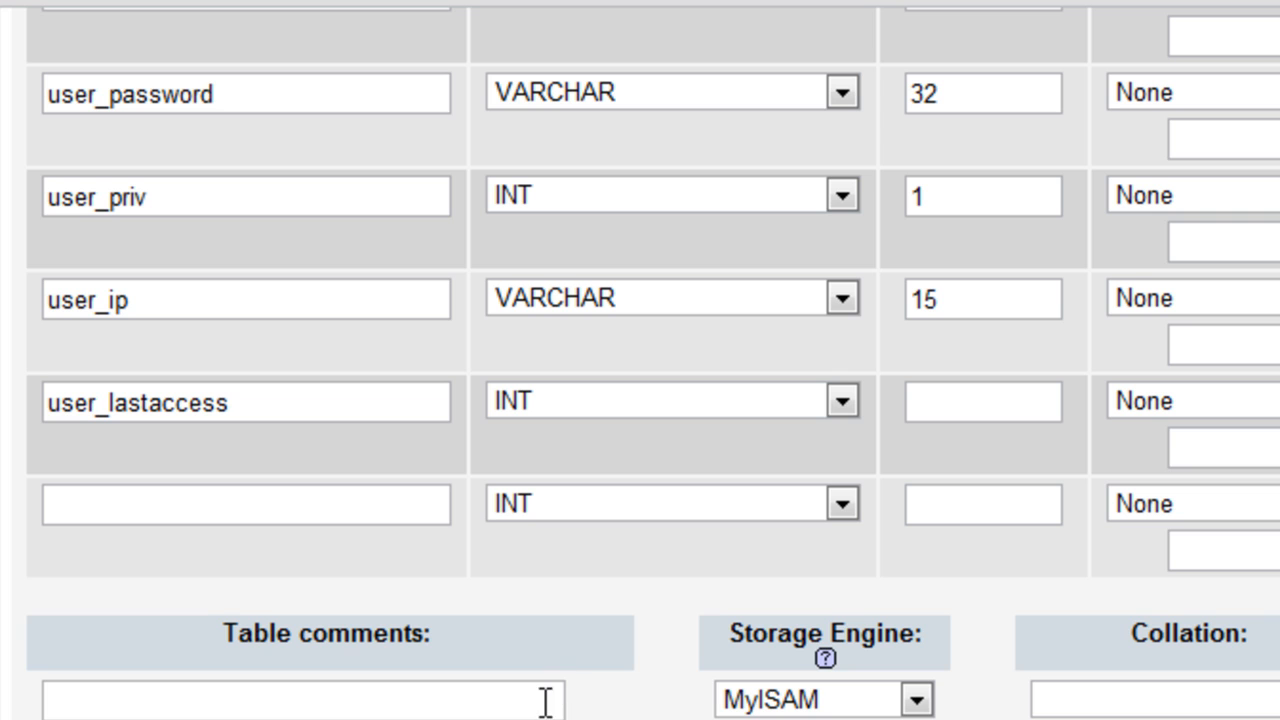
mouse_move(544, 696)
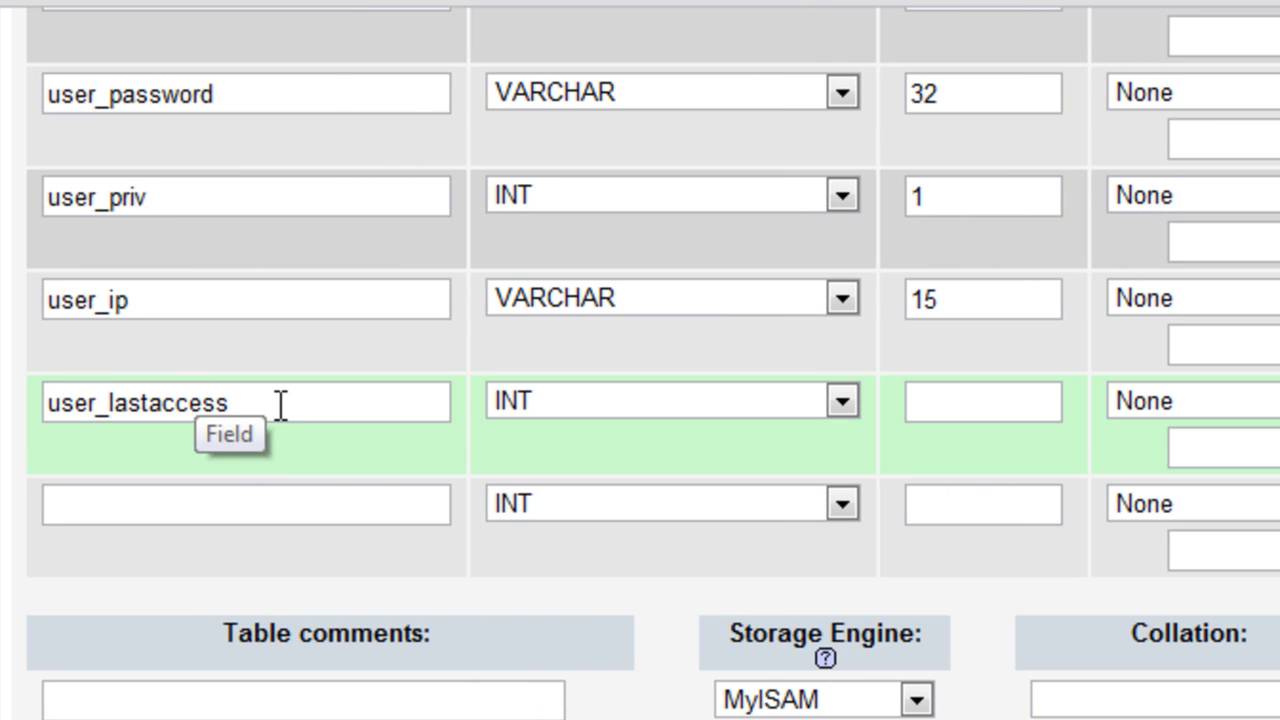
- Set user_lastaccess to the TIMESTAMP type
click(840, 400)
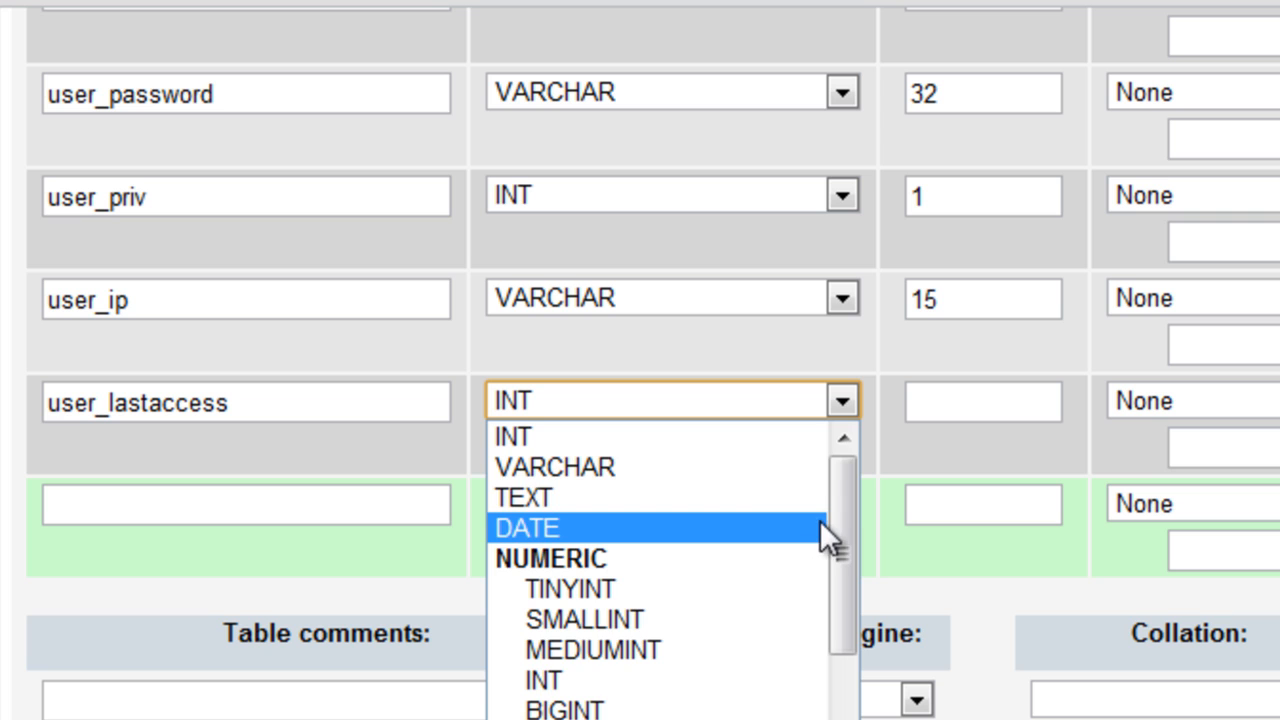
scroll(down, 3)
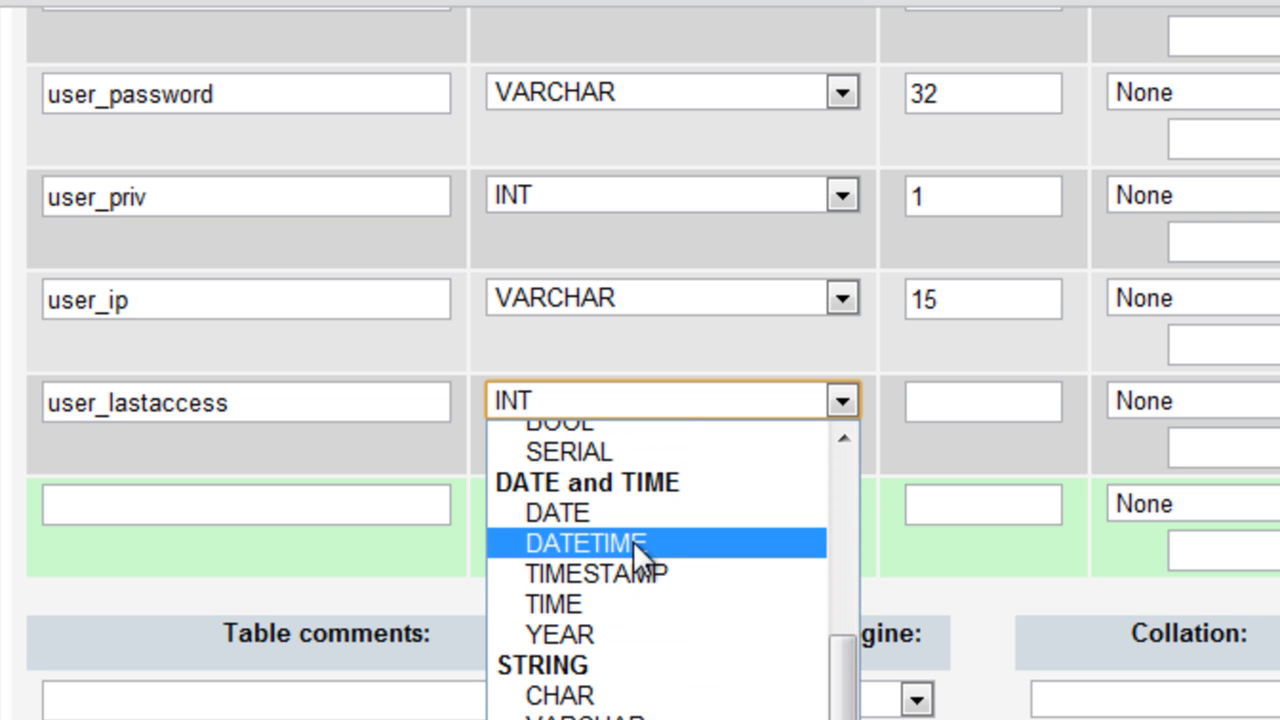
click(588, 572)
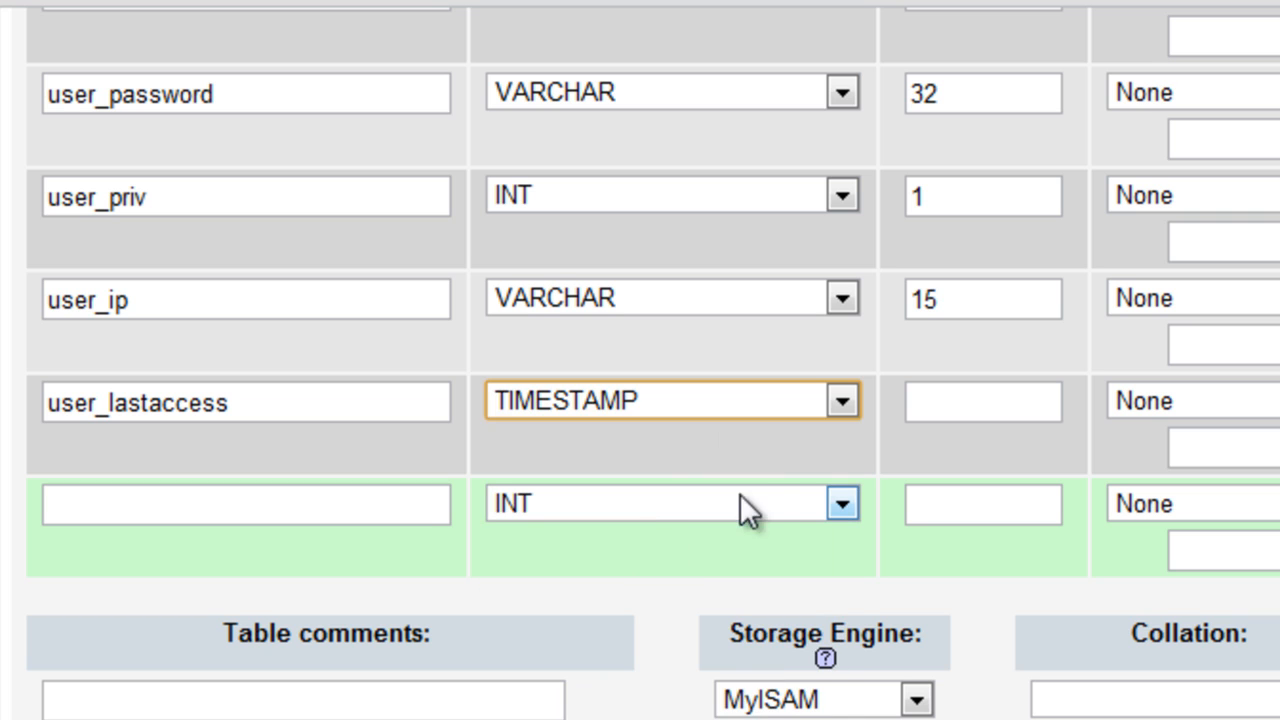
mouse_move(276, 580)
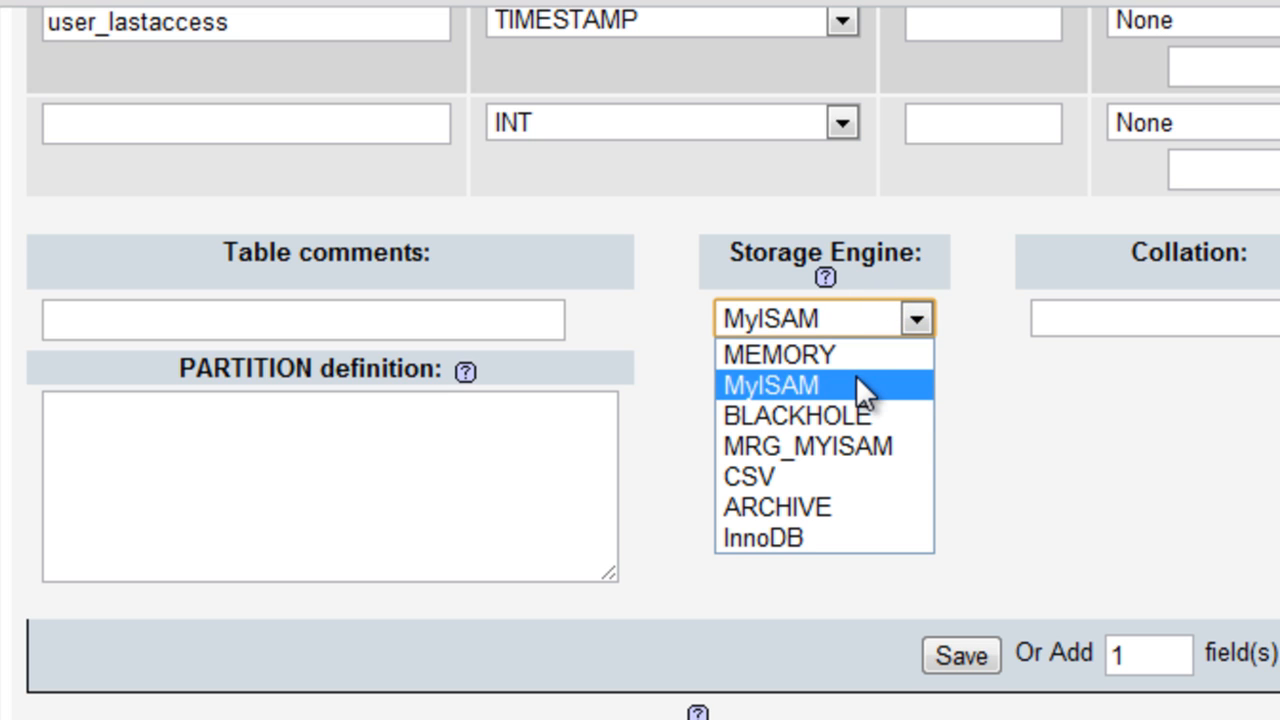
mouse_move(862, 390)
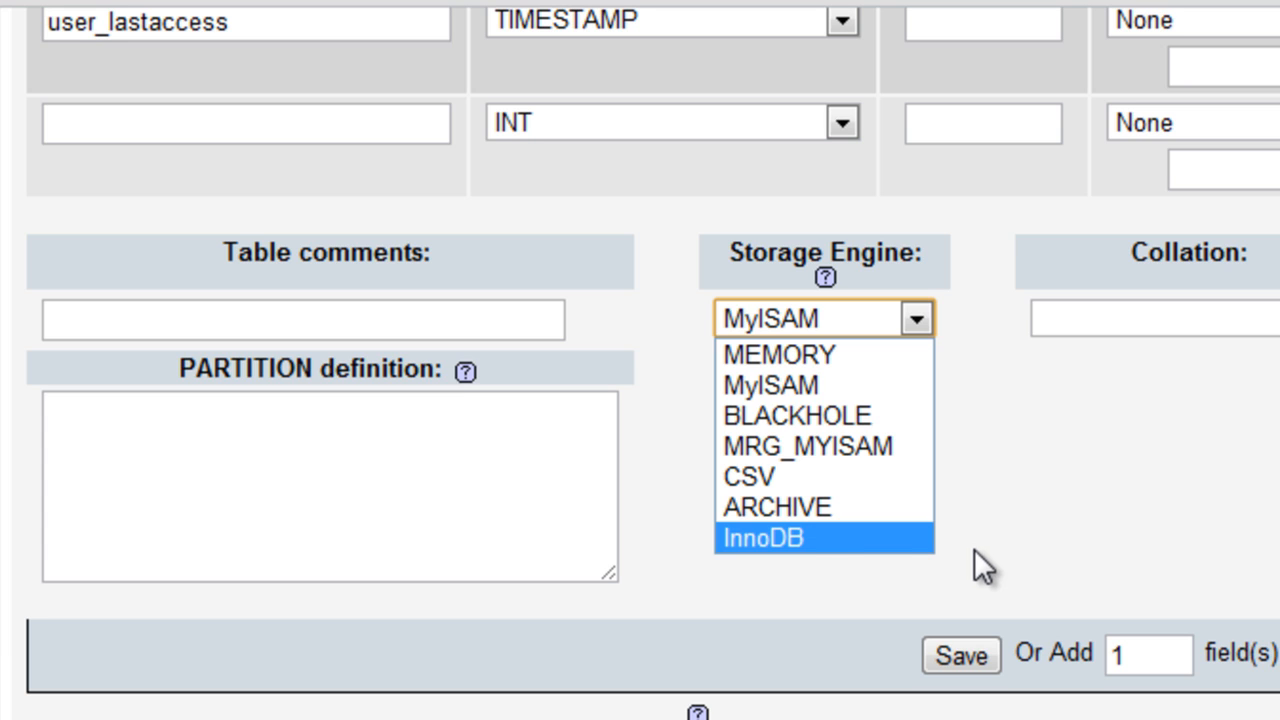
mouse_move(880, 508)
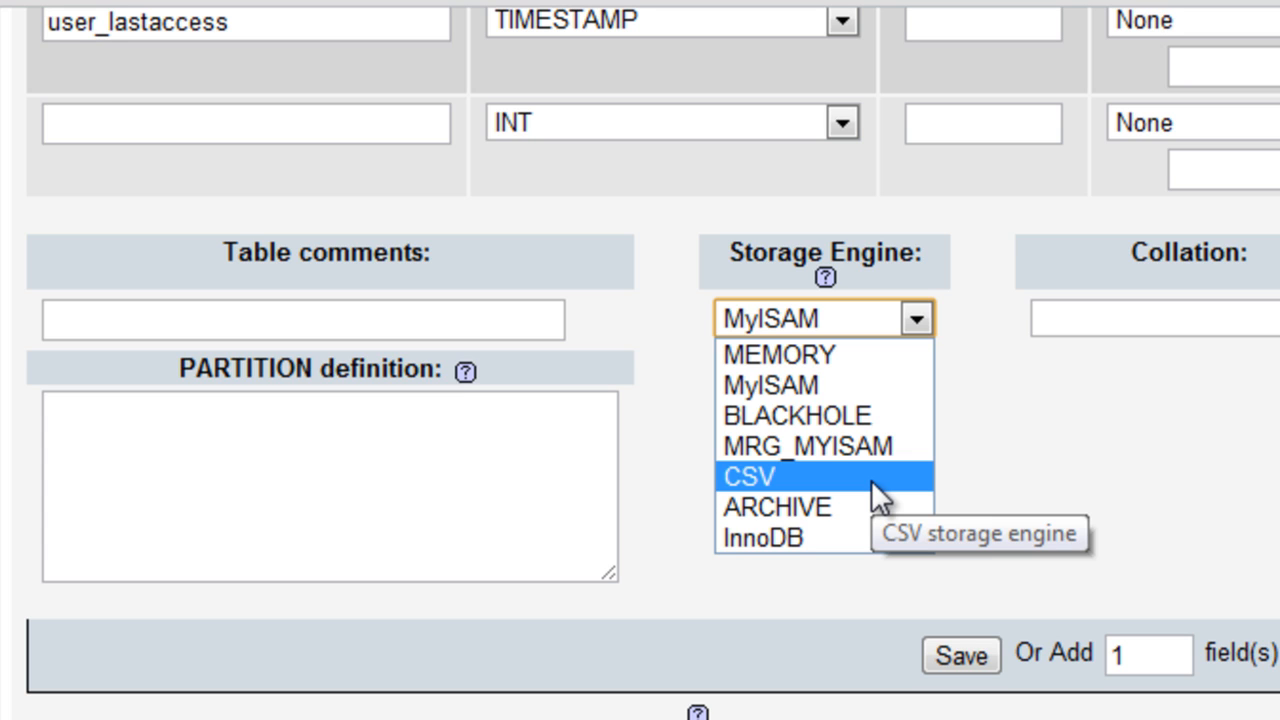
mouse_move(860, 414)
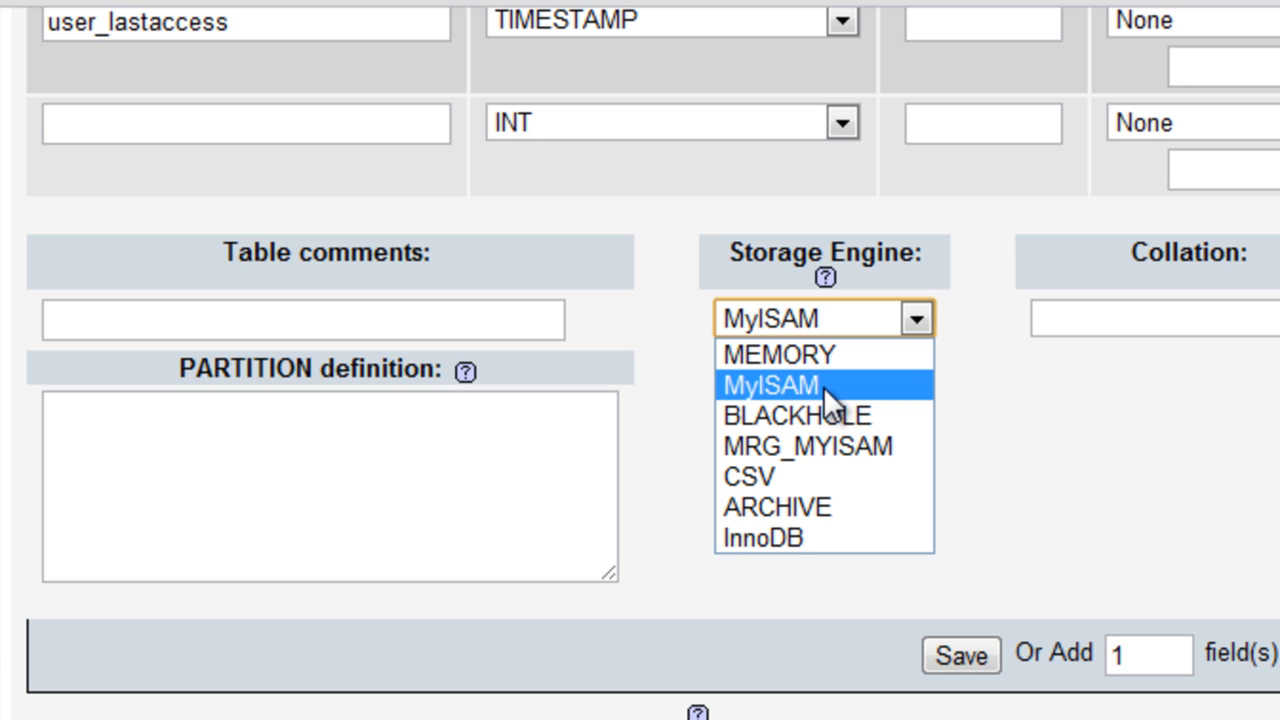
mouse_move(868, 396)
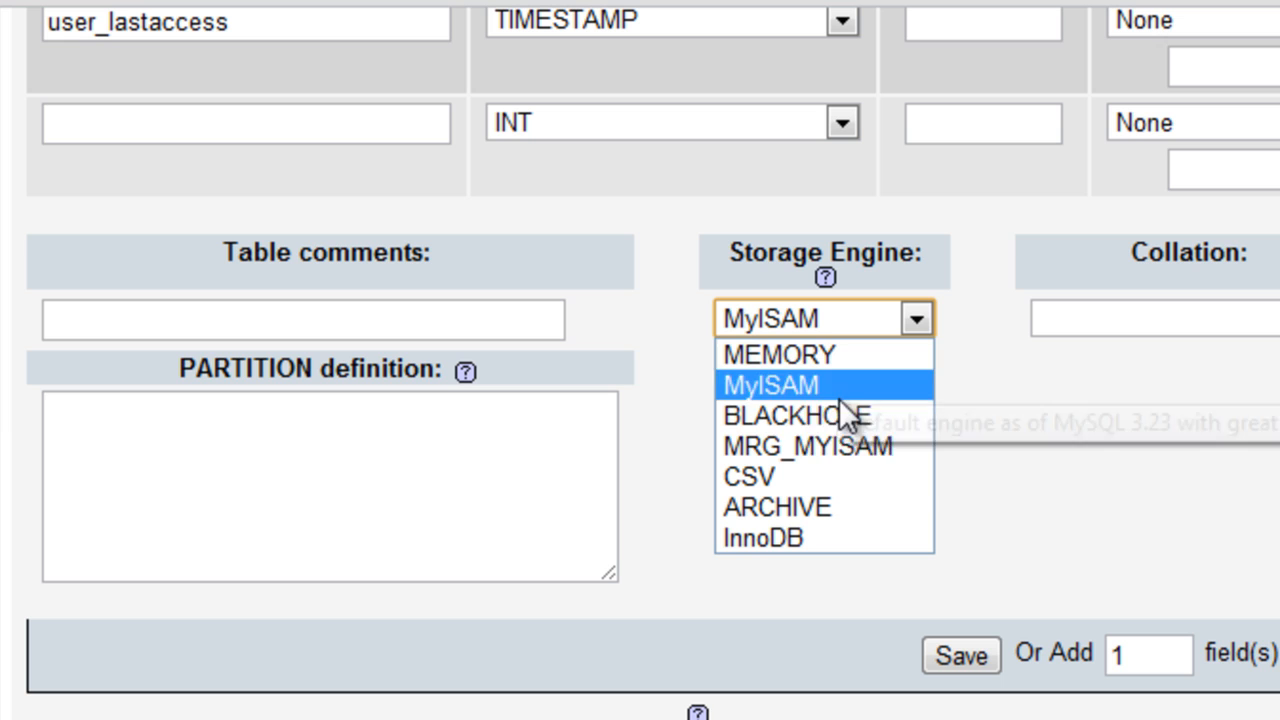
- Set the table's storage engine to InnoDB and collation to utf8_unicode_ci
click(760, 538)
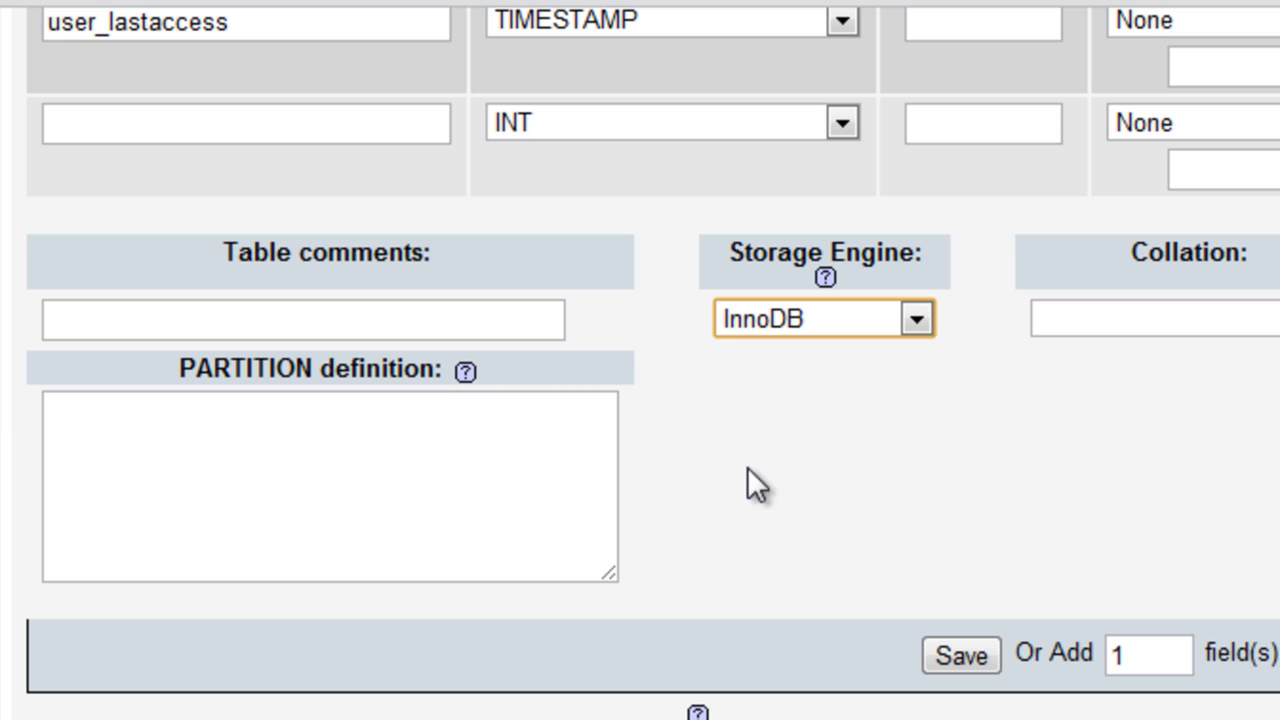
click(1160, 318)
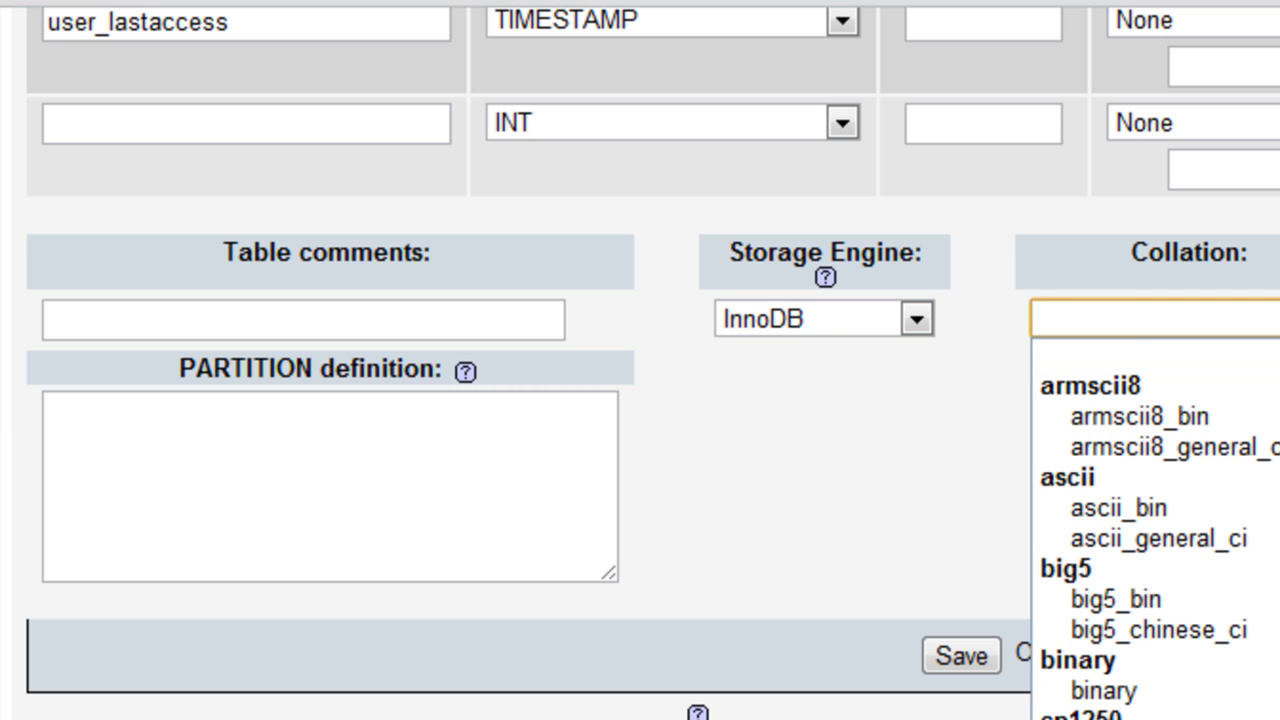
scroll(down, 3)
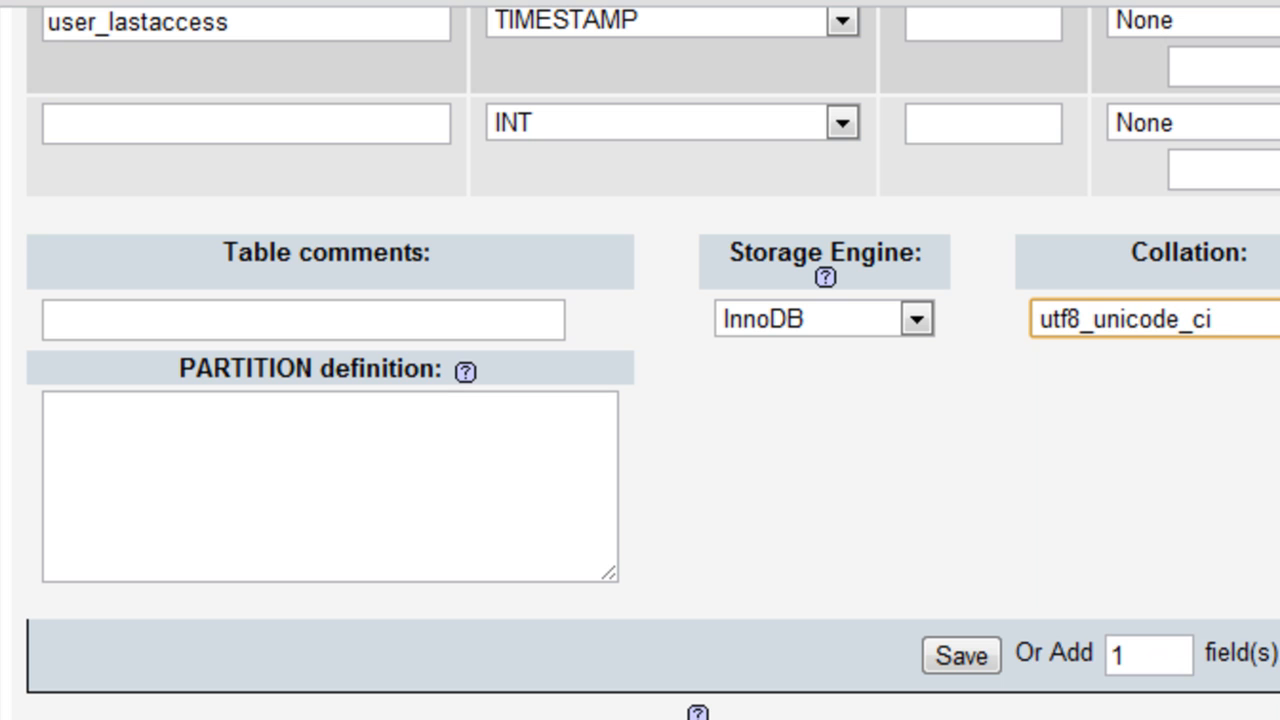
click(1136, 320)
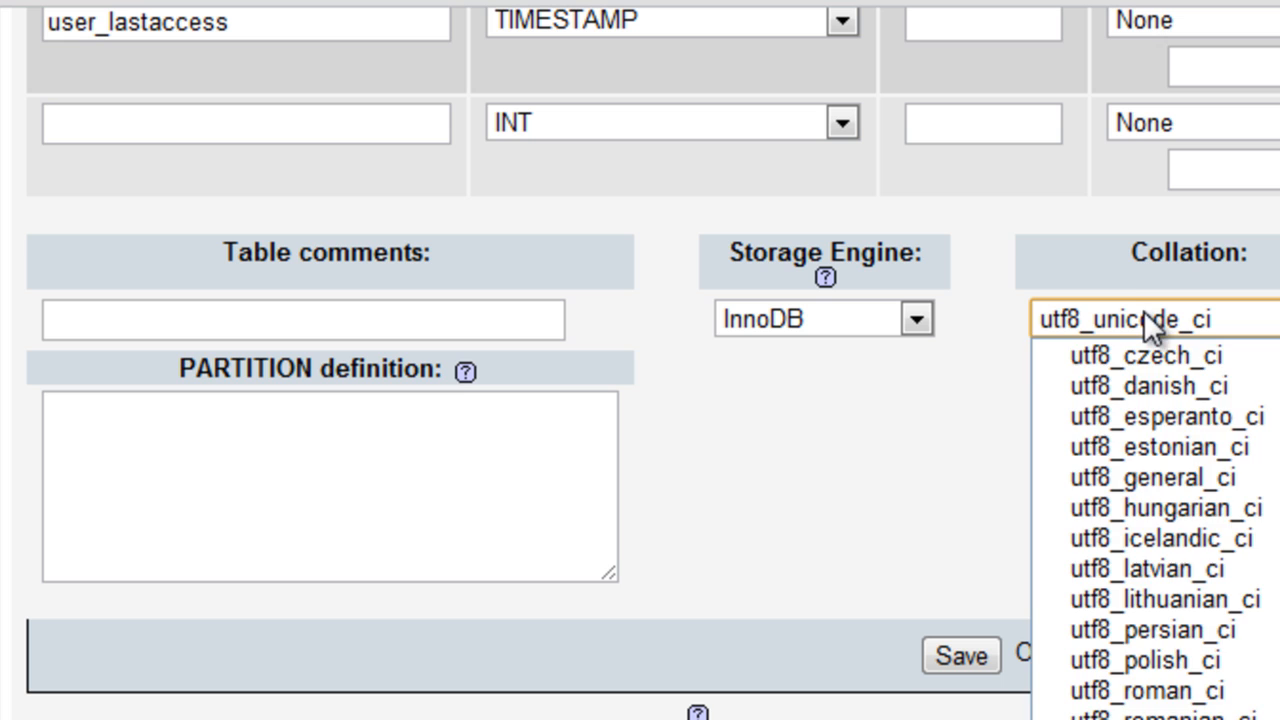
click(1136, 318)
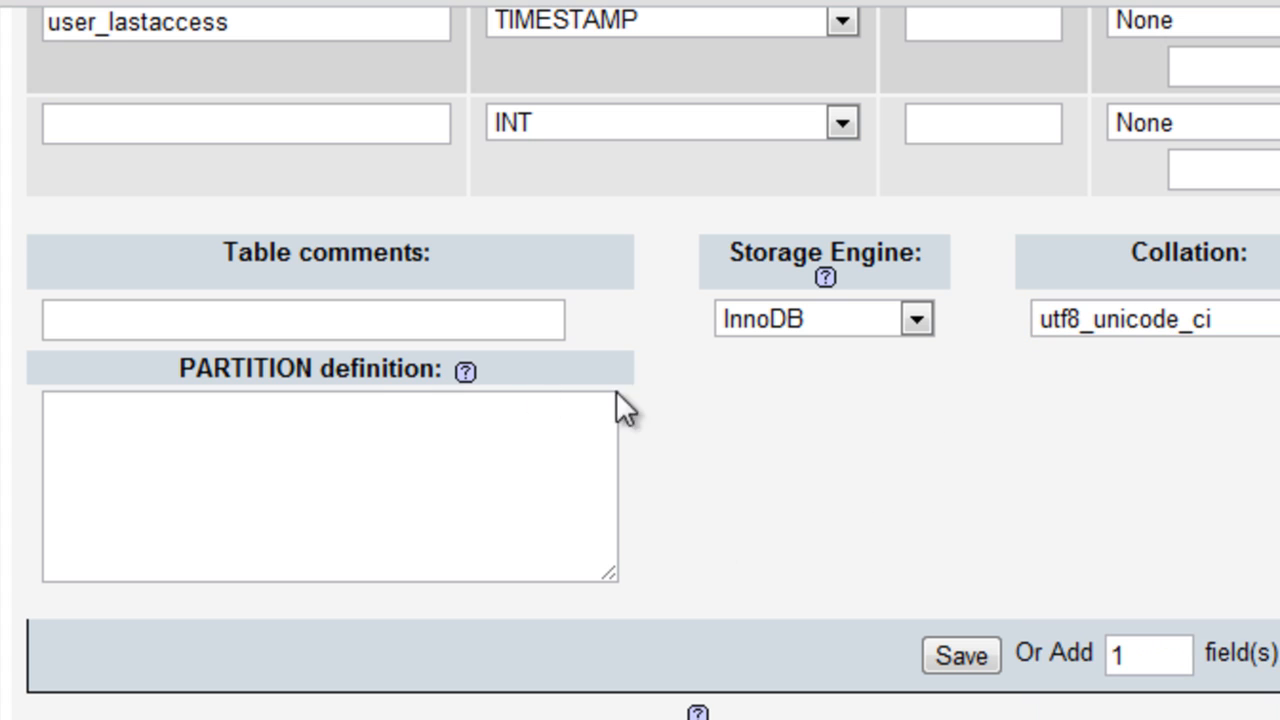
scroll(up, 3)
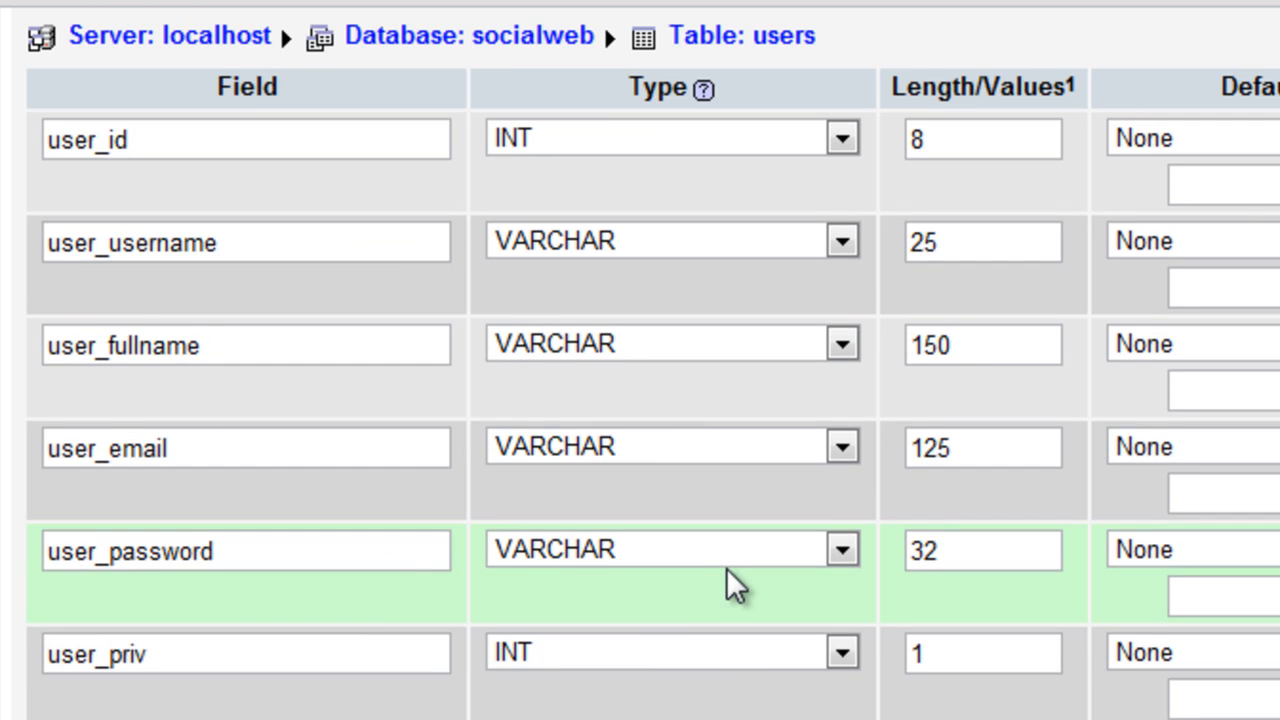
scroll(down, 3)
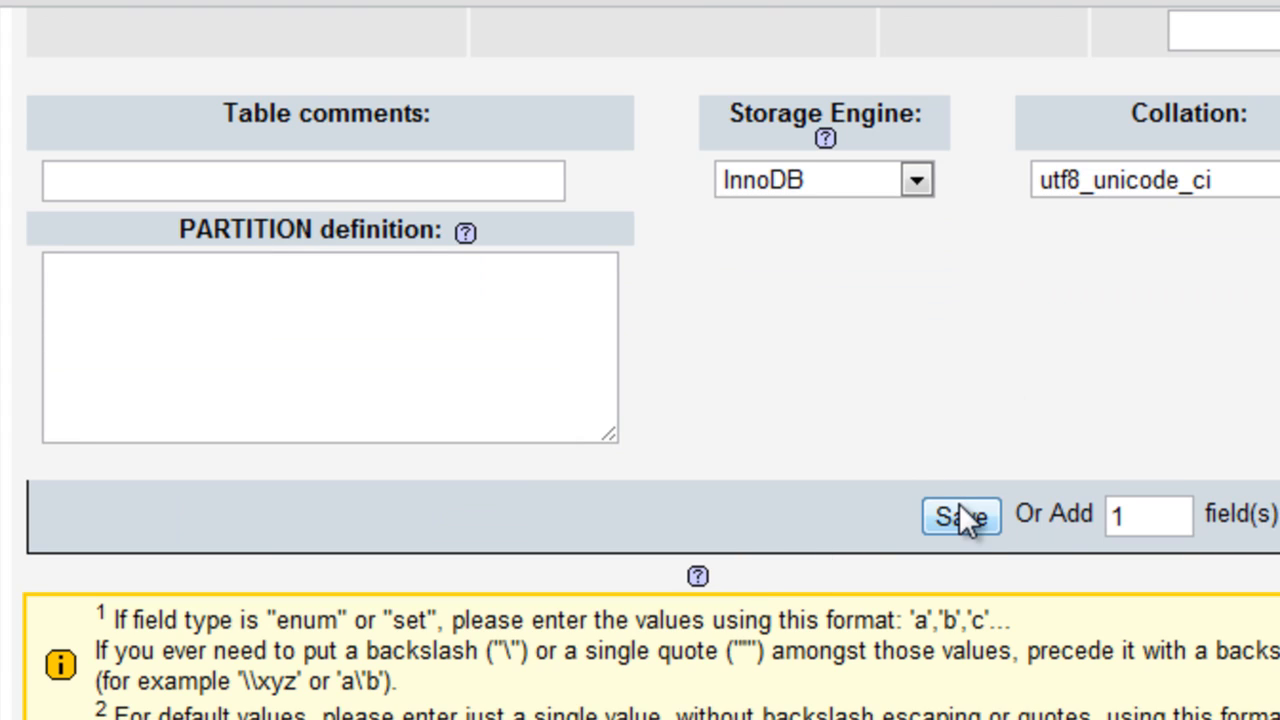
- Save to create the users table and select the socialweb name in the success message
click(964, 516)
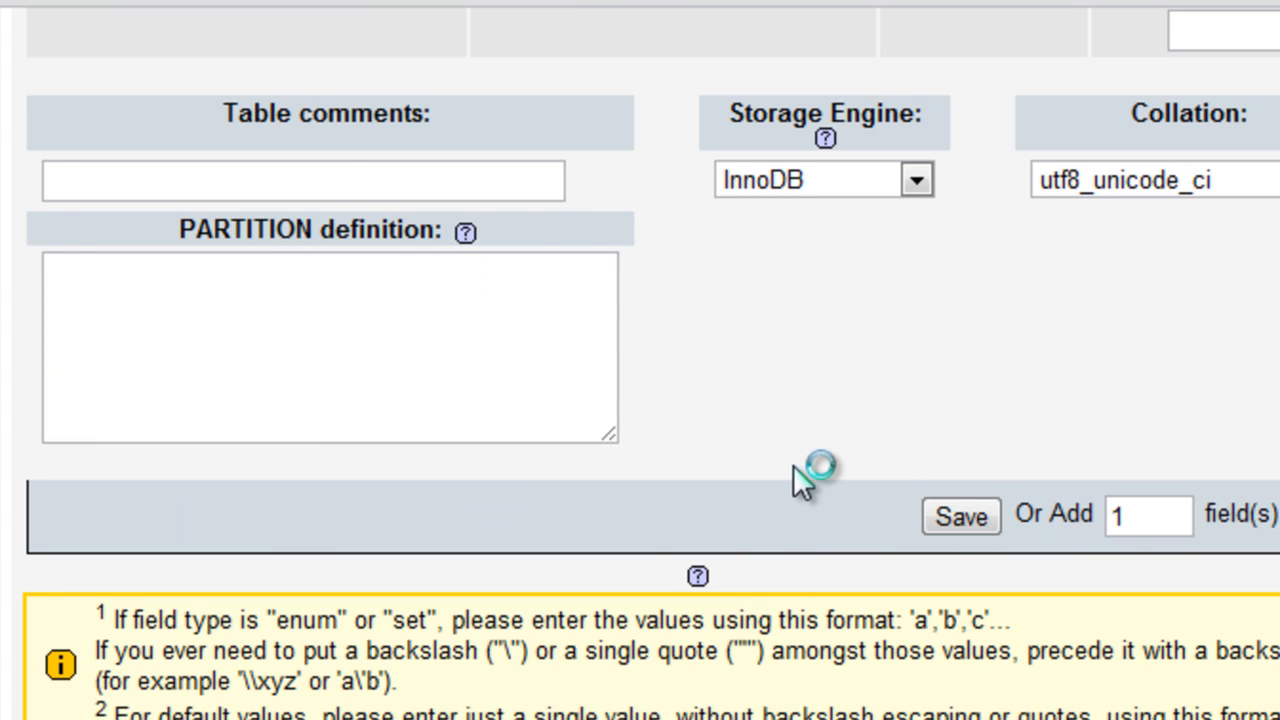
click(960, 516)
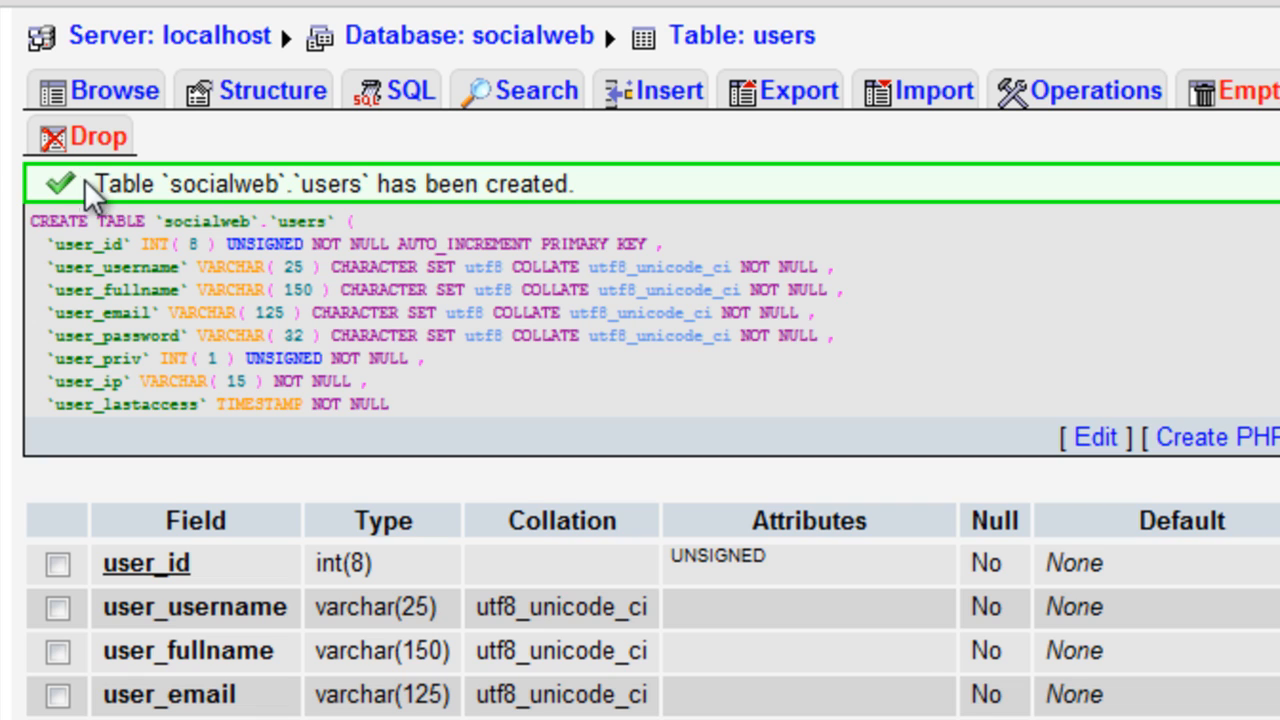
mouse_move(212, 186)
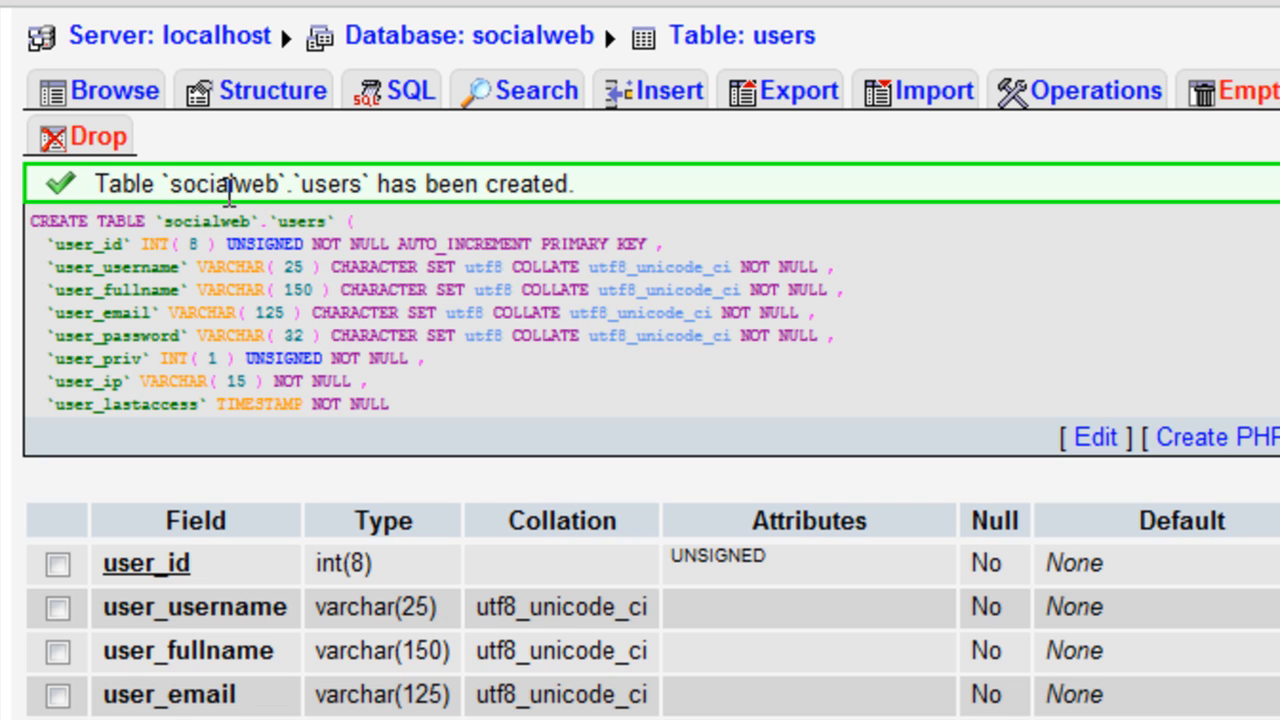
double_click(224, 184)
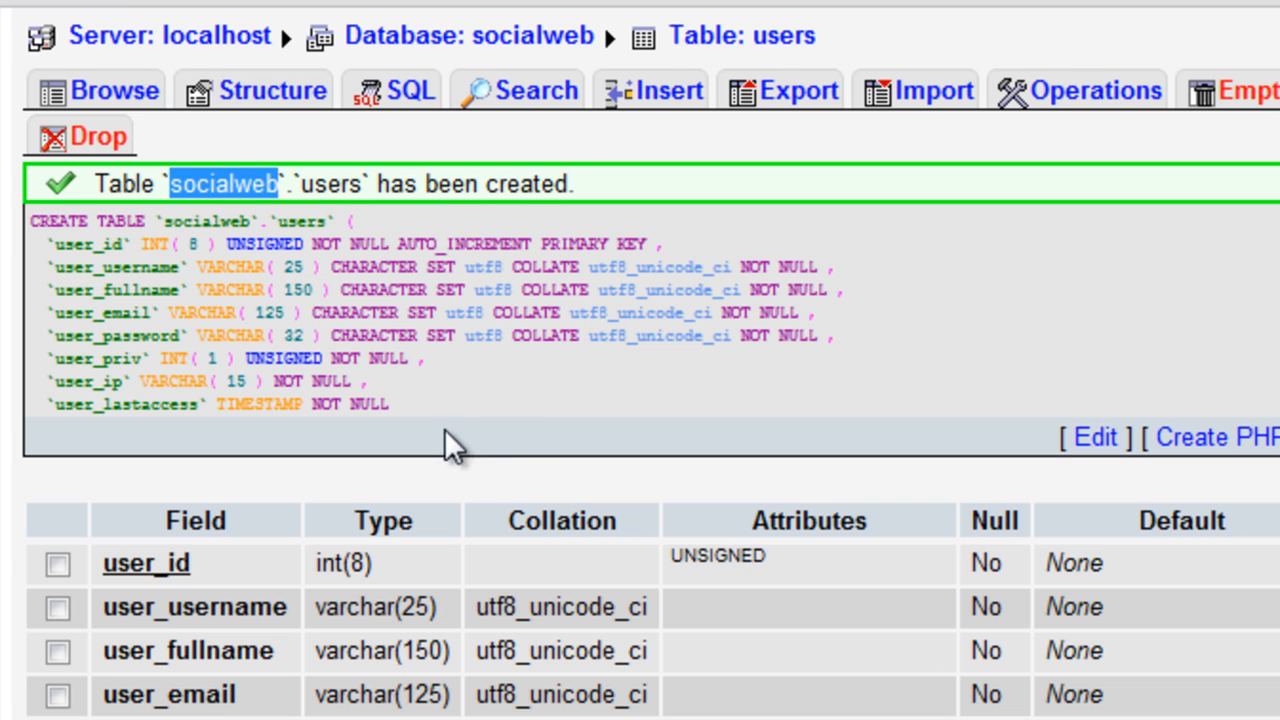
mouse_move(434, 438)
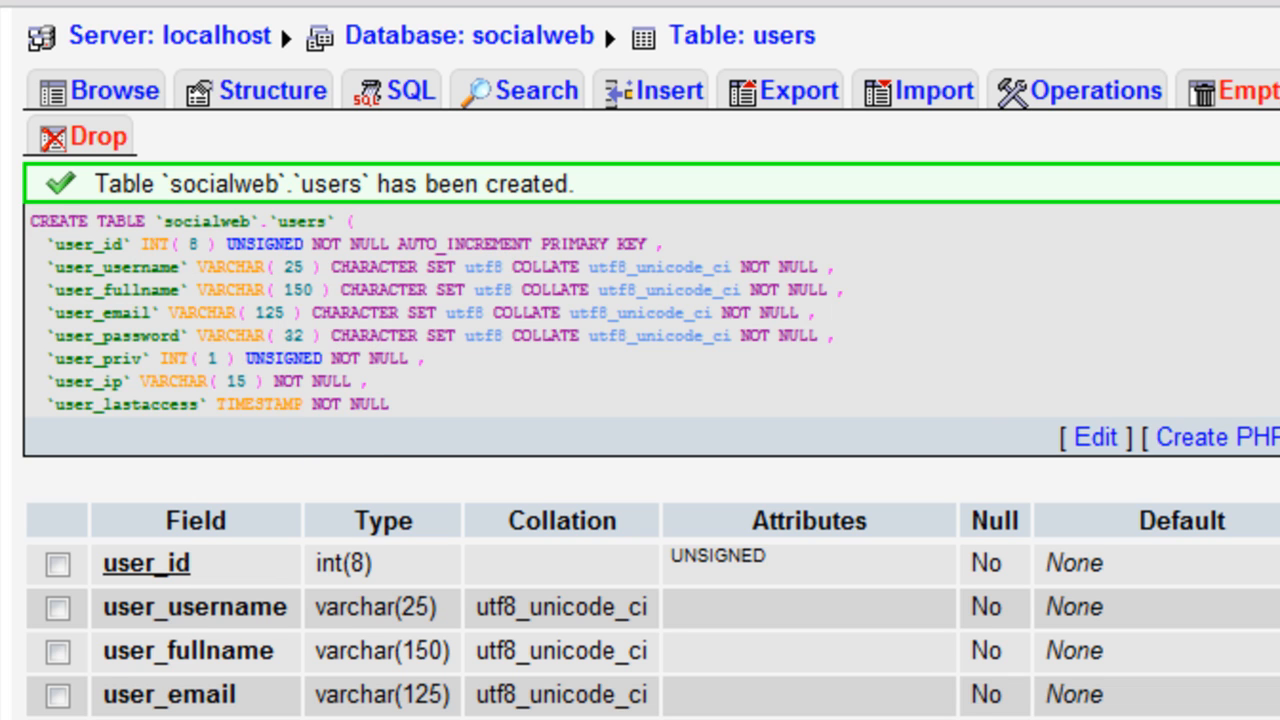
mouse_move(348, 314)
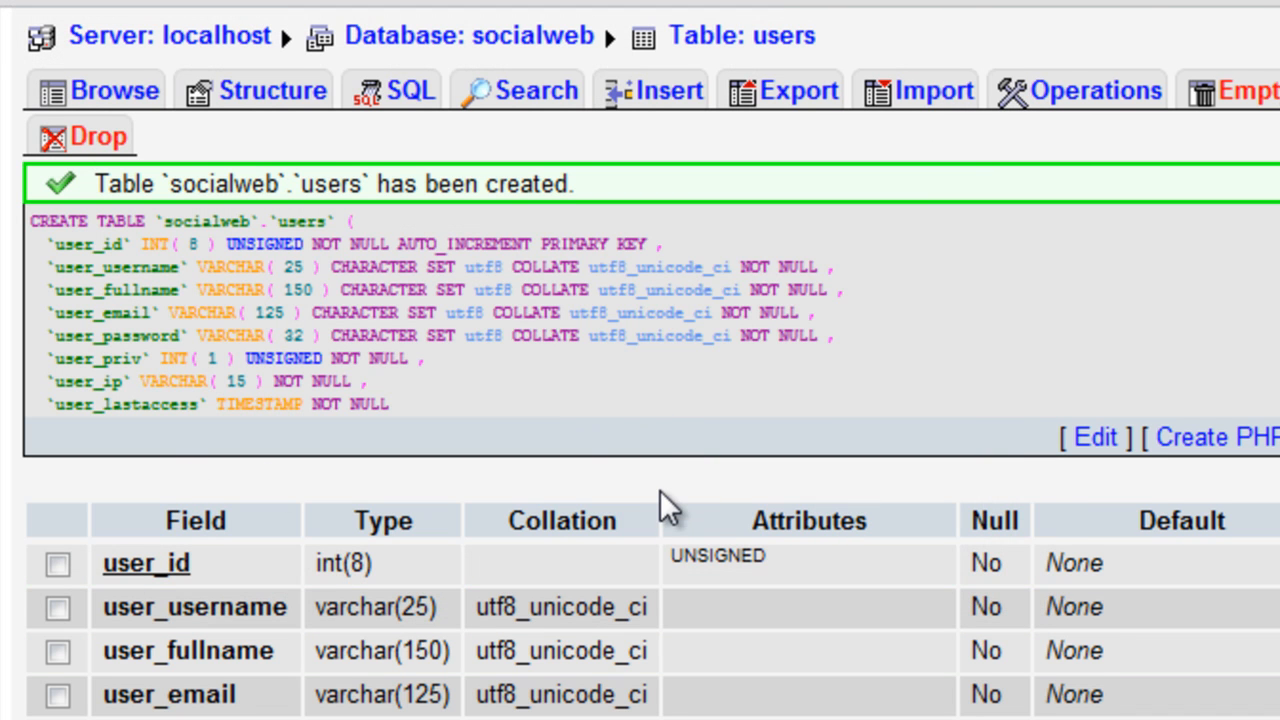
mouse_move(618, 300)
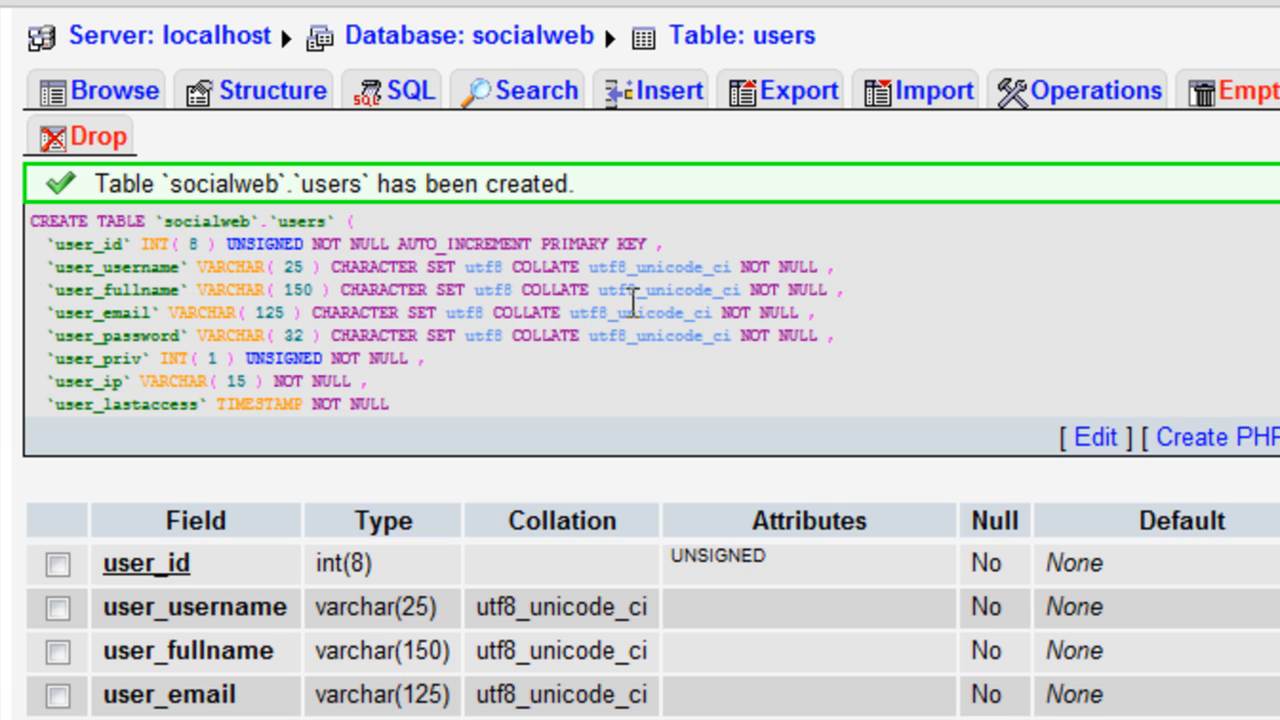
mouse_move(30, 230)
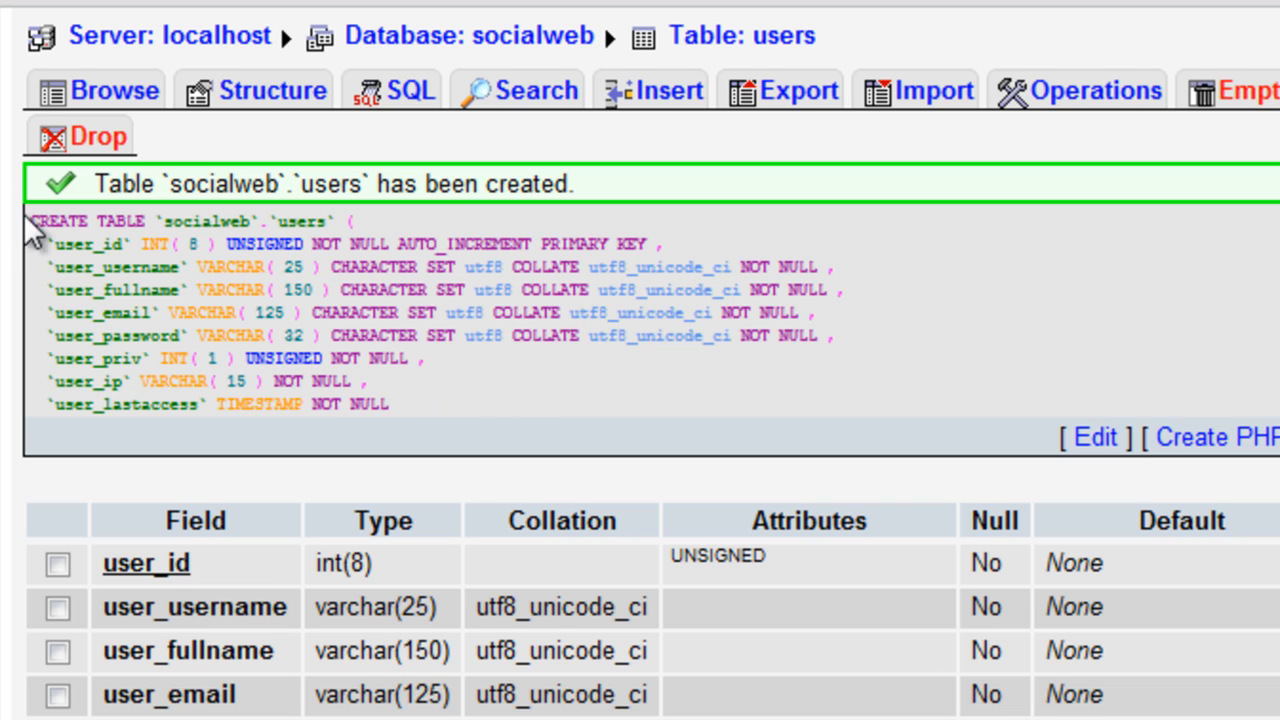
scroll(down, 3)
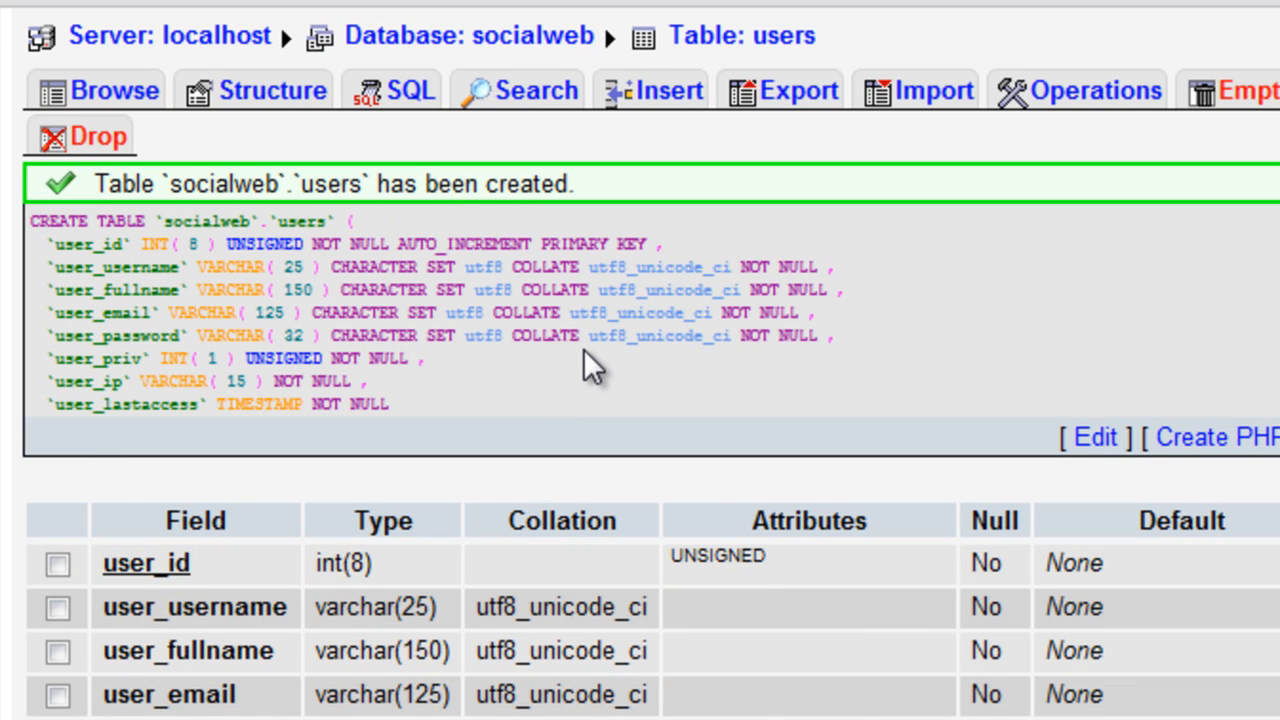
mouse_move(408, 290)
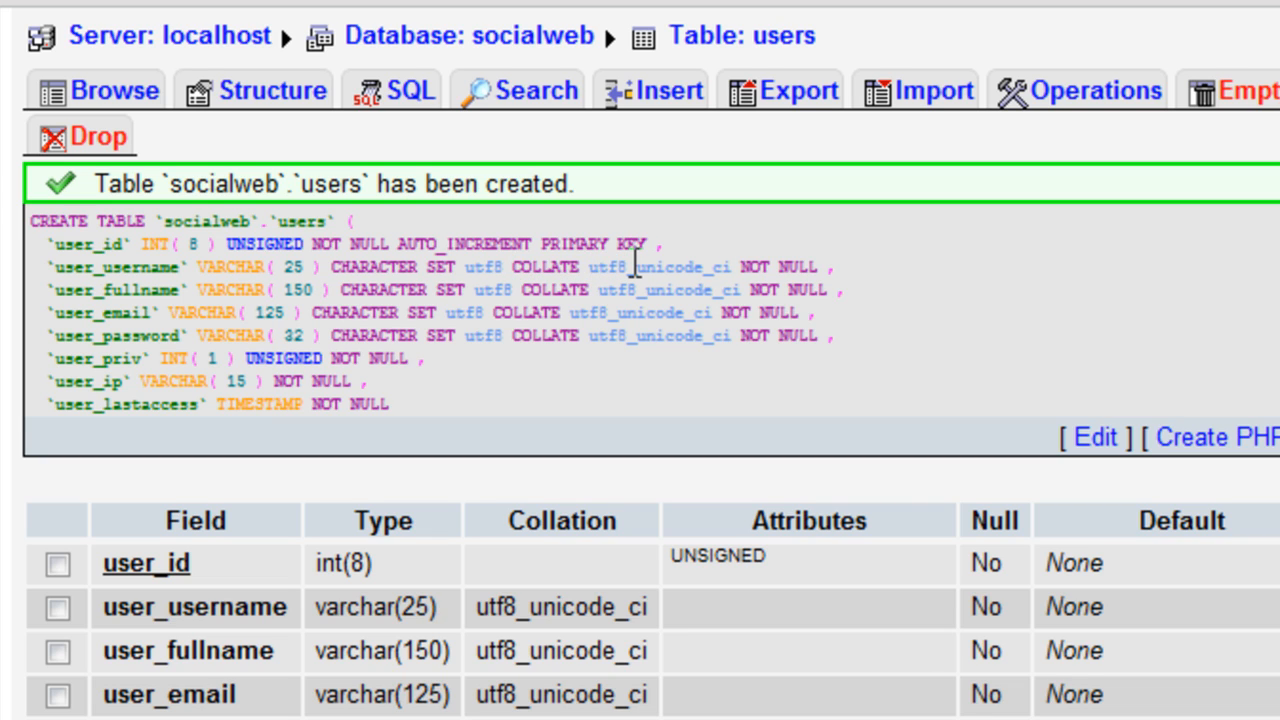
mouse_move(504, 290)
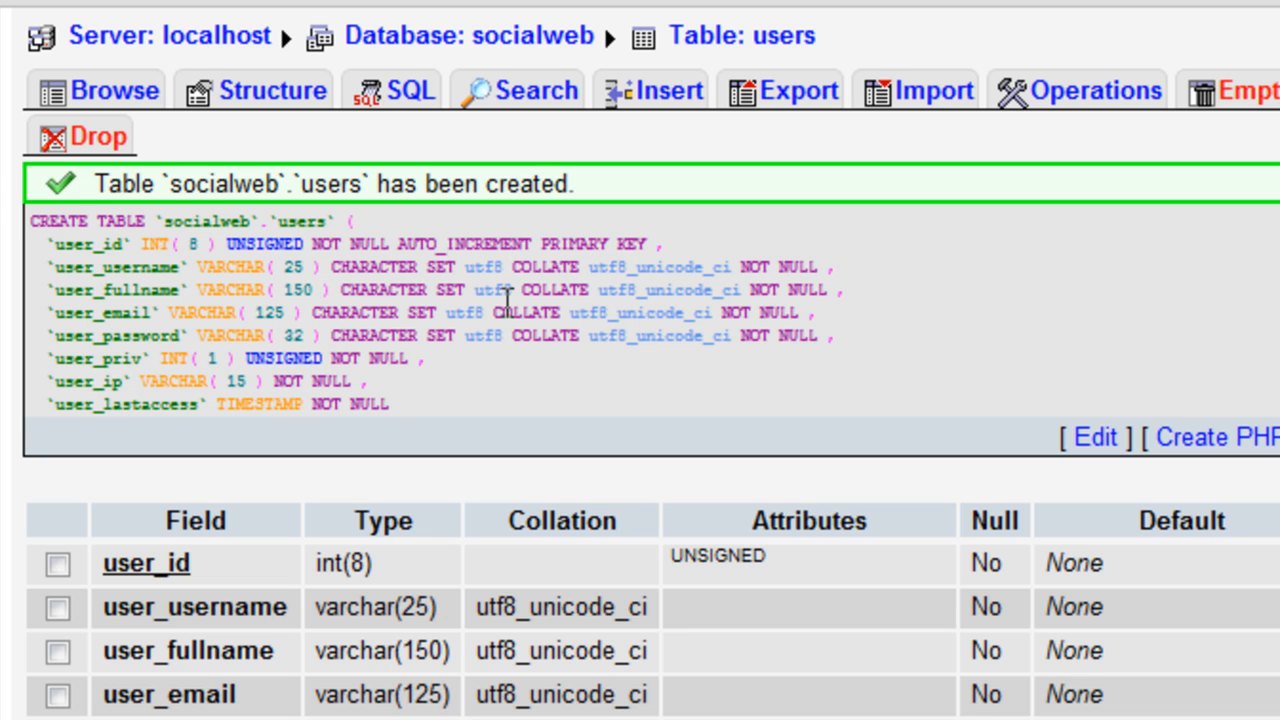
mouse_move(510, 290)
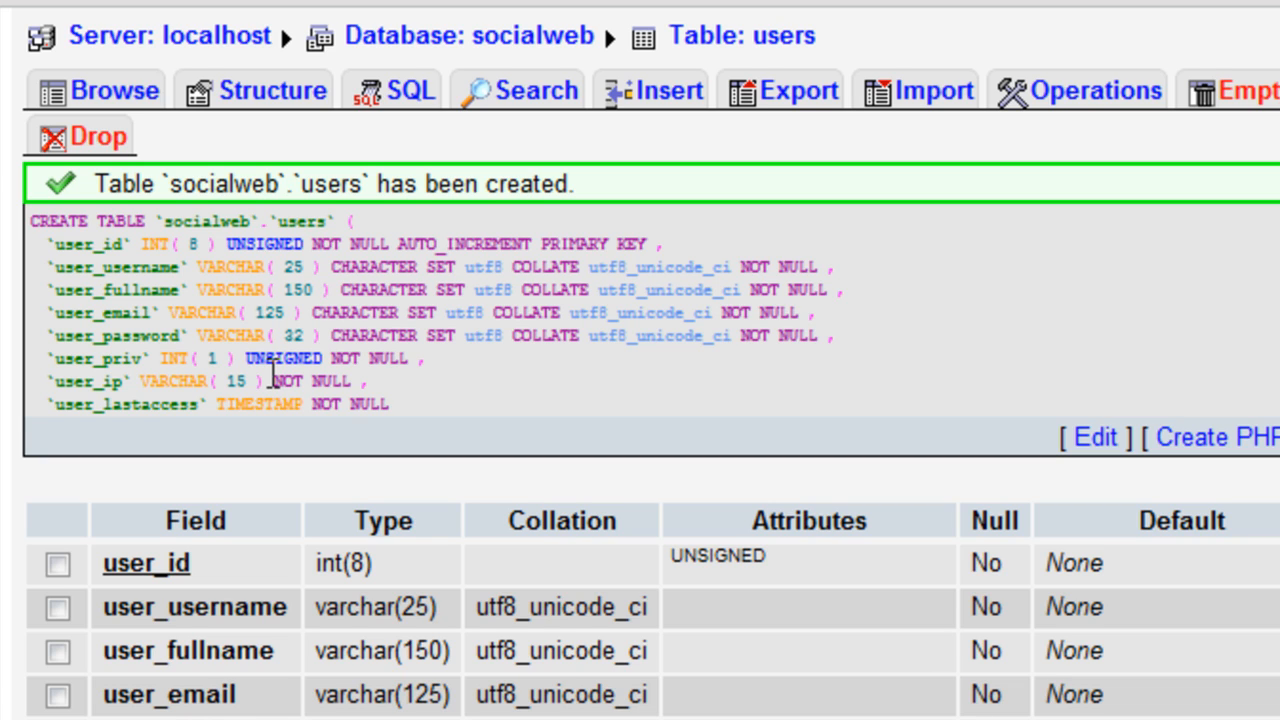
mouse_move(62, 244)
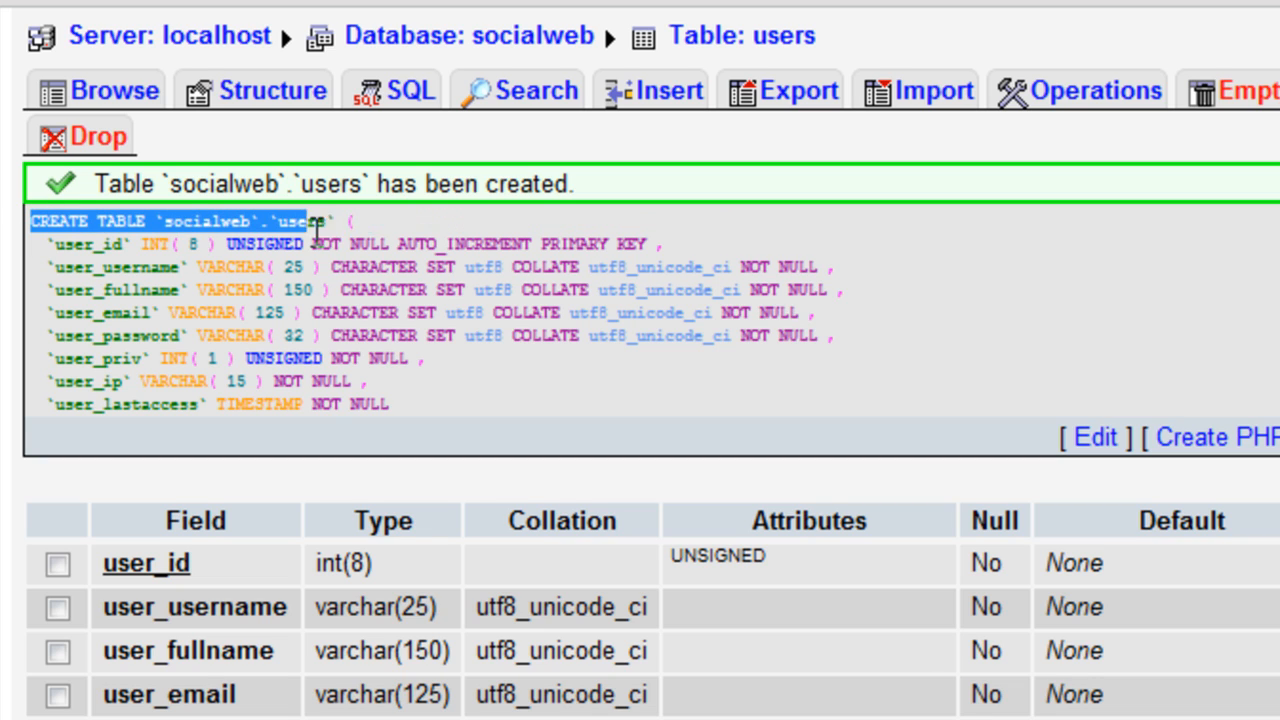
mouse_move(370, 252)
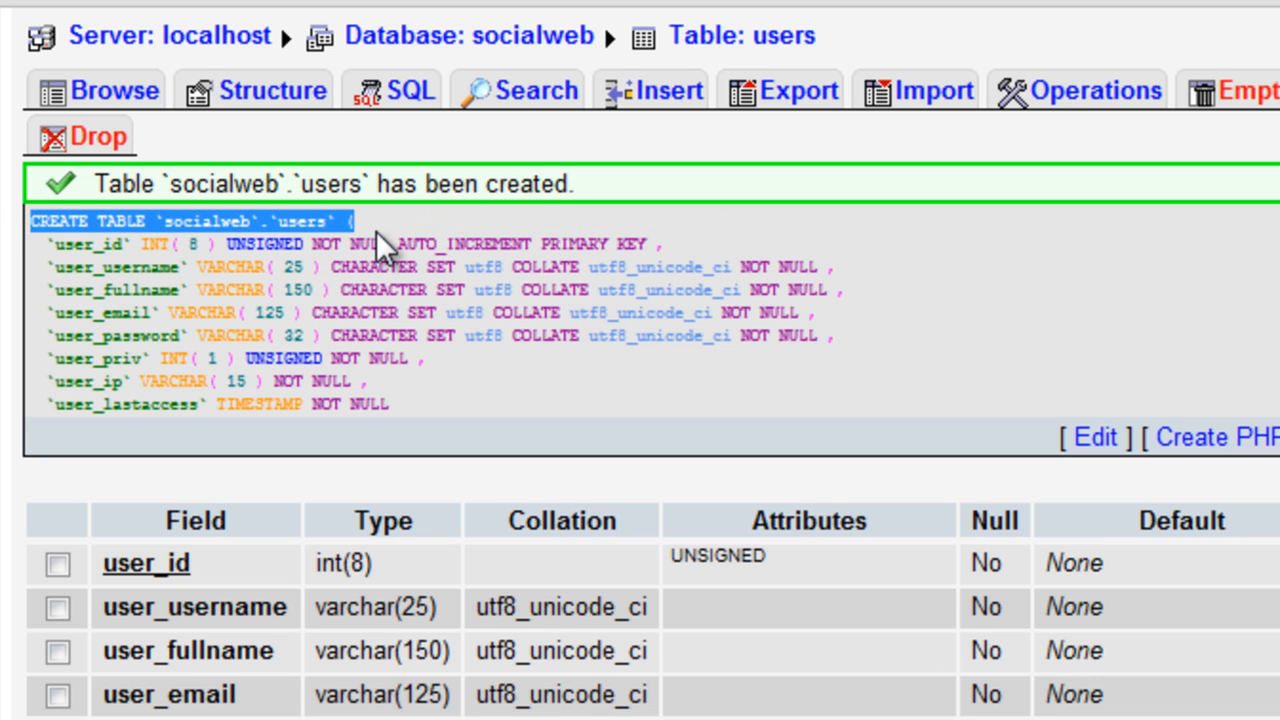
mouse_move(332, 350)
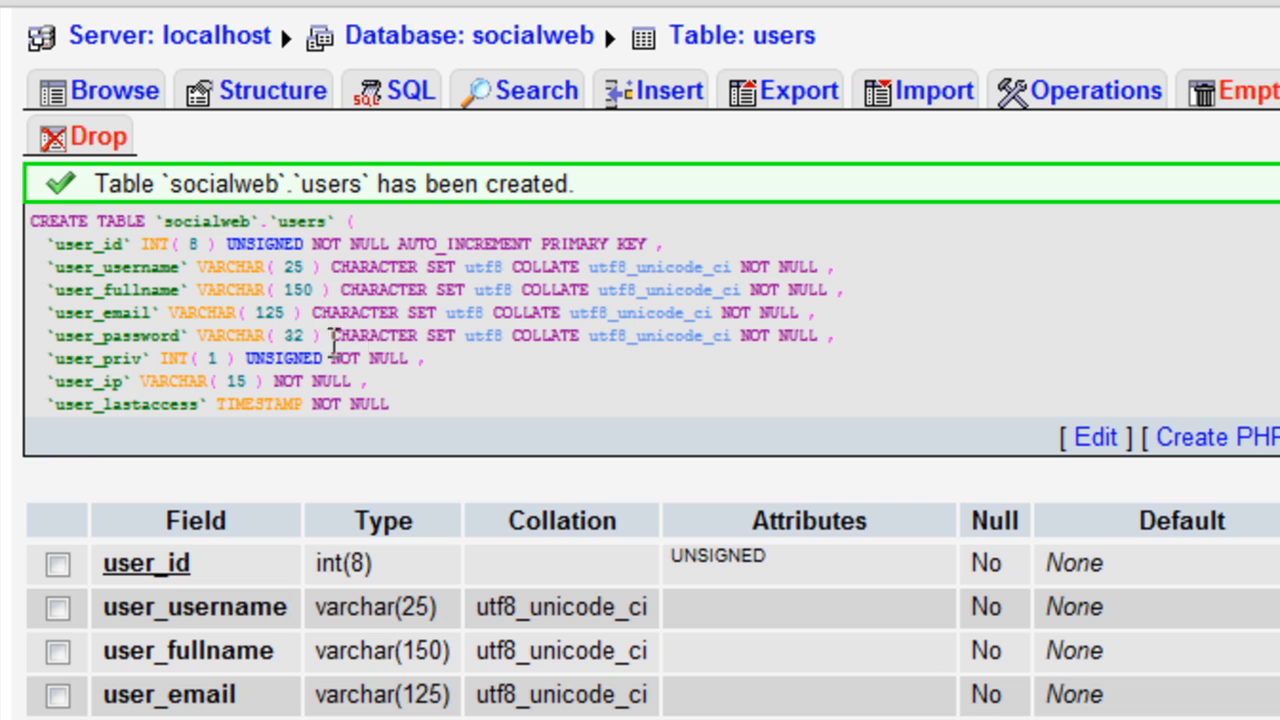
mouse_move(80, 464)
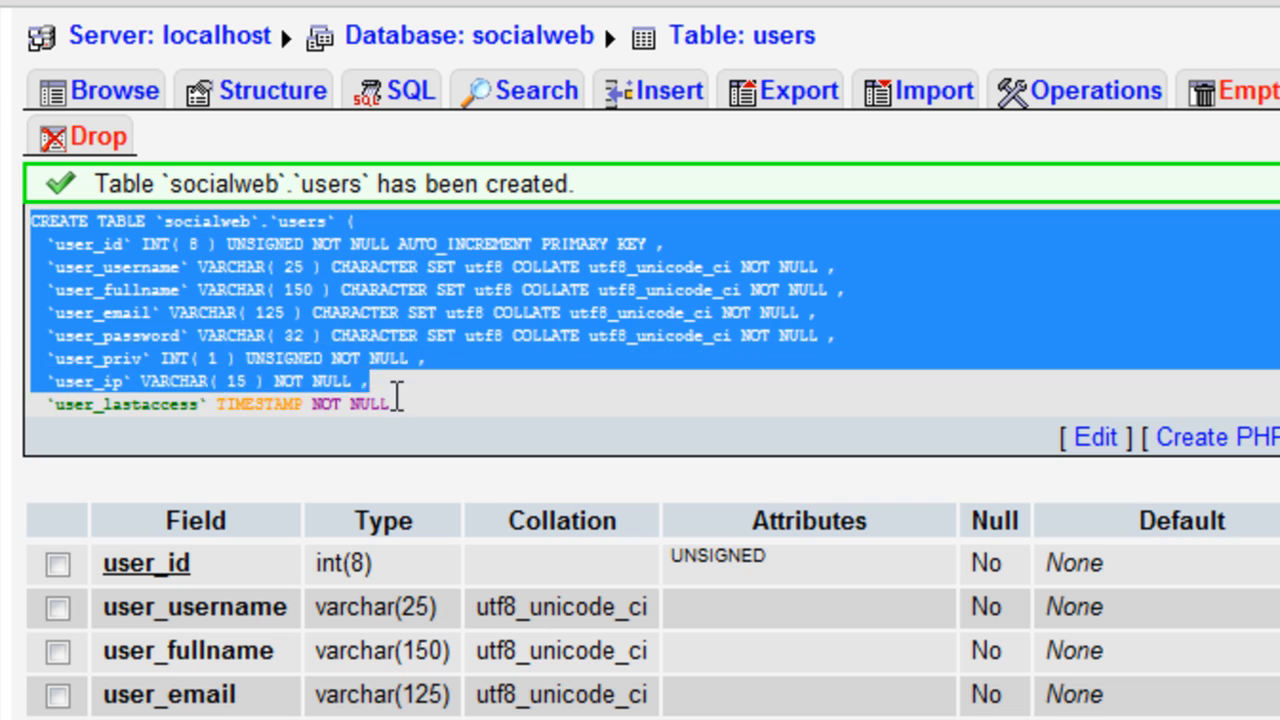
click(404, 410)
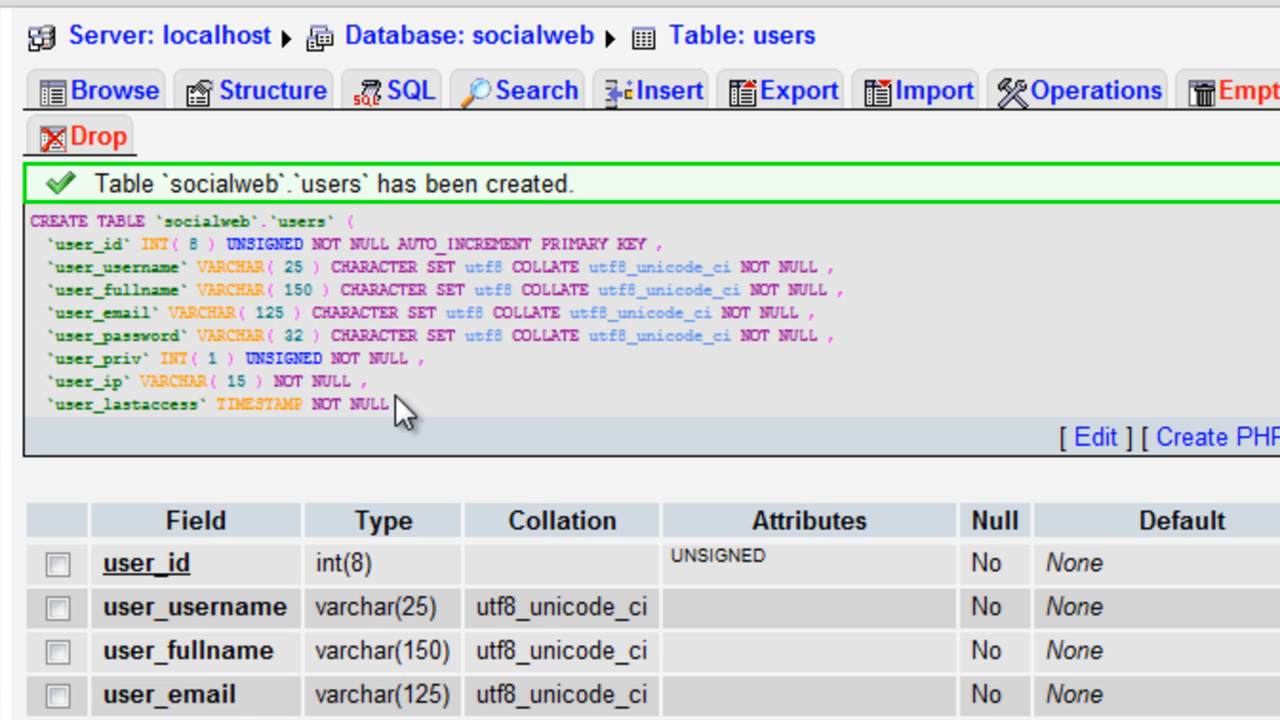
mouse_move(512, 388)
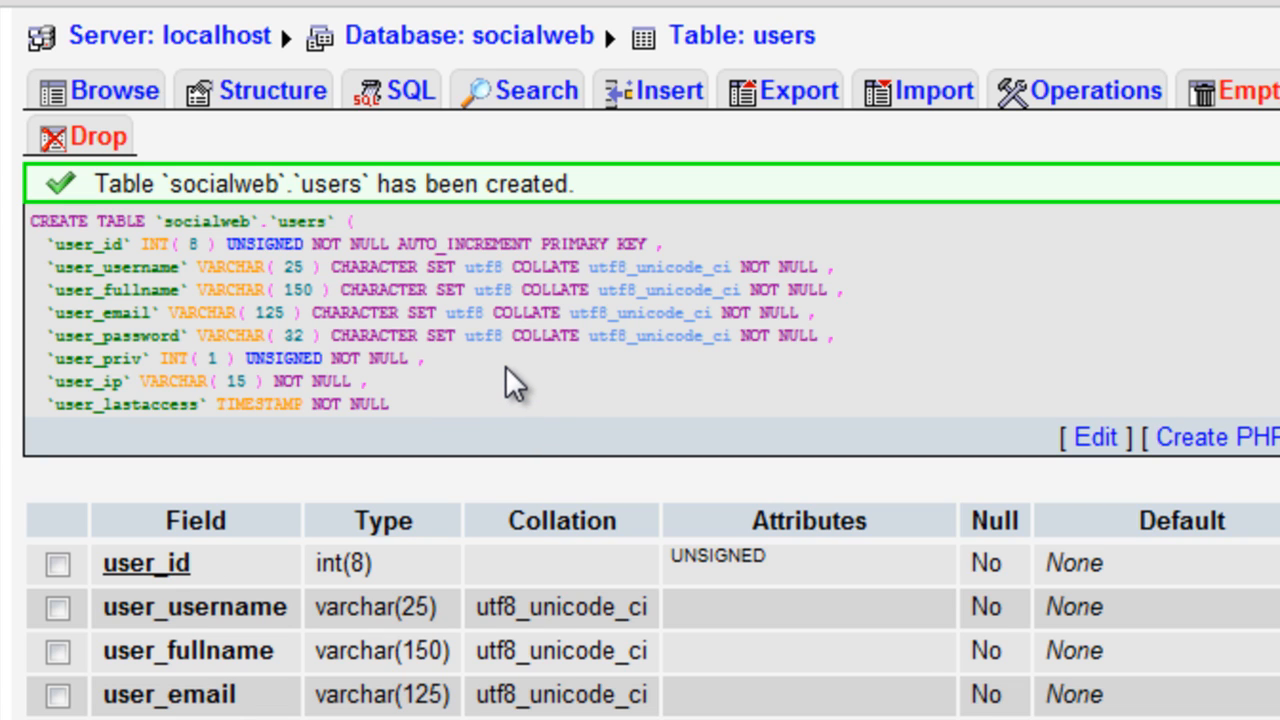